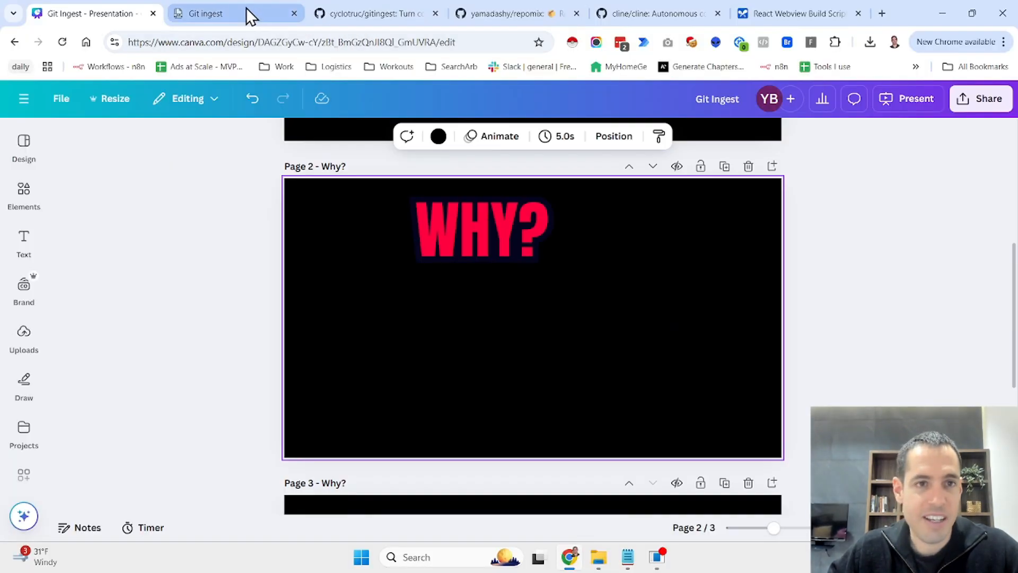
Step: Bring up the cyclotruc/gitingest GitHub repository and read the README's features and tech stack
{"action": "left_click", "coordinate": [227, 13]}
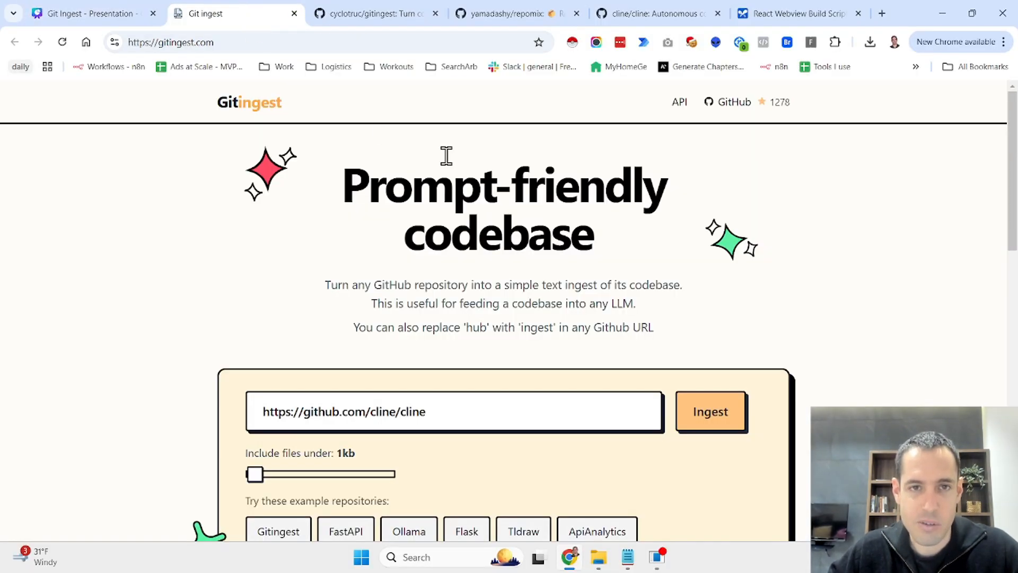
{"action": "left_click", "coordinate": [373, 13]}
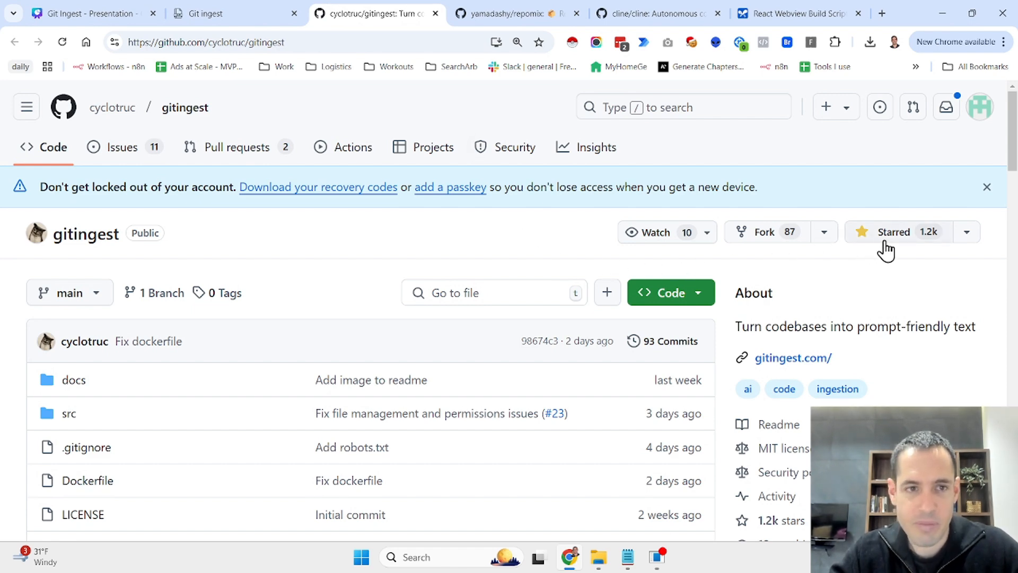
{"action": "mouse_move", "coordinate": [866, 280]}
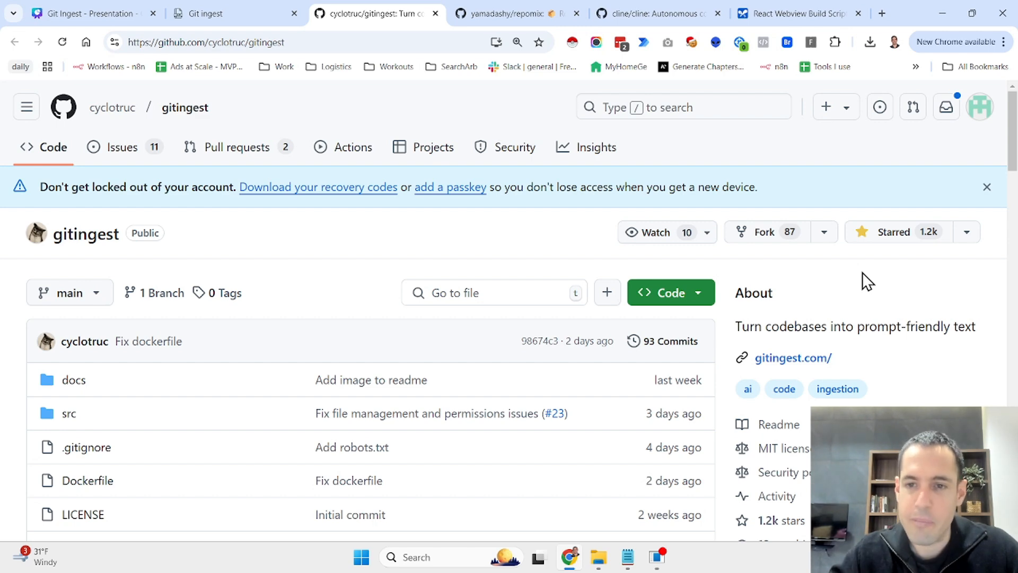
{"action": "mouse_move", "coordinate": [829, 323]}
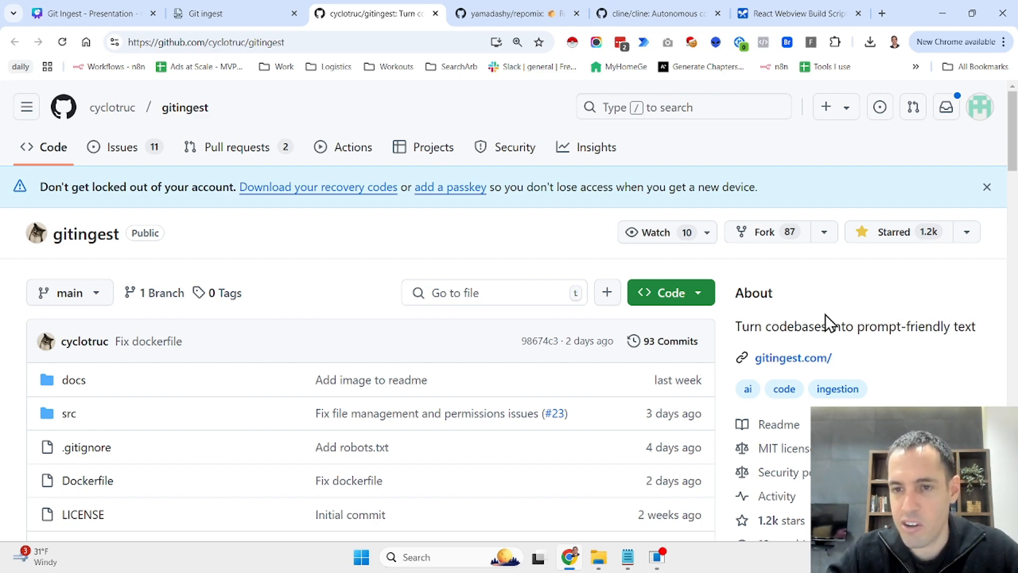
{"action": "scroll", "scroll_direction": "down", "scroll_amount": 3}
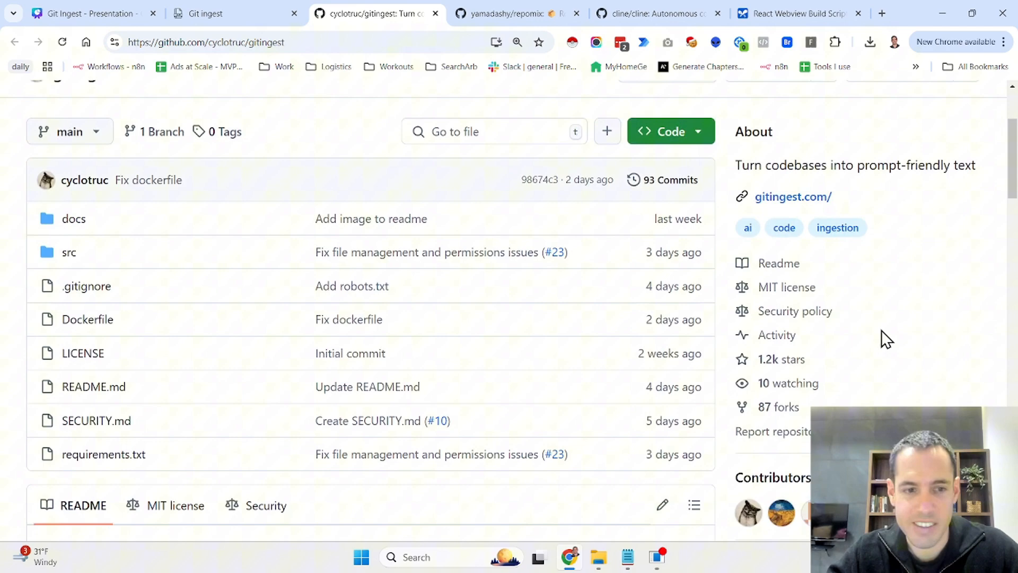
{"action": "scroll", "scroll_direction": "down", "scroll_amount": 3}
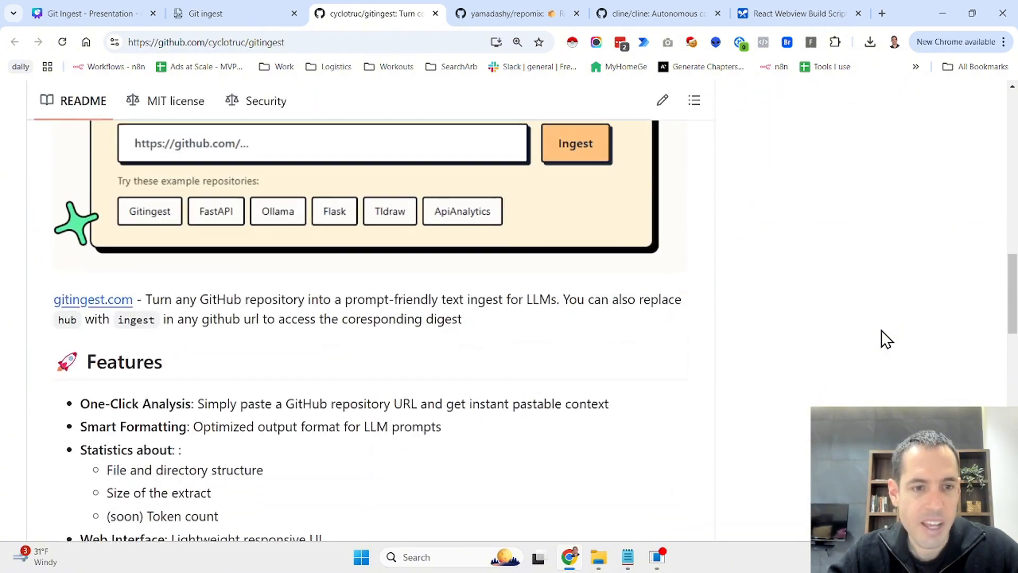
{"action": "scroll", "scroll_direction": "down", "scroll_amount": 3}
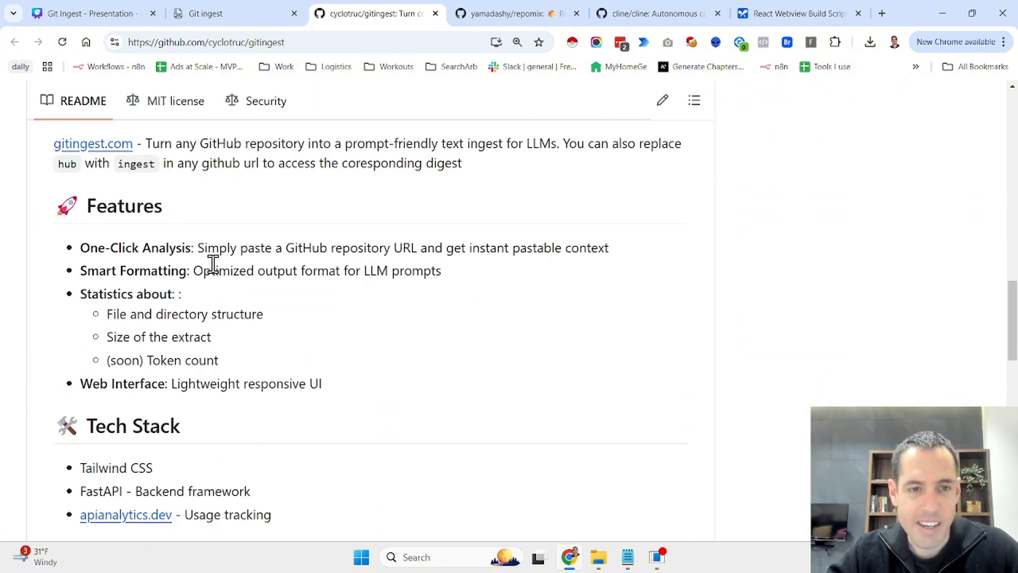
{"action": "mouse_move", "coordinate": [380, 247]}
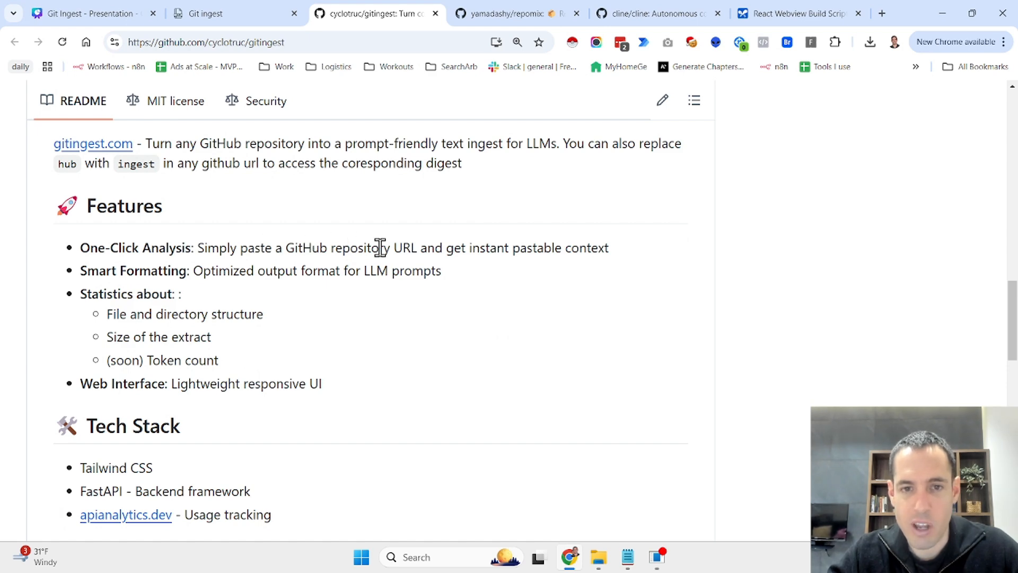
{"action": "mouse_move", "coordinate": [600, 250]}
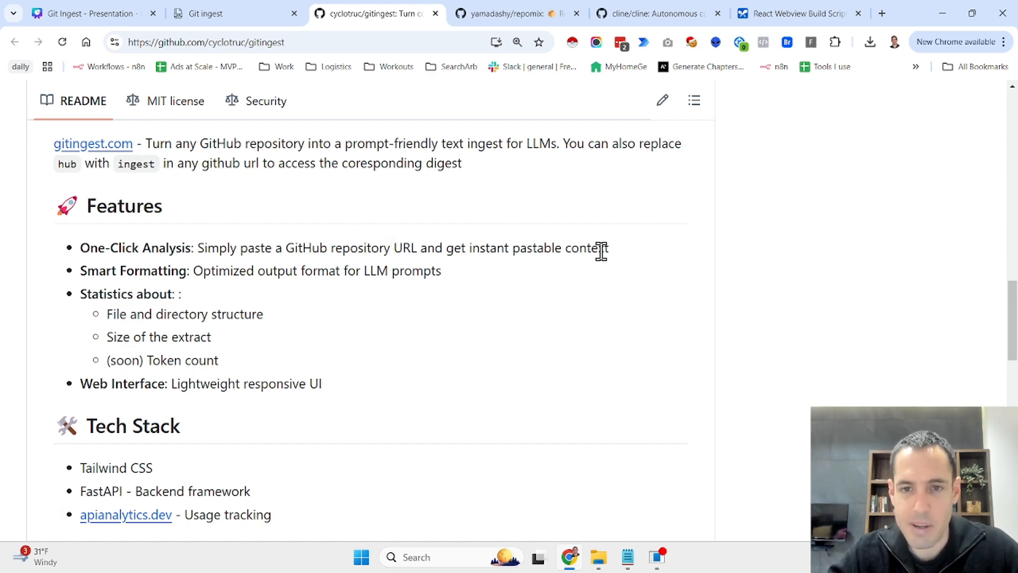
{"action": "mouse_move", "coordinate": [227, 268]}
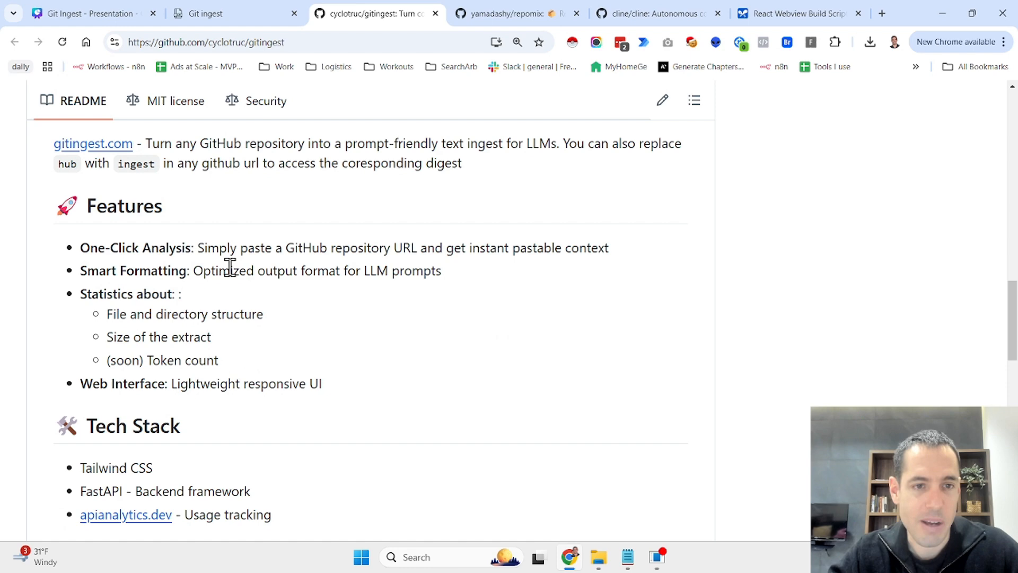
{"action": "mouse_move", "coordinate": [279, 272]}
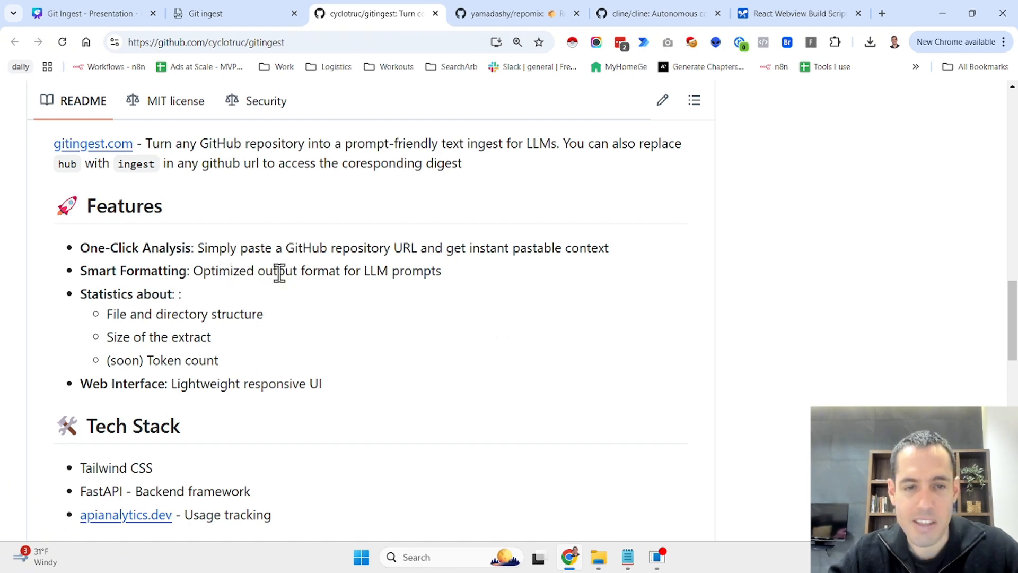
{"action": "mouse_move", "coordinate": [289, 271]}
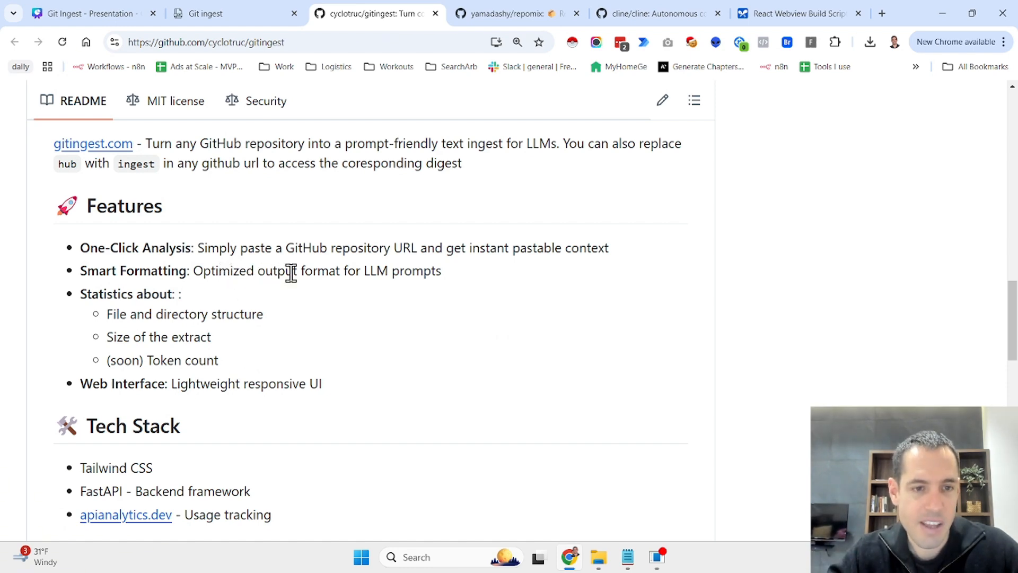
Step: Continue through the README's installation steps and Docker run instructions
{"action": "scroll", "scroll_direction": "down", "scroll_amount": 3}
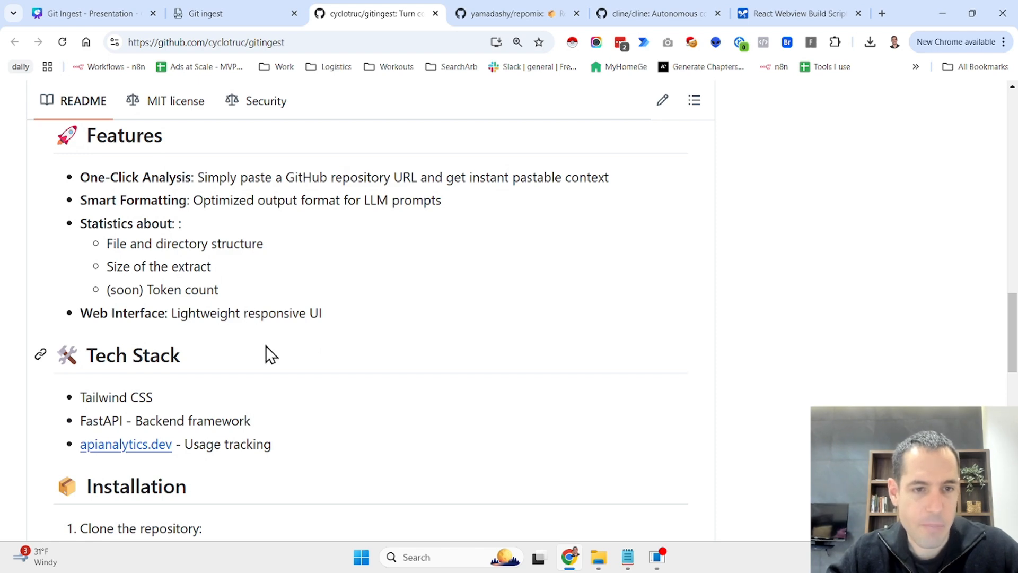
{"action": "scroll", "scroll_direction": "down", "scroll_amount": 3}
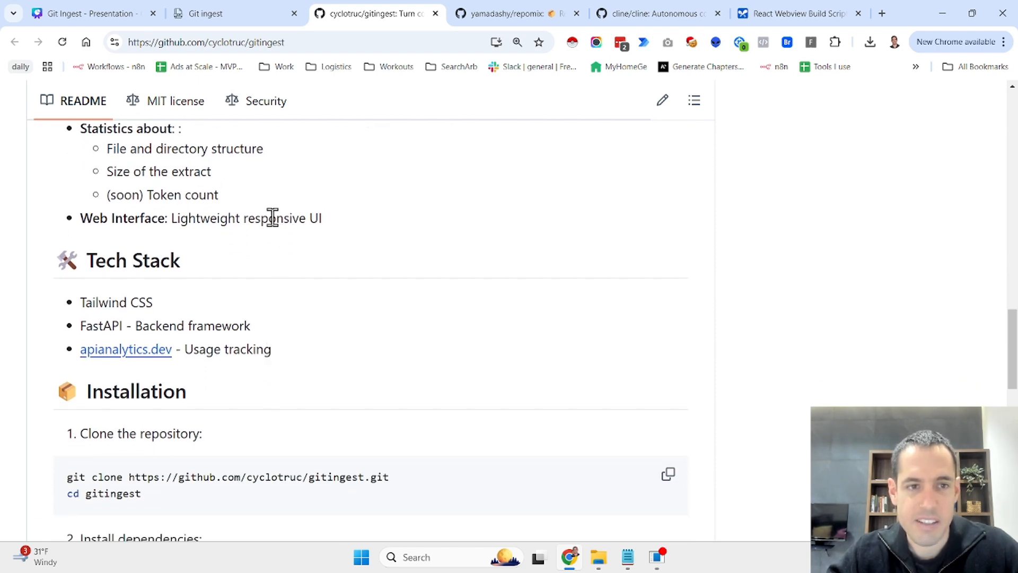
{"action": "scroll", "scroll_direction": "up", "scroll_amount": 3}
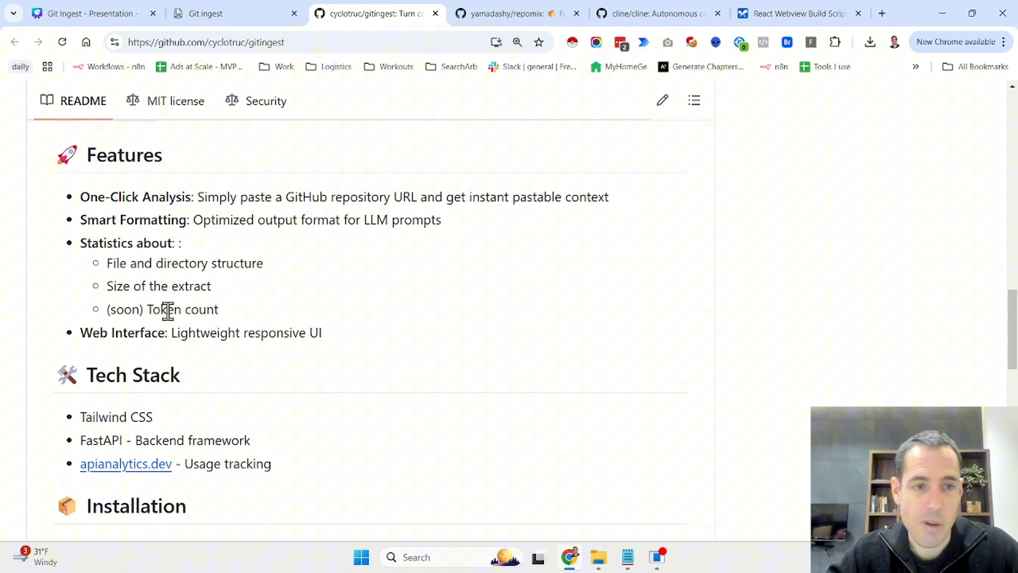
{"action": "scroll", "scroll_direction": "down", "scroll_amount": 3}
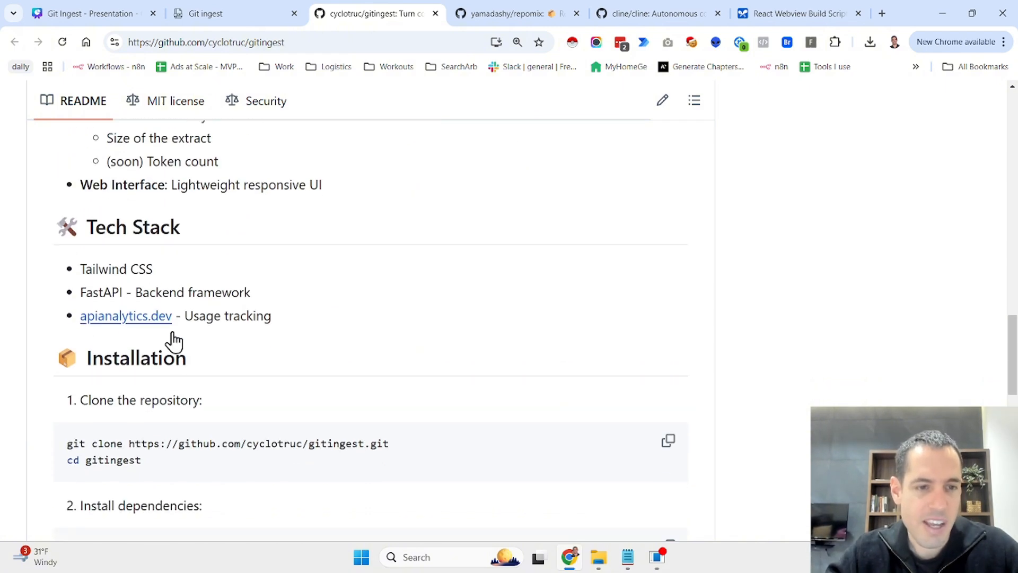
{"action": "scroll", "scroll_direction": "down", "scroll_amount": 3}
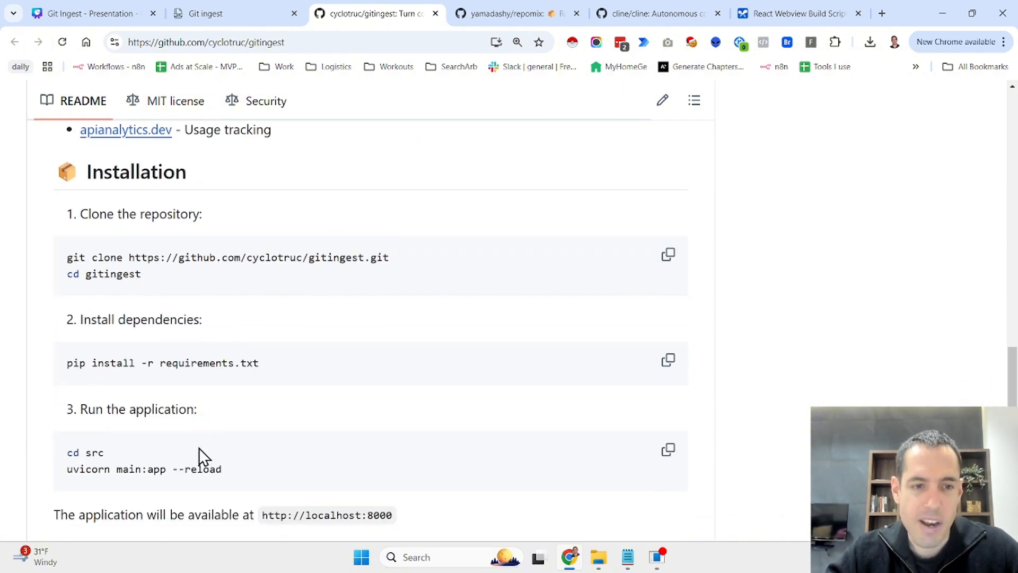
{"action": "scroll", "scroll_direction": "down", "scroll_amount": 3}
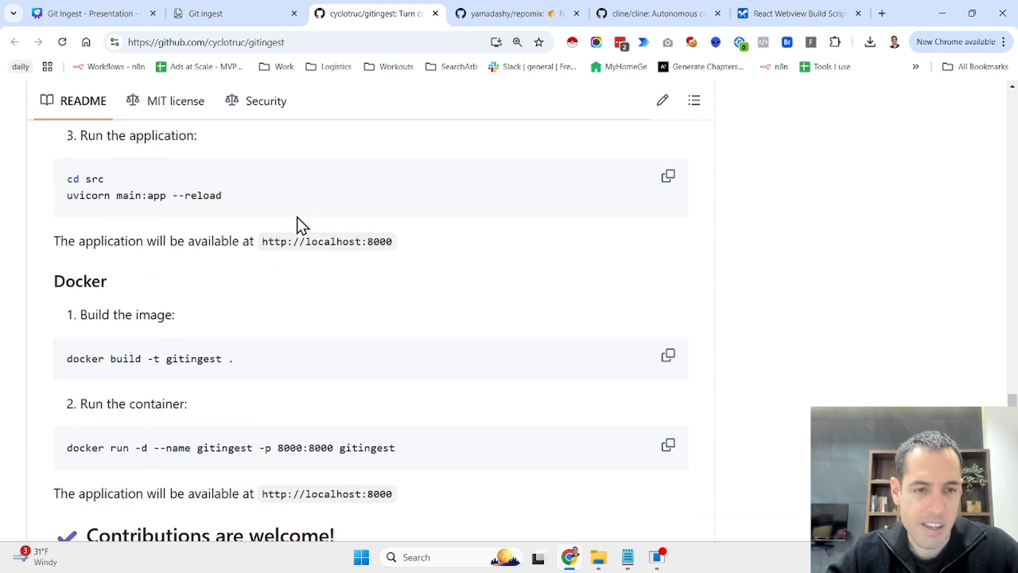
Step: Return to the Gitingest home page with its empty repository URL field
{"action": "left_click", "coordinate": [230, 12]}
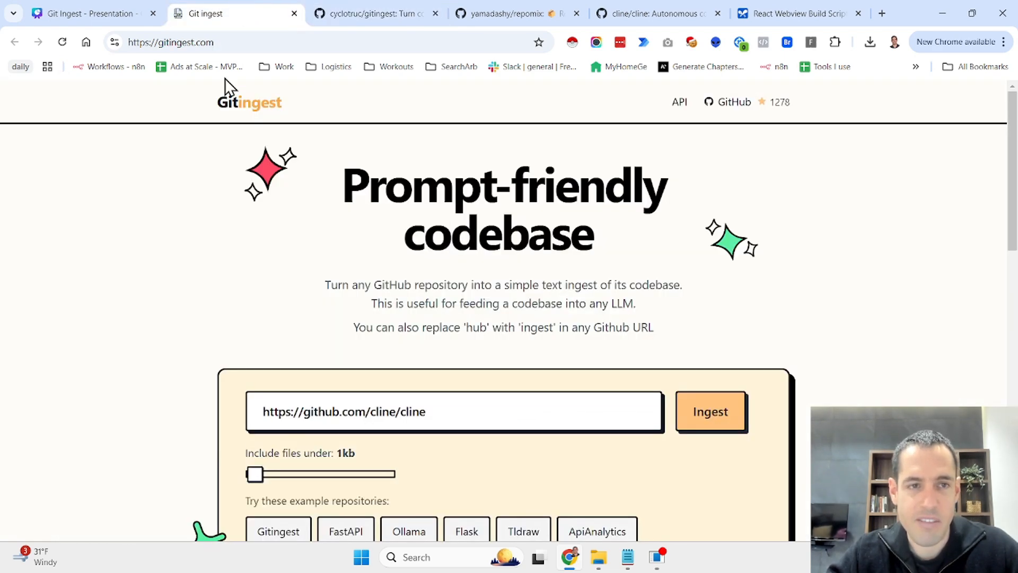
{"action": "mouse_move", "coordinate": [367, 276]}
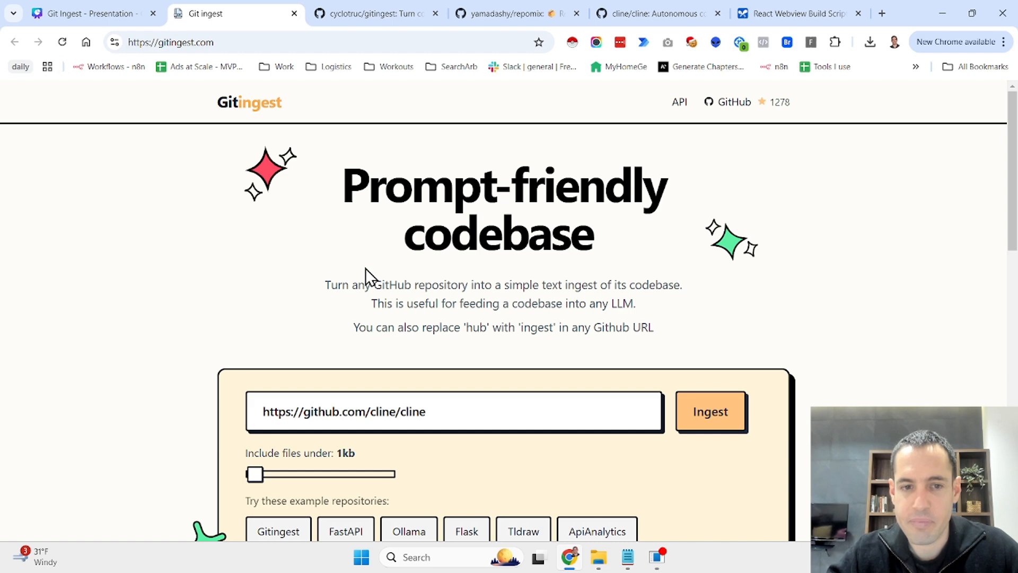
{"action": "mouse_move", "coordinate": [370, 293]}
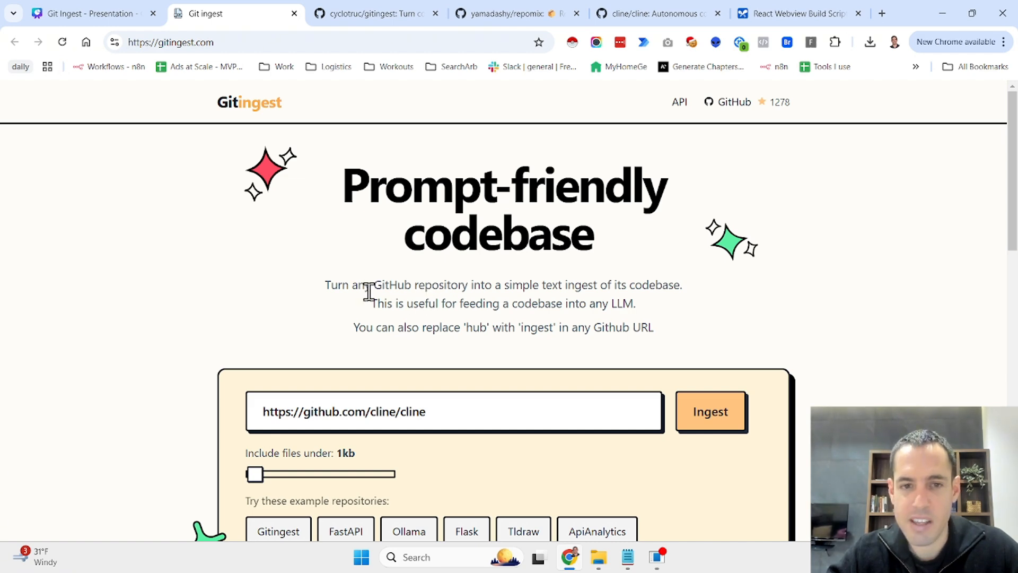
{"action": "scroll", "scroll_direction": "down", "scroll_amount": 3}
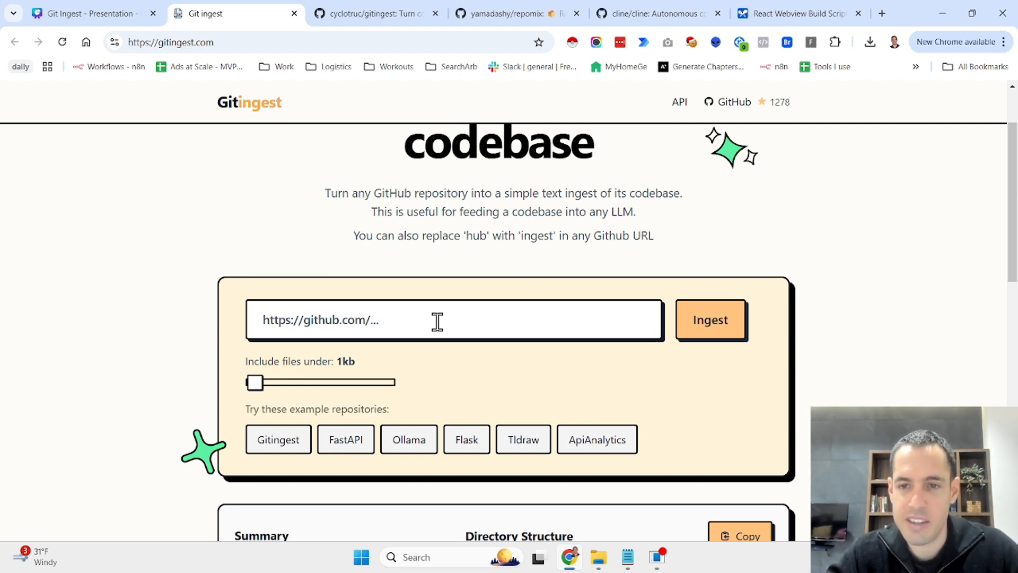
Step: Browse the cline/cline GitHub page and select its address in the address bar for copying
{"action": "left_click", "coordinate": [656, 12]}
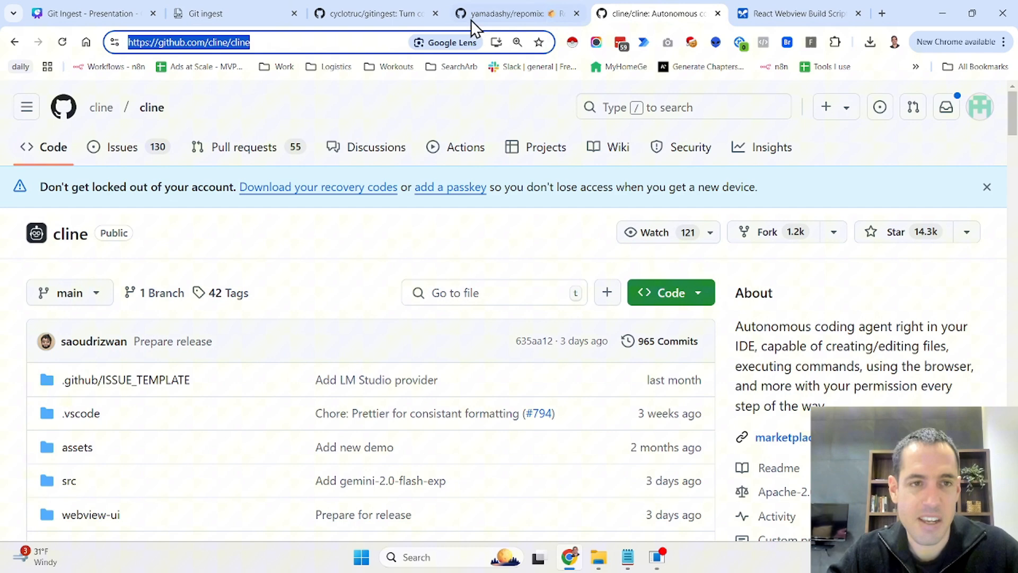
{"action": "mouse_move", "coordinate": [366, 41]}
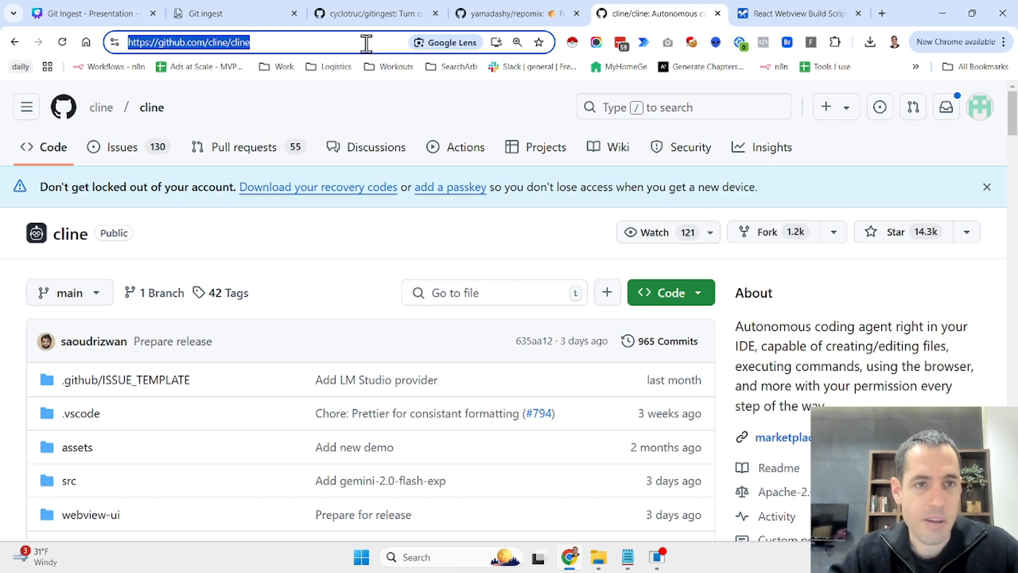
{"action": "scroll", "scroll_direction": "down", "scroll_amount": 3}
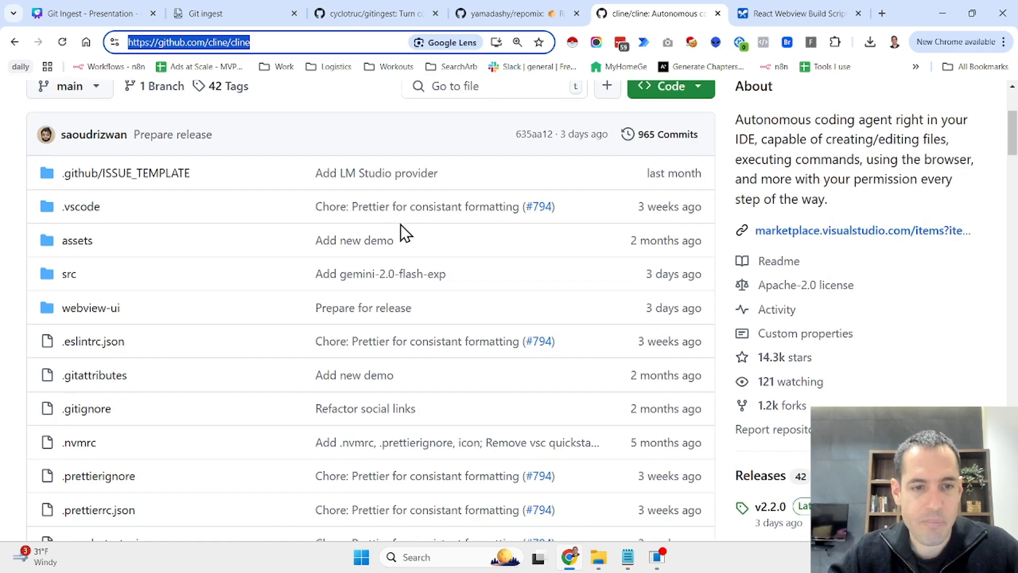
{"action": "scroll", "scroll_direction": "down", "scroll_amount": 3}
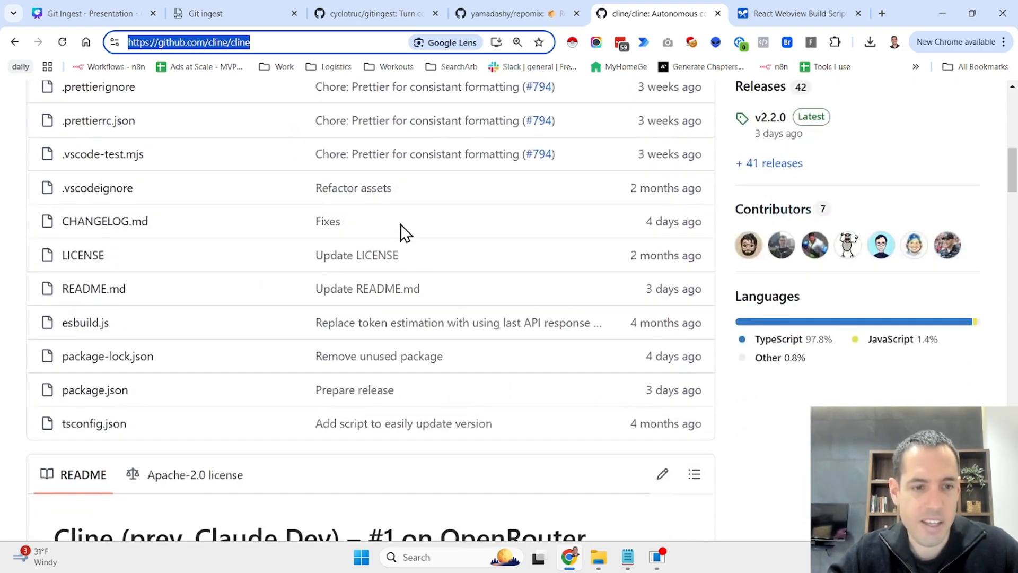
{"action": "scroll", "scroll_direction": "up", "scroll_amount": 3}
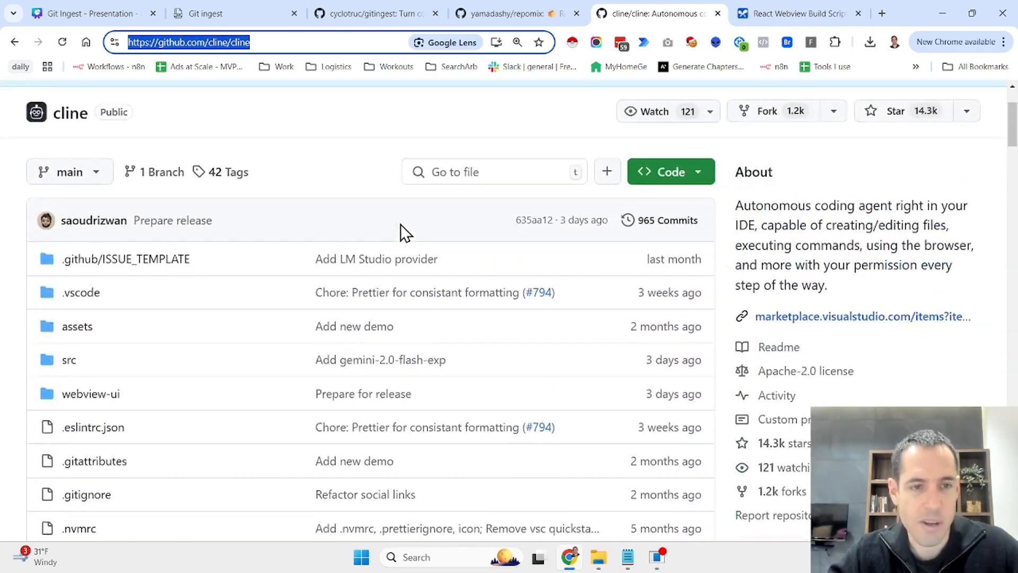
{"action": "scroll", "scroll_direction": "down", "scroll_amount": 3}
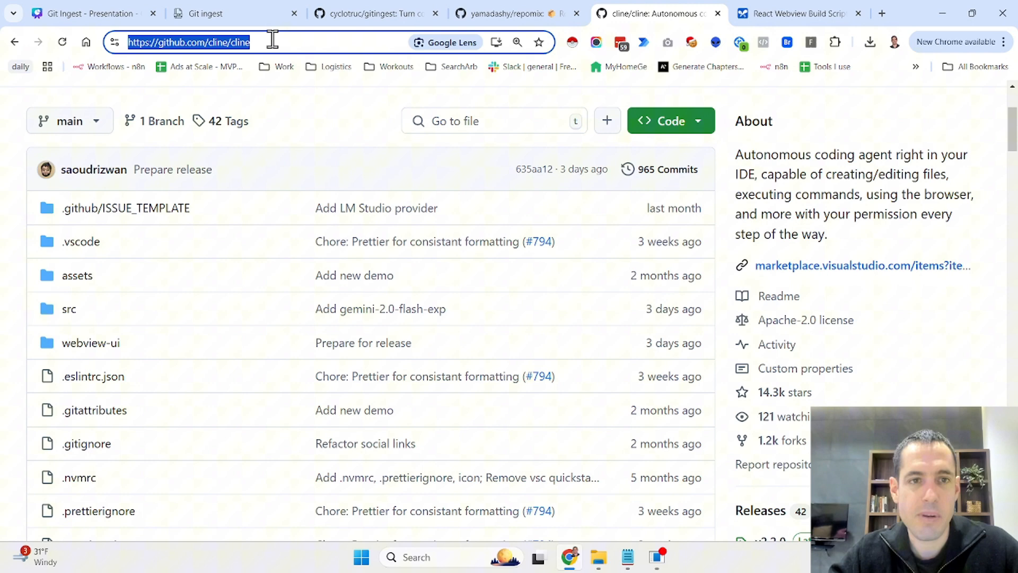
{"action": "left_click", "coordinate": [234, 13]}
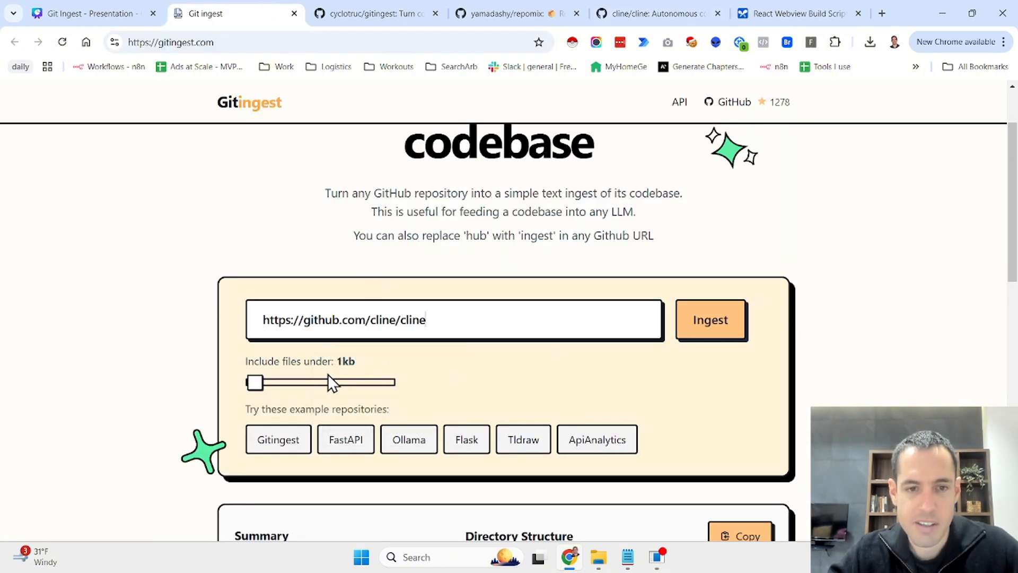
Step: Ingest the cline repository, producing a 141-file, ~9.5k-token summary, and mark its repository name line
{"action": "left_click", "coordinate": [710, 319]}
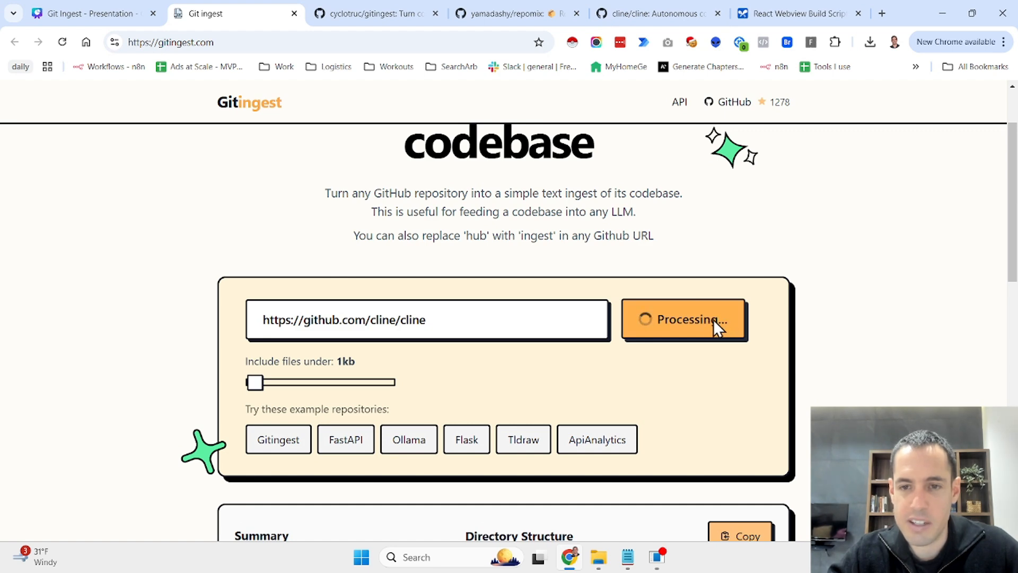
{"action": "scroll", "scroll_direction": "down", "scroll_amount": 3}
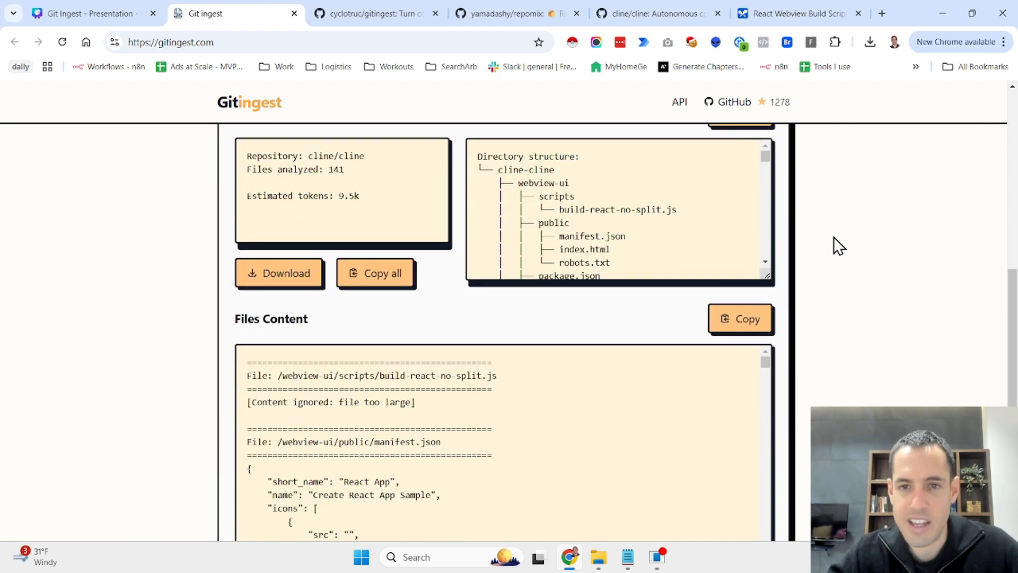
{"action": "scroll", "scroll_direction": "up", "scroll_amount": 3}
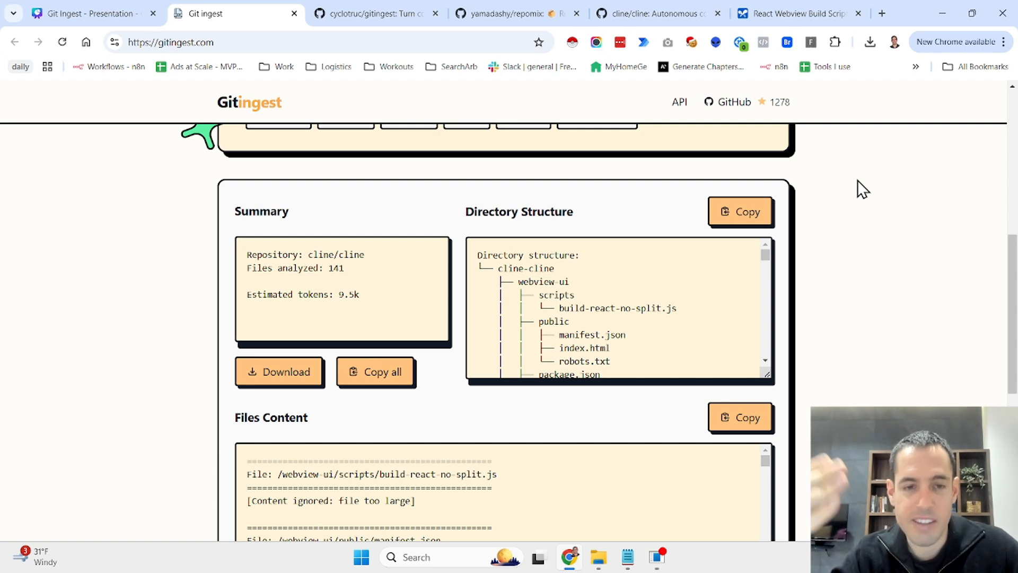
{"action": "mouse_move", "coordinate": [342, 260]}
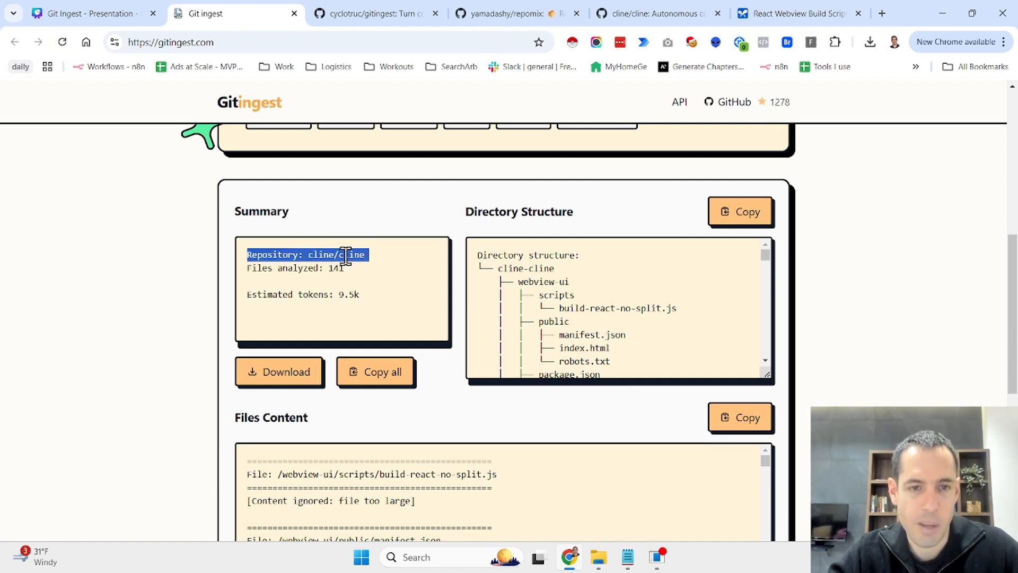
{"action": "double_click", "coordinate": [337, 267]}
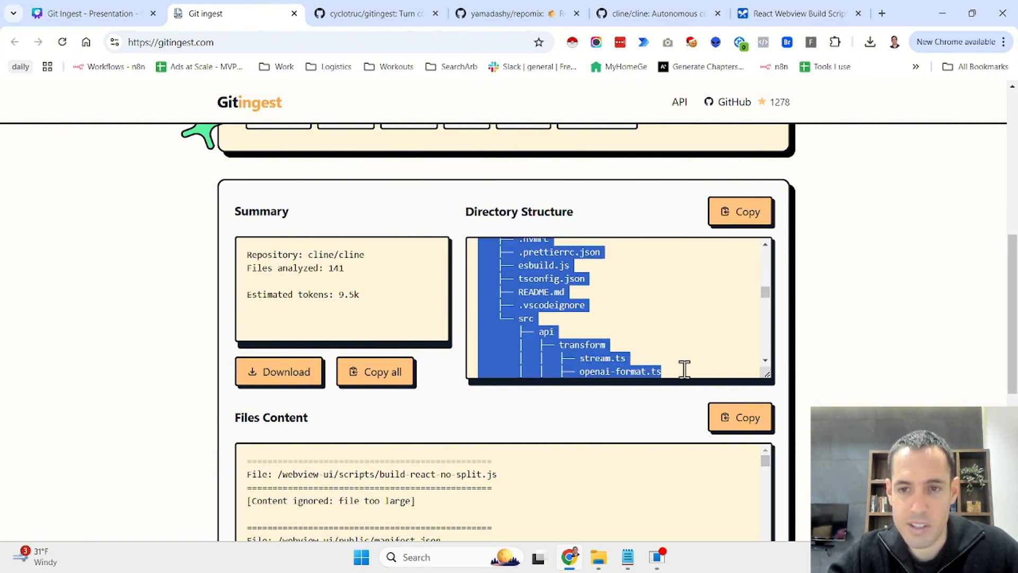
Step: Review the digest's directory structure and file contents, then download it as a cline-cline text file
{"action": "scroll", "scroll_direction": "down", "scroll_amount": 3}
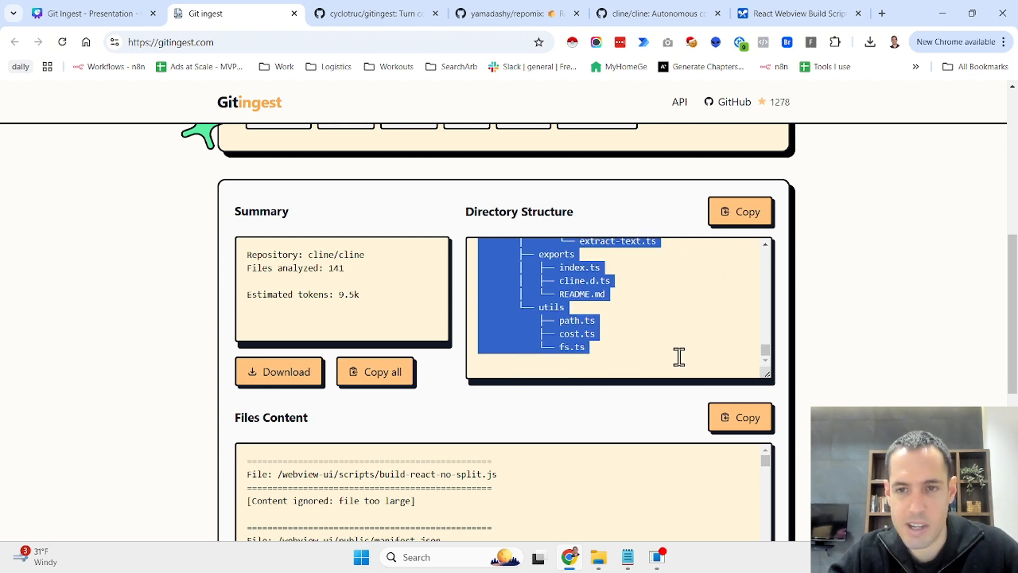
{"action": "scroll", "scroll_direction": "down", "scroll_amount": 3}
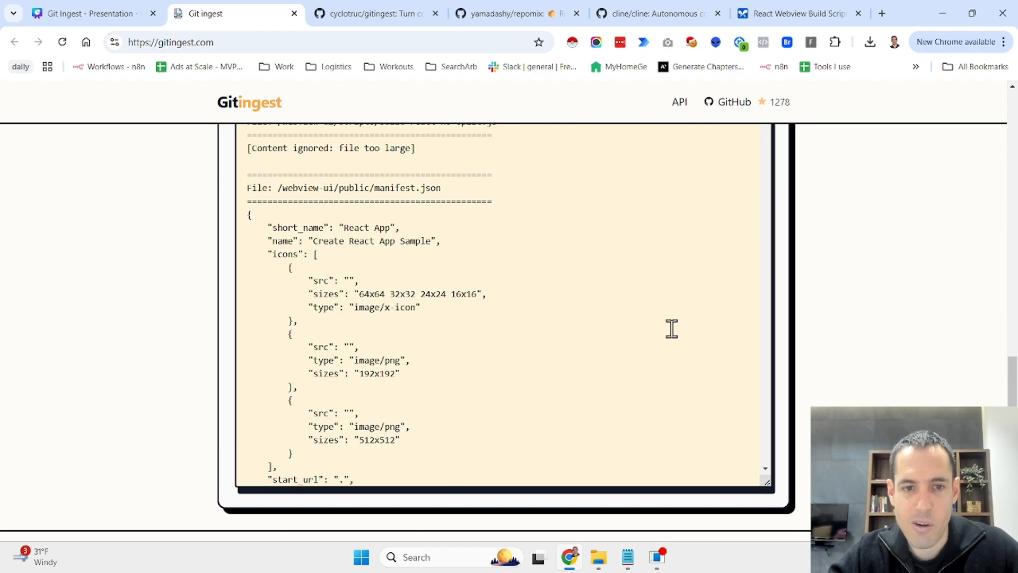
{"action": "scroll", "scroll_direction": "down", "scroll_amount": 3}
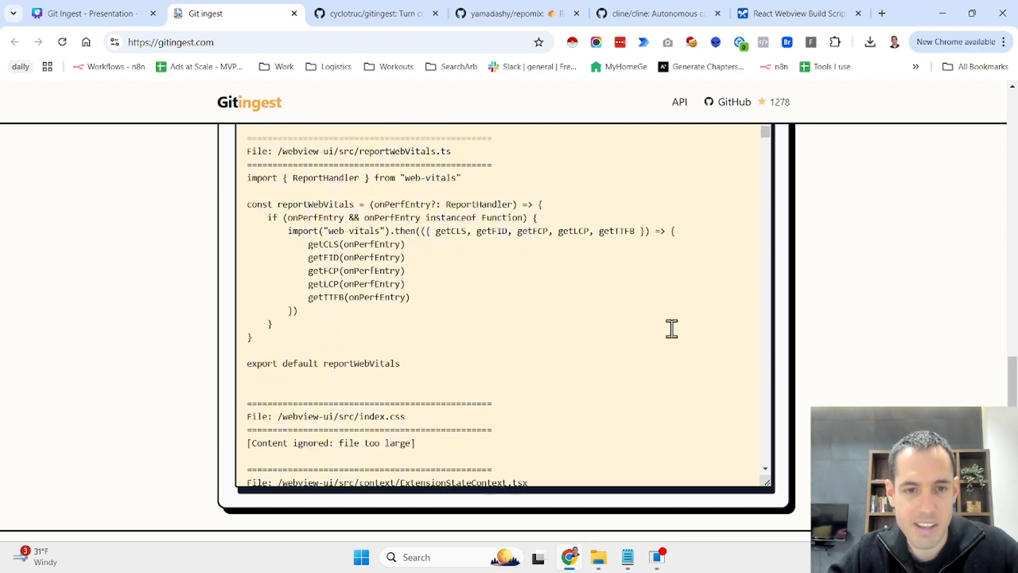
{"action": "scroll", "scroll_direction": "down", "scroll_amount": 3}
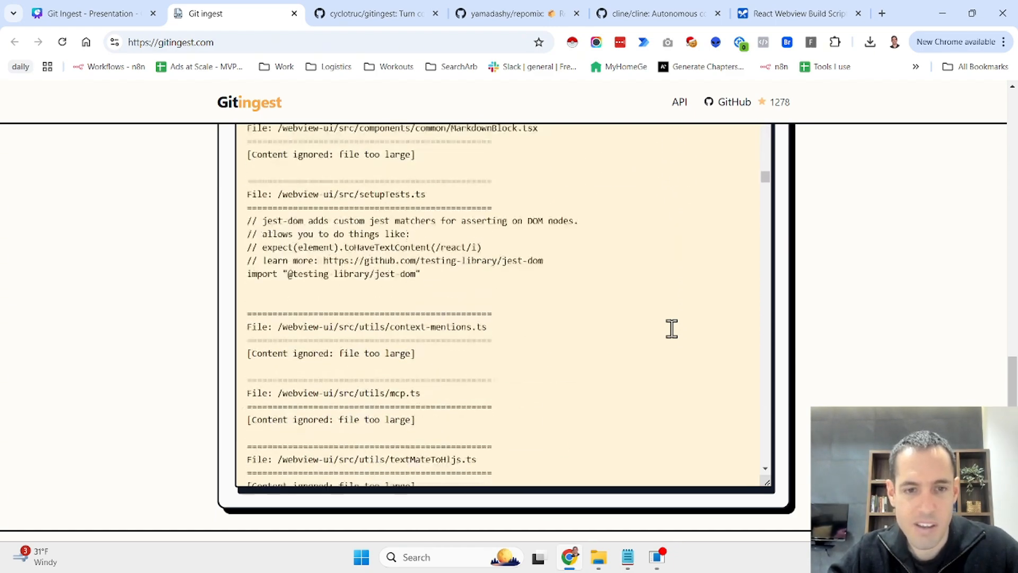
{"action": "scroll", "scroll_direction": "down", "scroll_amount": 3}
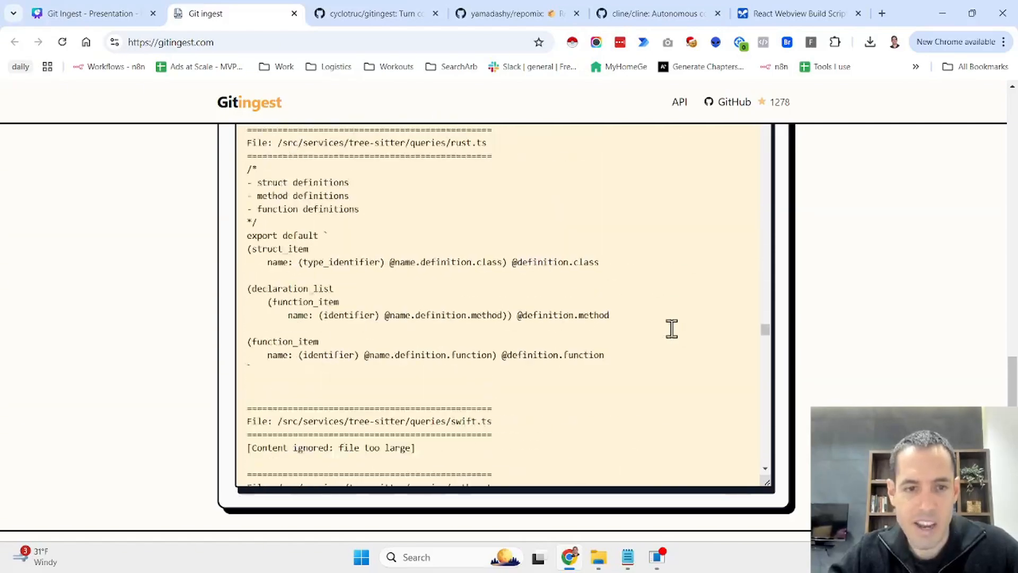
{"action": "scroll", "scroll_direction": "down", "scroll_amount": 3}
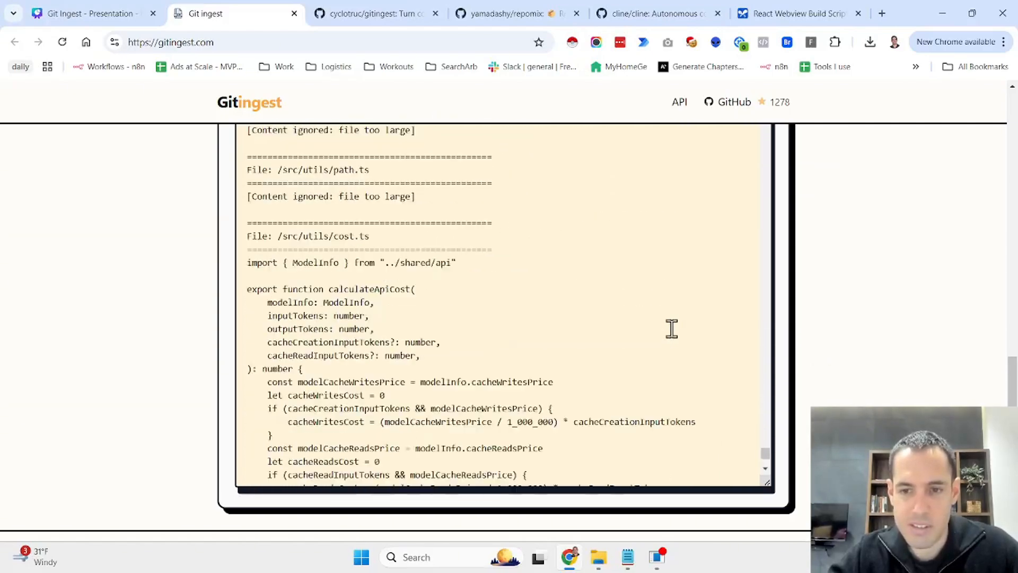
{"action": "scroll", "scroll_direction": "up", "scroll_amount": 3}
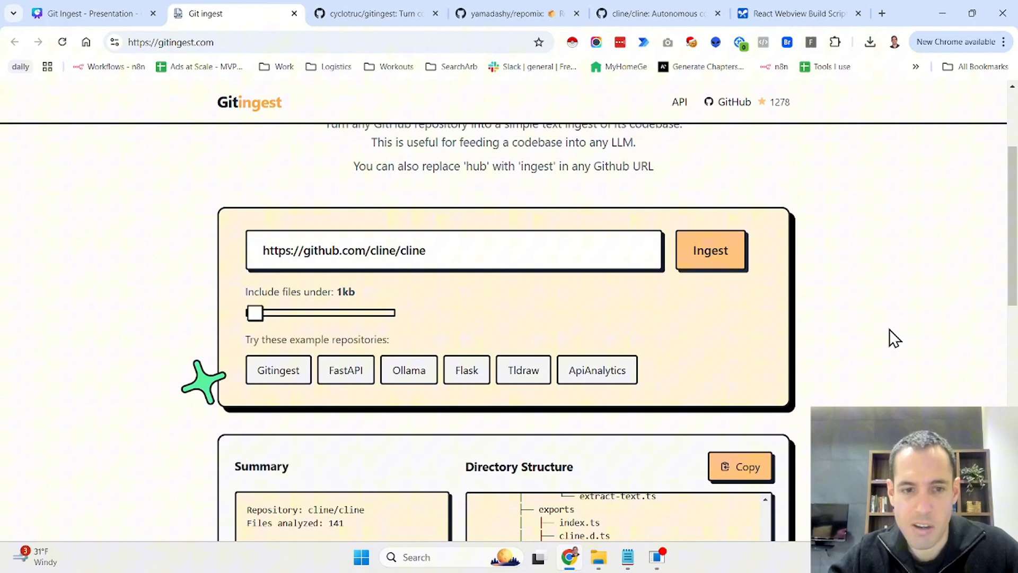
{"action": "scroll", "scroll_direction": "down", "scroll_amount": 3}
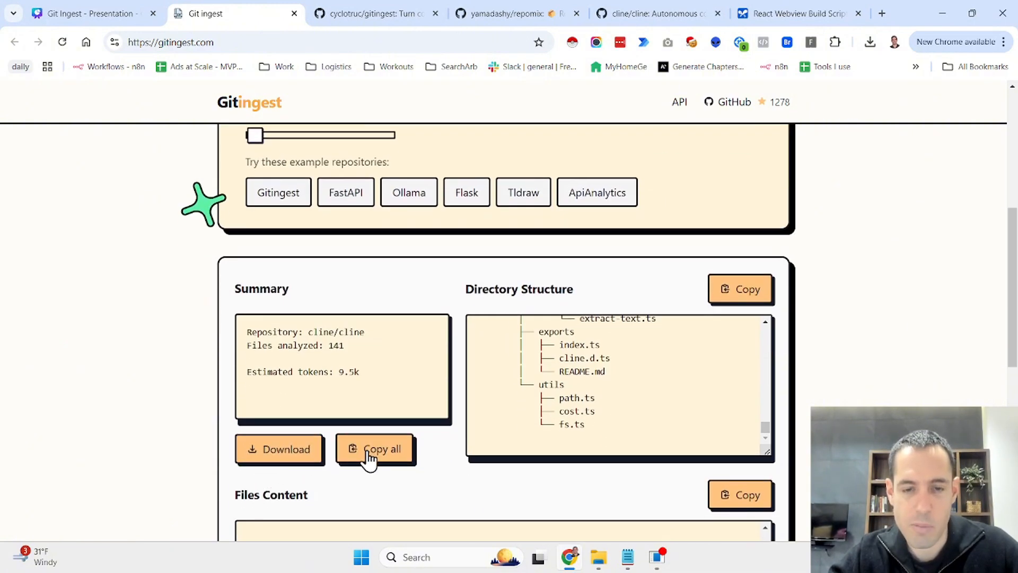
{"action": "left_click", "coordinate": [279, 449]}
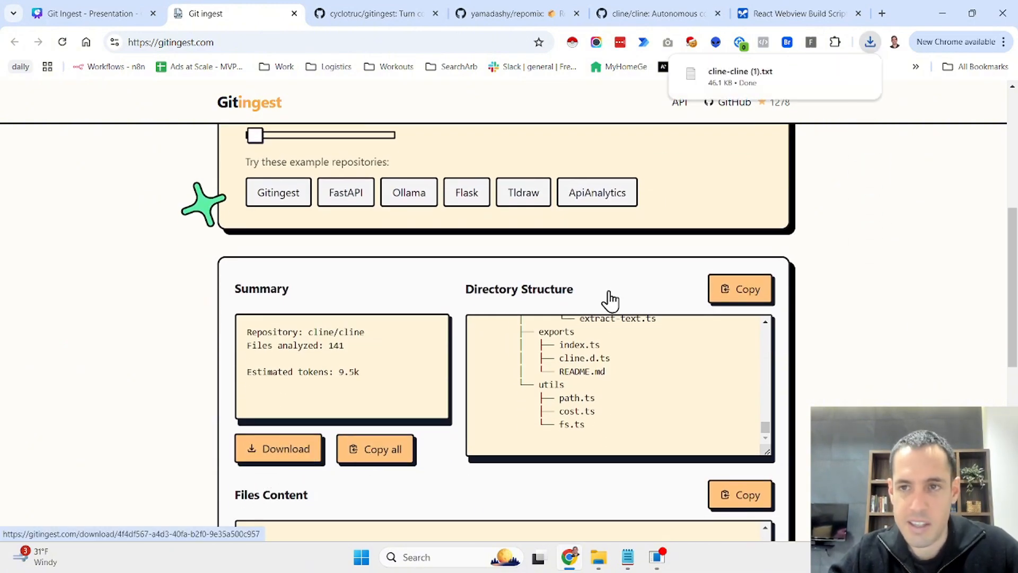
Step: View the downloaded cline-cline (1).txt digest in Notepad, then return to the React Webview Build Script prompt
{"action": "left_click", "coordinate": [739, 77]}
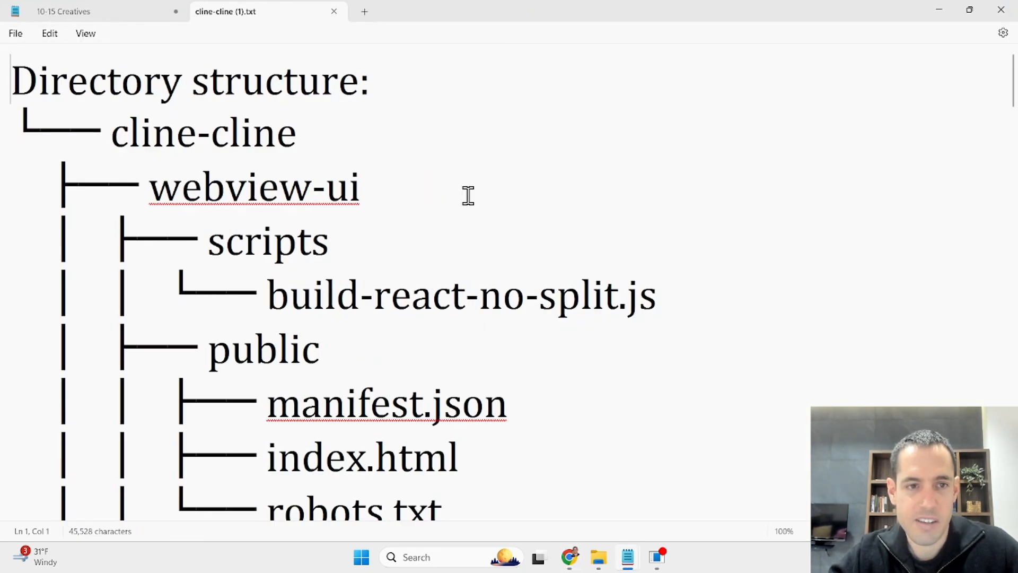
{"action": "scroll", "scroll_direction": "down", "scroll_amount": 3}
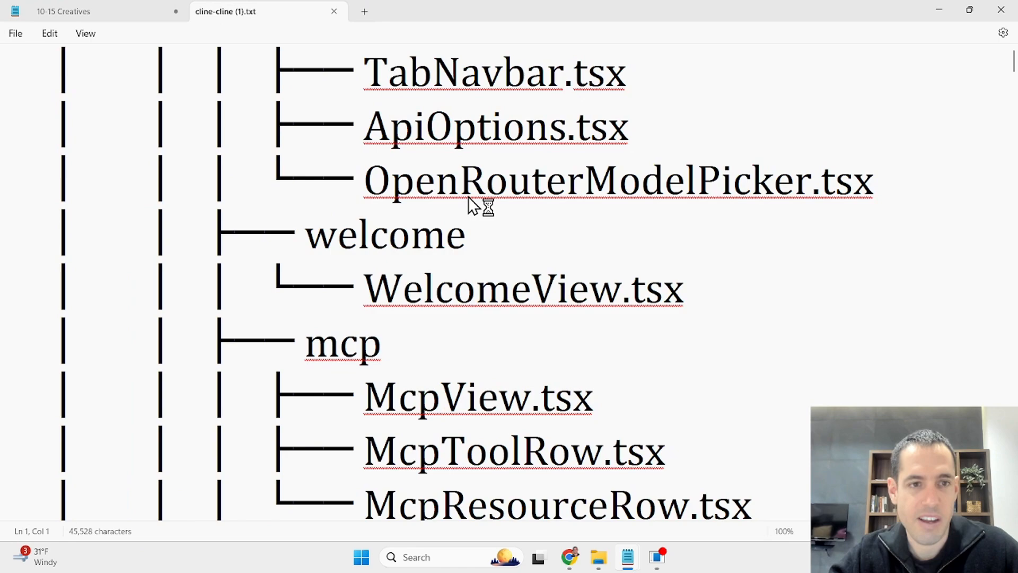
{"action": "scroll", "scroll_direction": "down", "scroll_amount": 3}
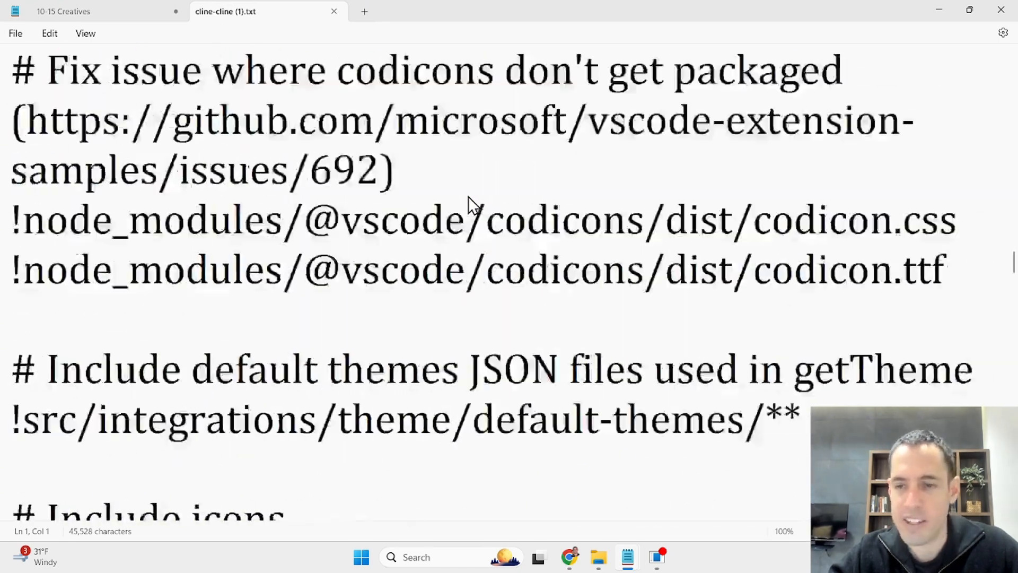
{"action": "left_click", "coordinate": [569, 556]}
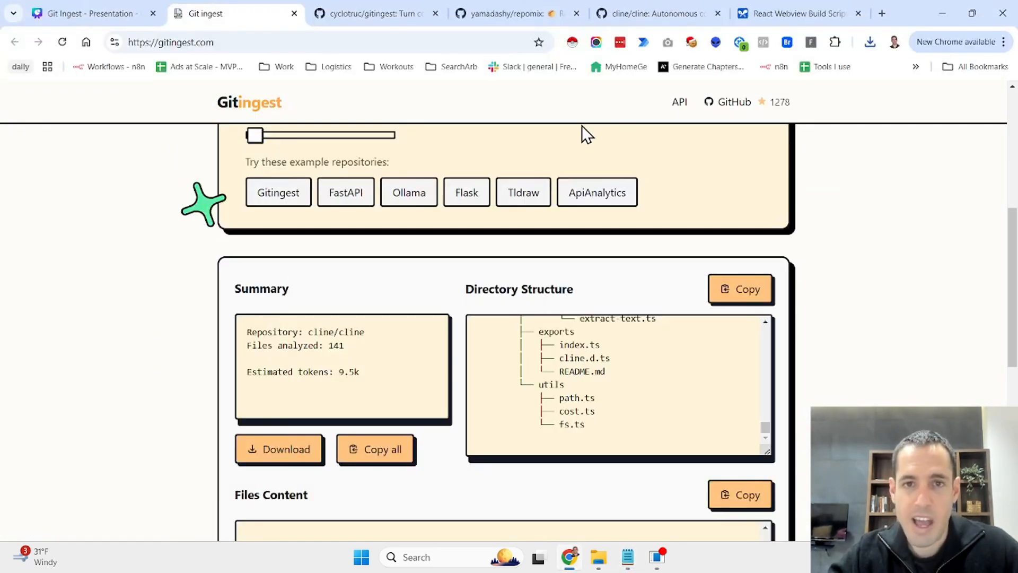
{"action": "mouse_move", "coordinate": [513, 319]}
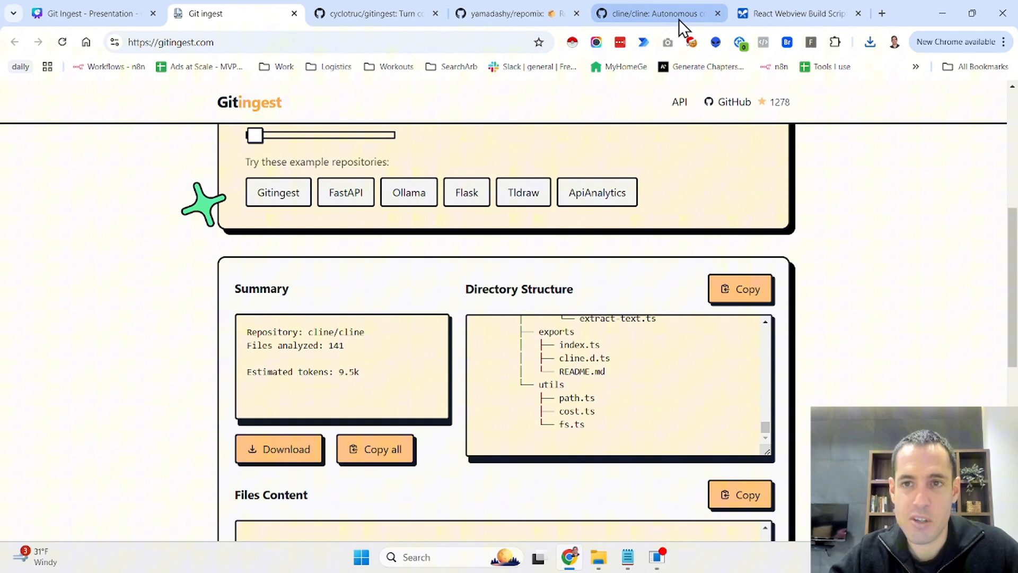
{"action": "left_click", "coordinate": [799, 13]}
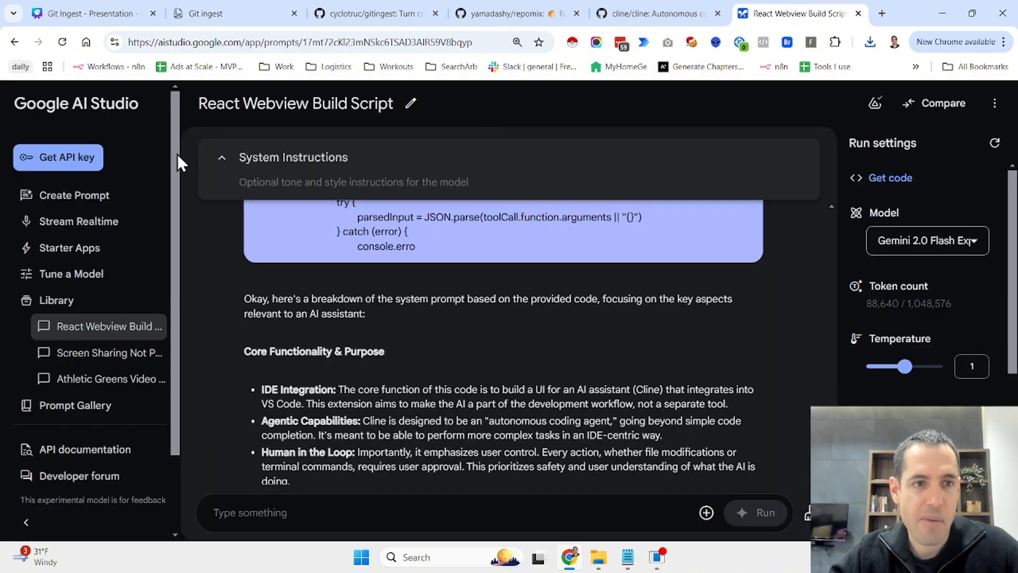
{"action": "mouse_move", "coordinate": [324, 279]}
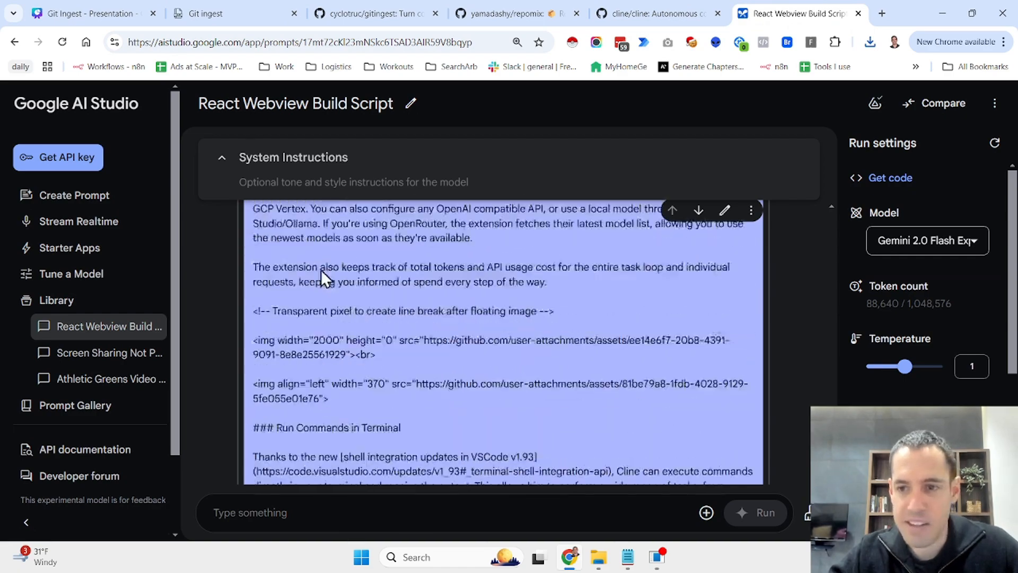
Step: Scroll the ~88,640-token pasted cline digest down to Gemini's closing notes and reset zoom to 100%
{"action": "scroll", "scroll_direction": "down", "scroll_amount": 3}
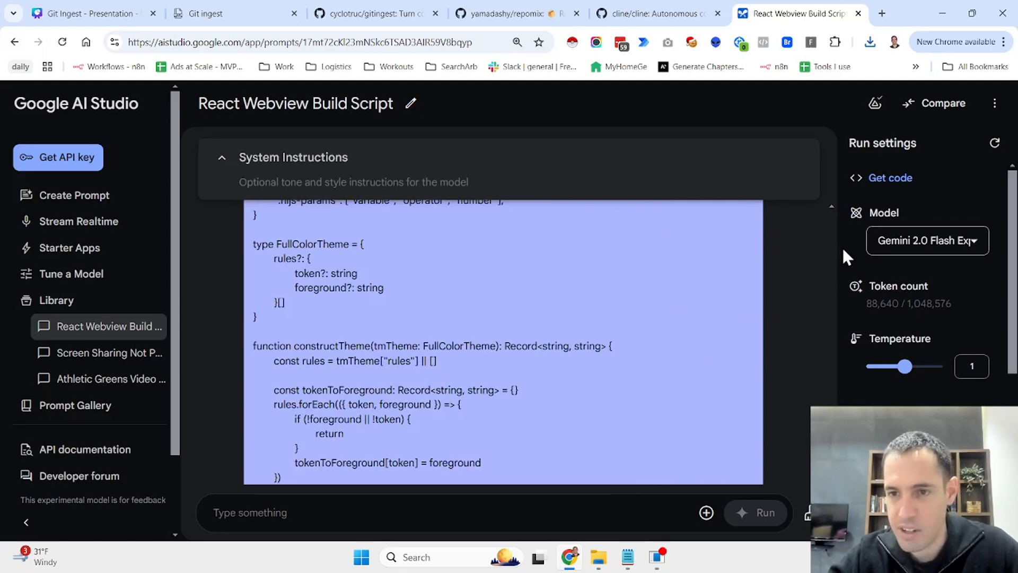
{"action": "mouse_move", "coordinate": [875, 318]}
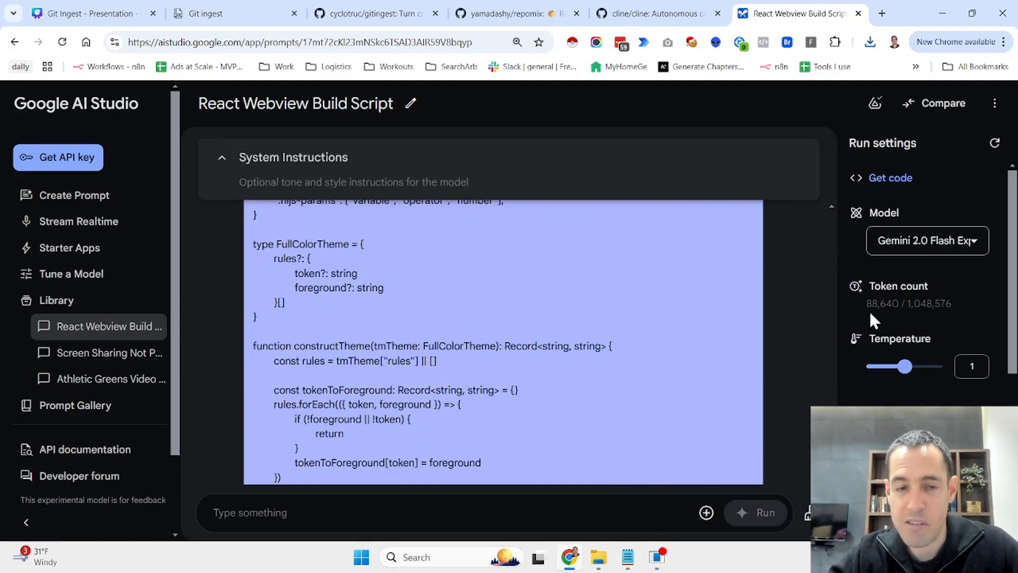
{"action": "scroll", "scroll_direction": "down", "scroll_amount": 3}
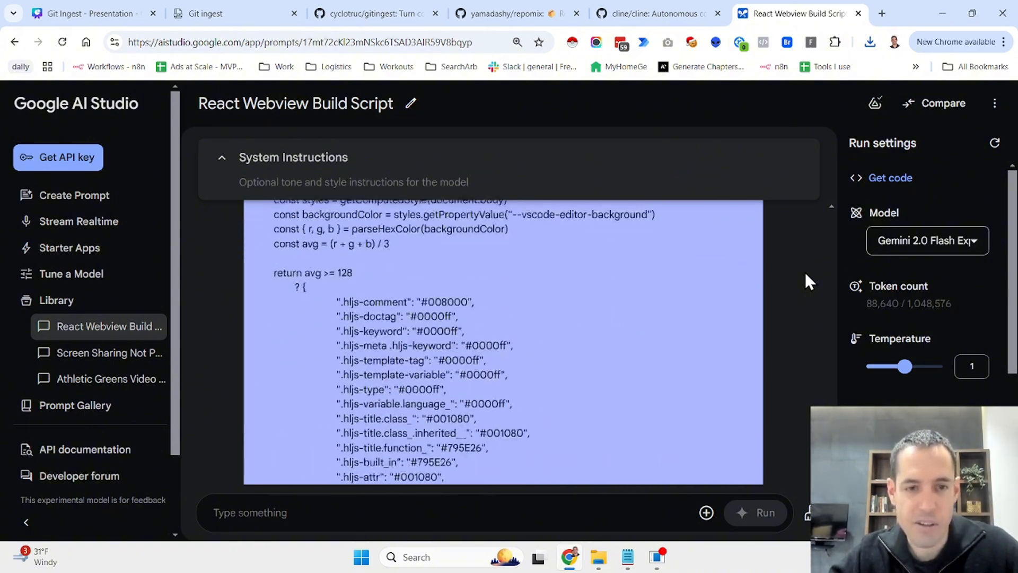
{"action": "scroll", "scroll_direction": "down", "scroll_amount": 3}
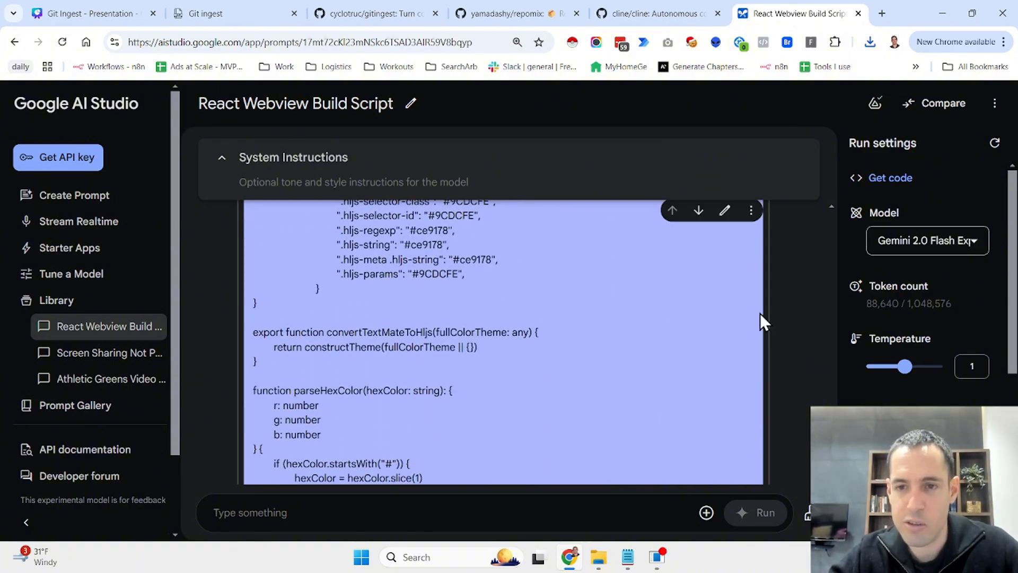
{"action": "scroll", "scroll_direction": "down", "scroll_amount": 3}
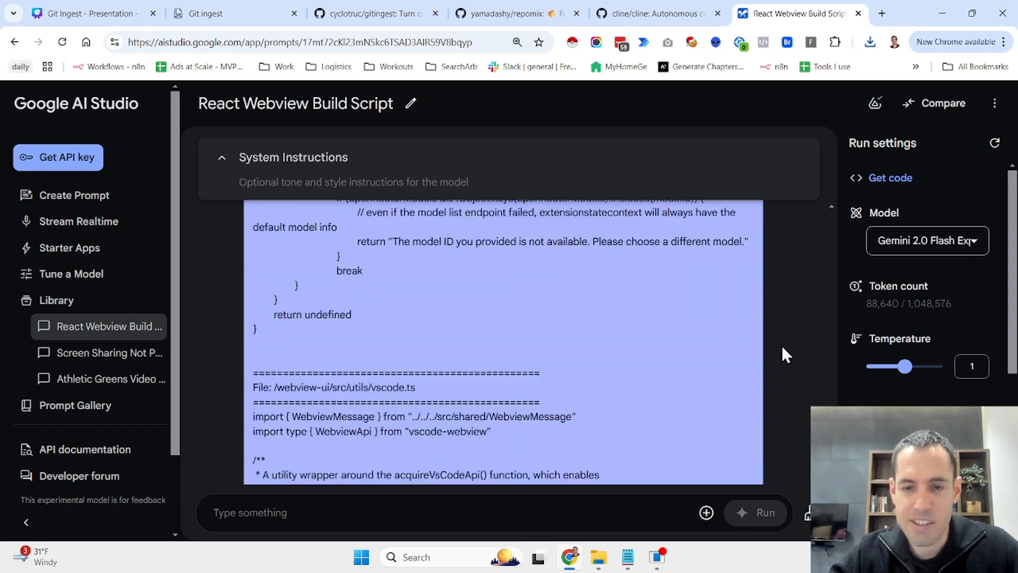
{"action": "scroll", "scroll_direction": "up", "scroll_amount": 3}
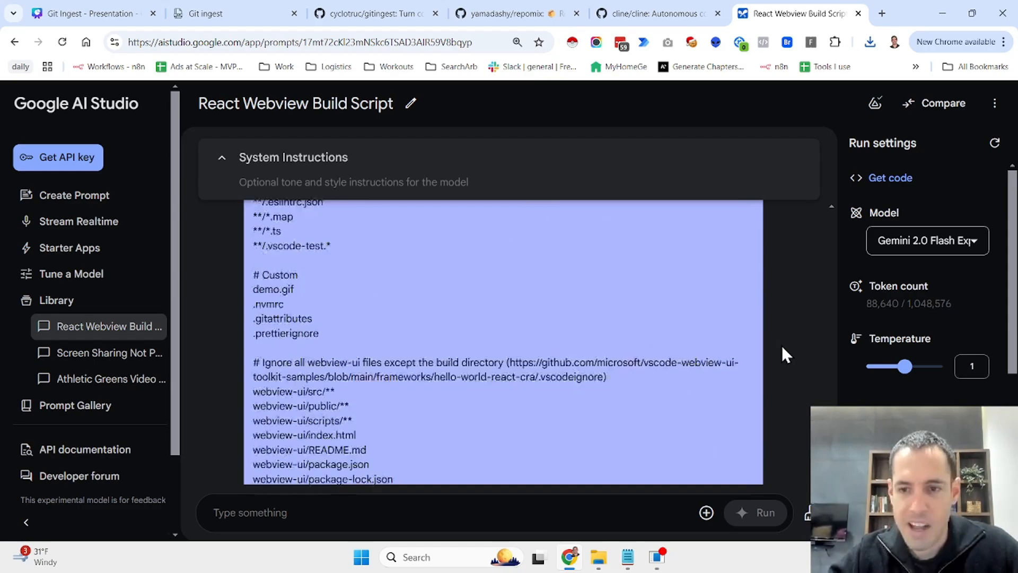
{"action": "scroll", "scroll_direction": "down", "scroll_amount": 3}
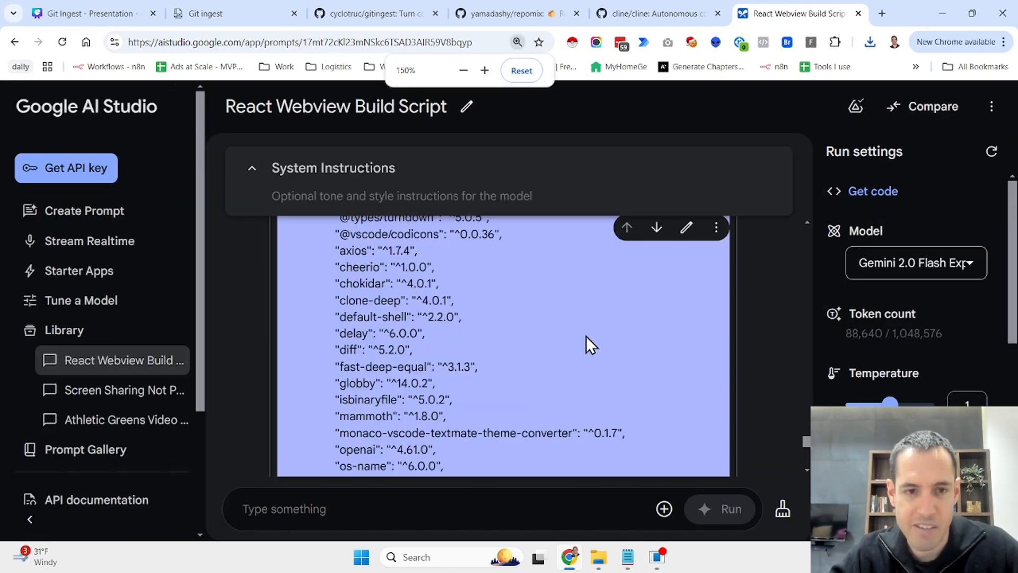
{"action": "left_click", "coordinate": [464, 70]}
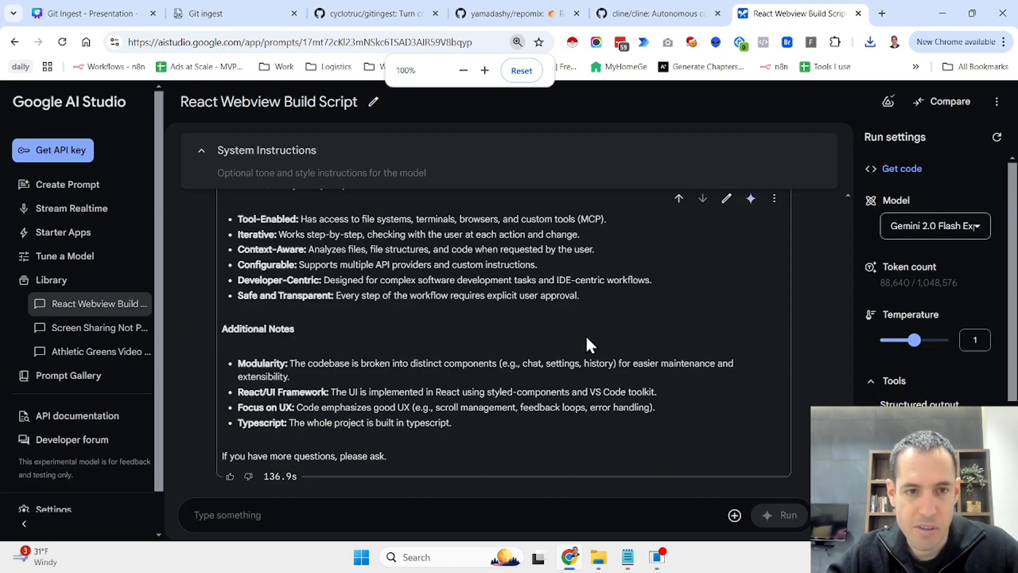
Step: Read Gemini's breakdown of cline's features and key files
{"action": "scroll", "scroll_direction": "up", "scroll_amount": 3}
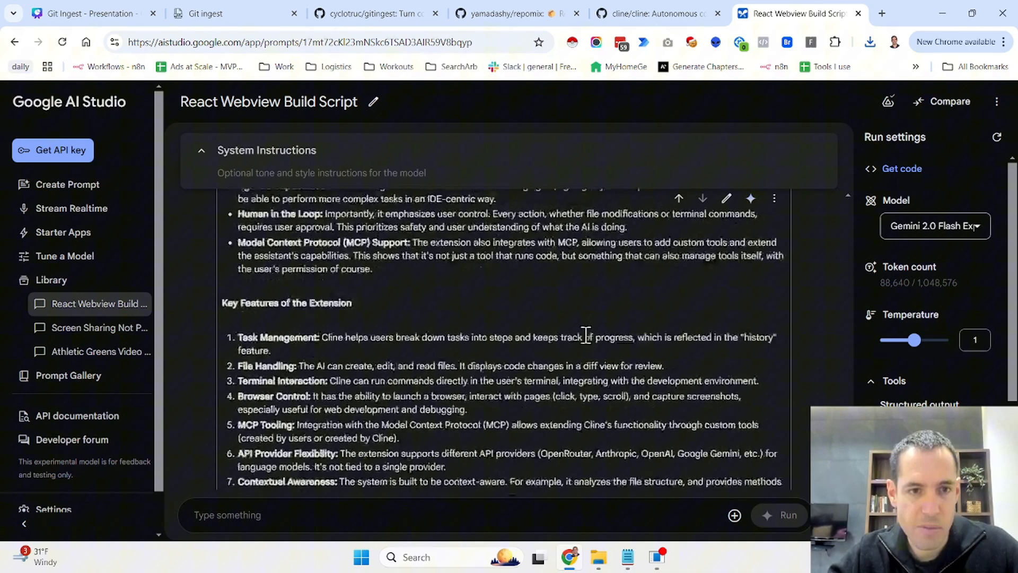
{"action": "scroll", "scroll_direction": "up", "scroll_amount": 3}
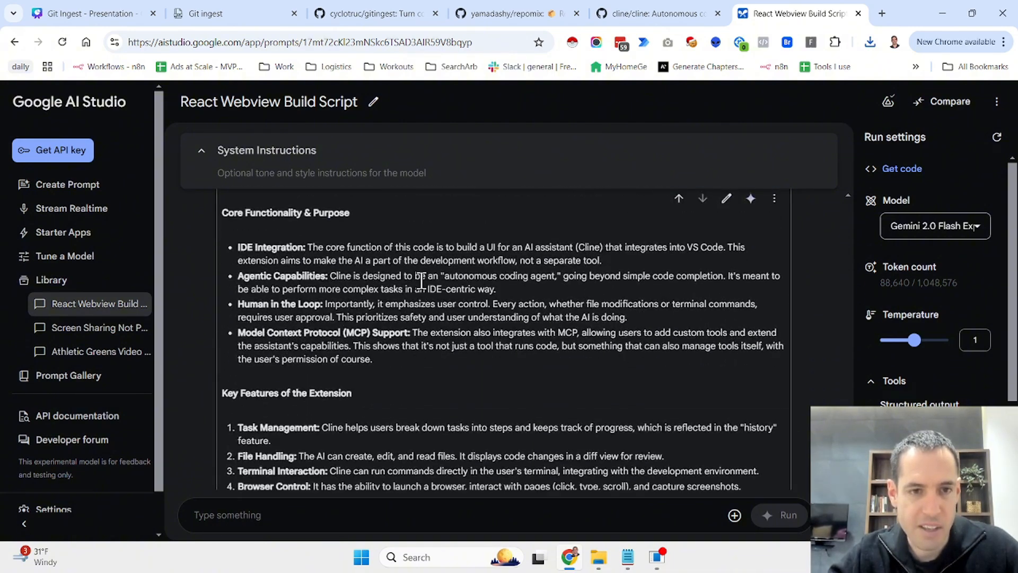
{"action": "mouse_move", "coordinate": [284, 241]}
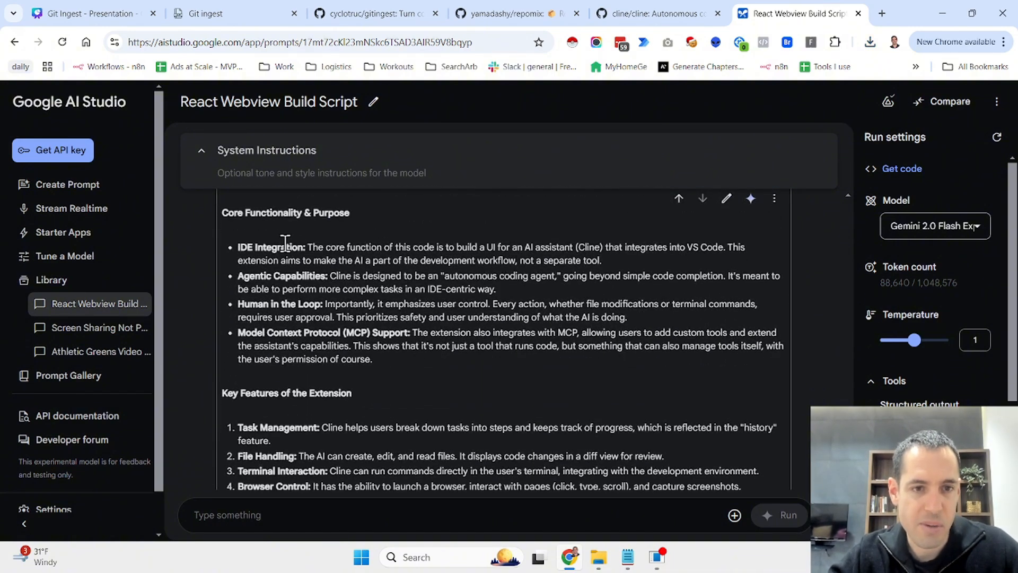
{"action": "mouse_move", "coordinate": [259, 278]}
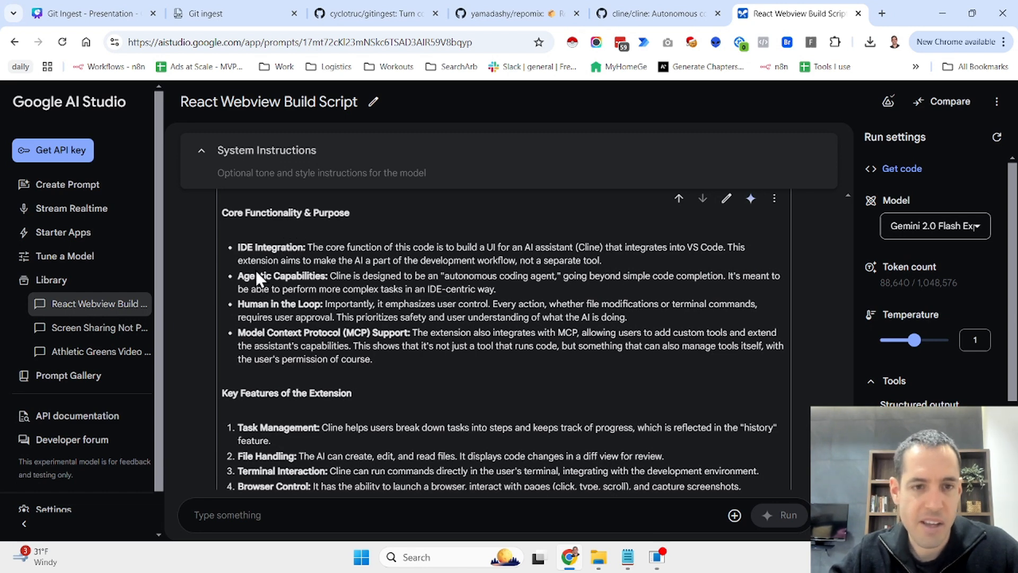
{"action": "mouse_move", "coordinate": [254, 303]}
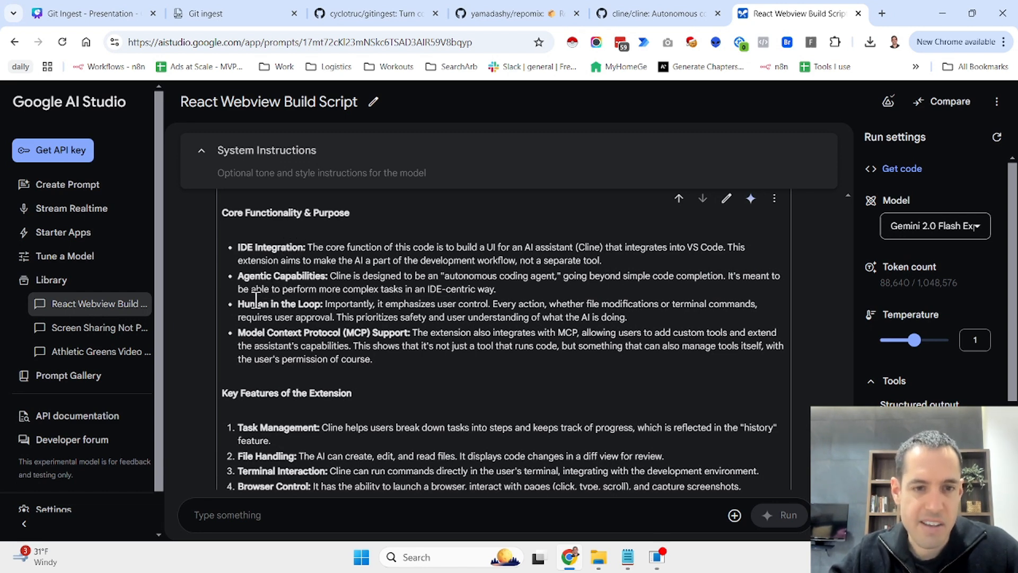
{"action": "mouse_move", "coordinate": [290, 322]}
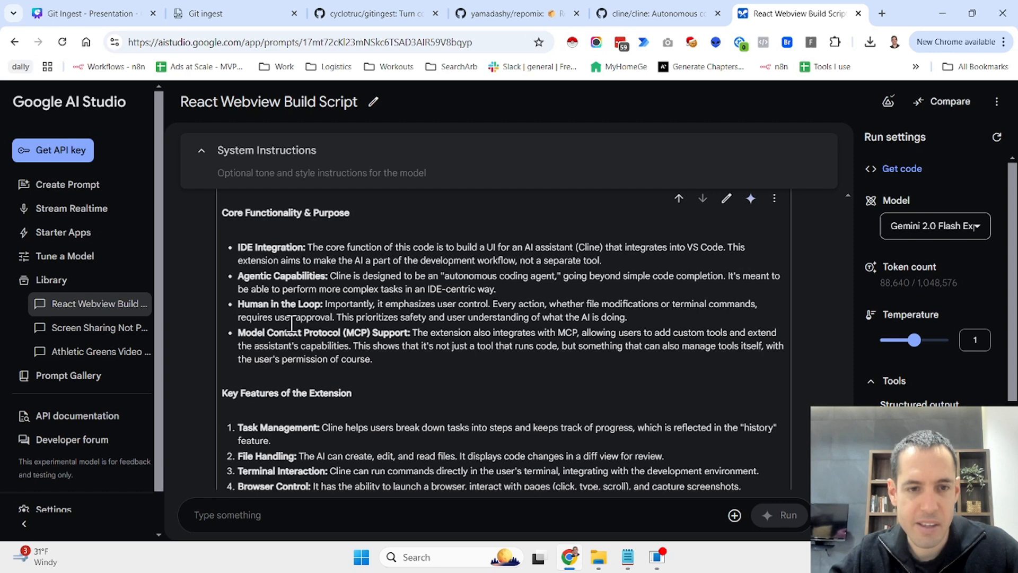
{"action": "mouse_move", "coordinate": [351, 351]}
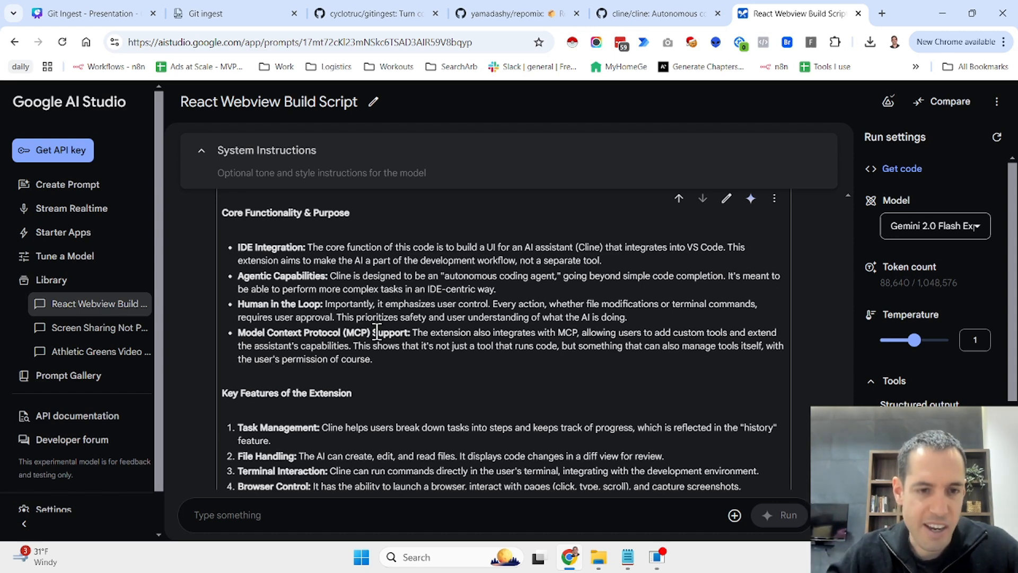
{"action": "scroll", "scroll_direction": "down", "scroll_amount": 3}
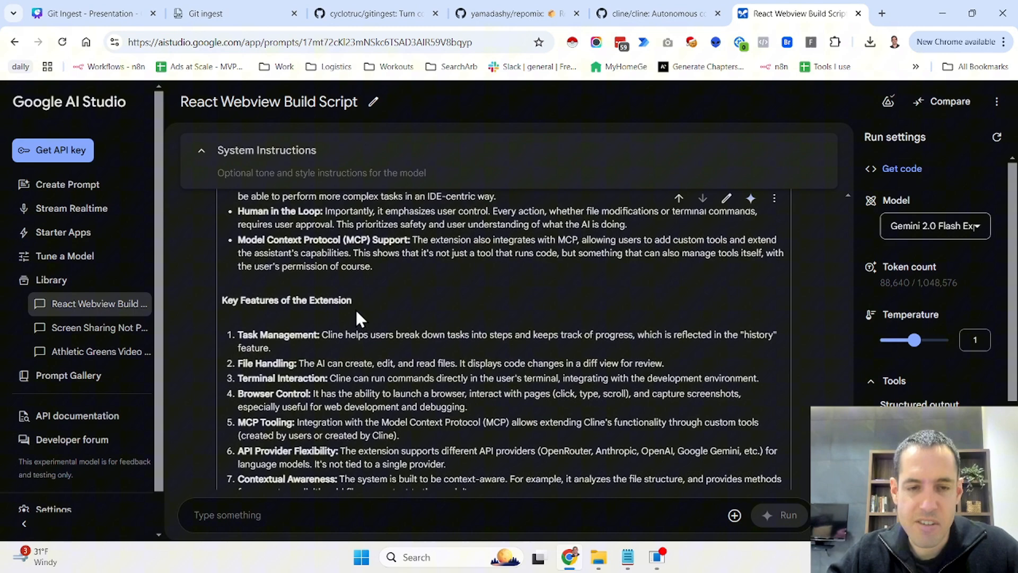
{"action": "scroll", "scroll_direction": "down", "scroll_amount": 3}
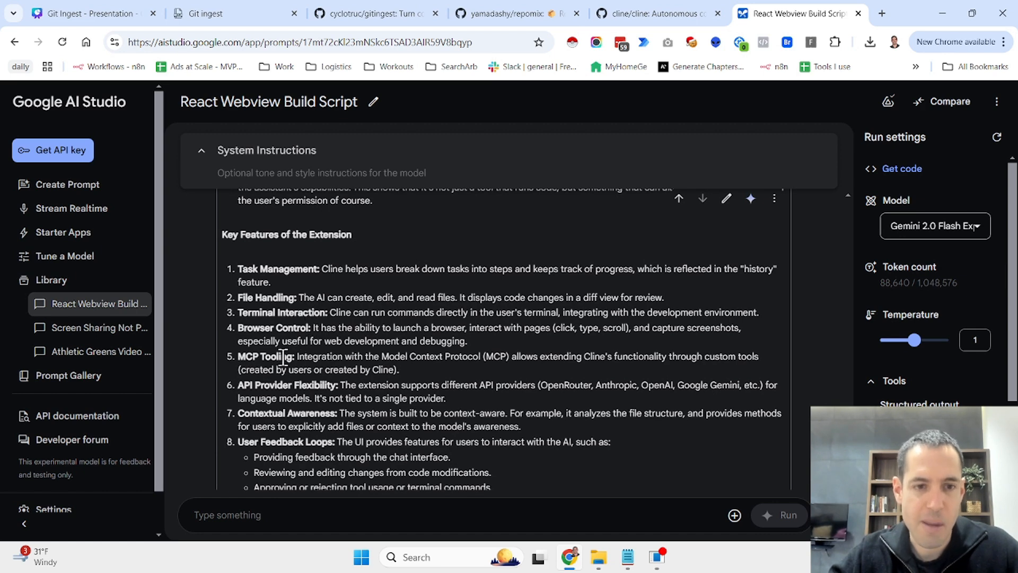
{"action": "scroll", "scroll_direction": "down", "scroll_amount": 3}
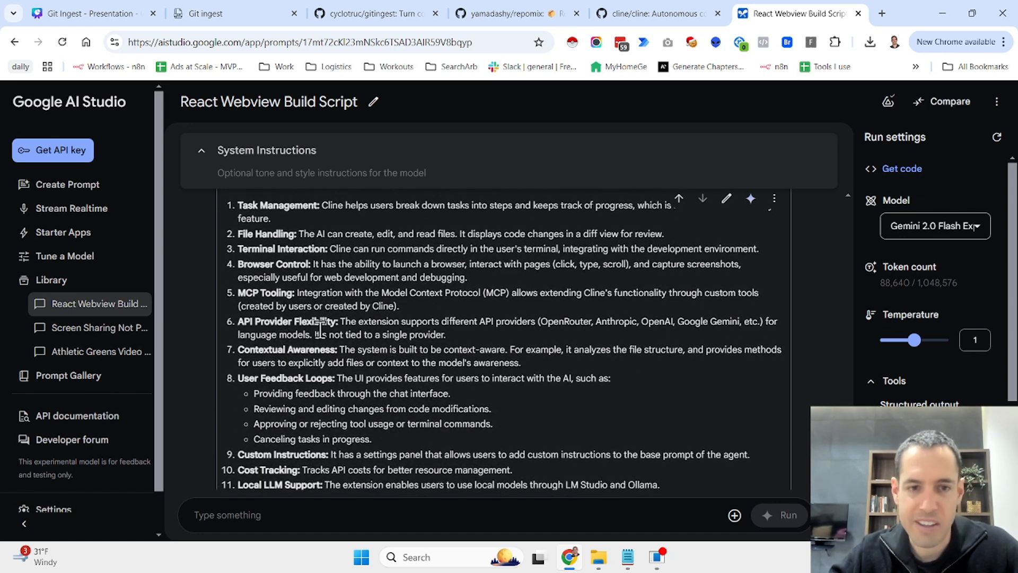
{"action": "mouse_move", "coordinate": [351, 363]}
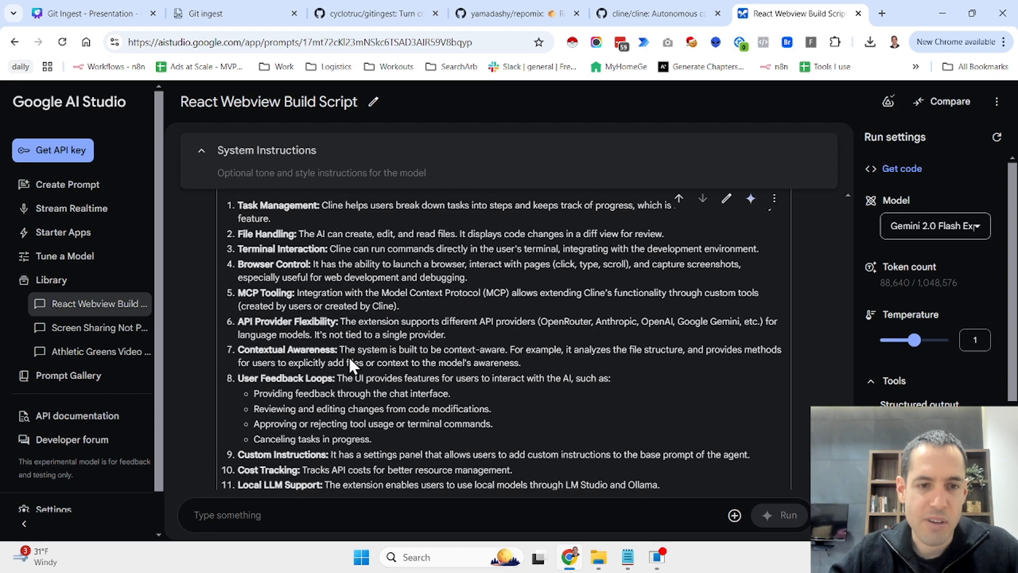
Step: Read the user experience and system prompt summary sections, then return to the Gitingest cline digest
{"action": "scroll", "scroll_direction": "down", "scroll_amount": 3}
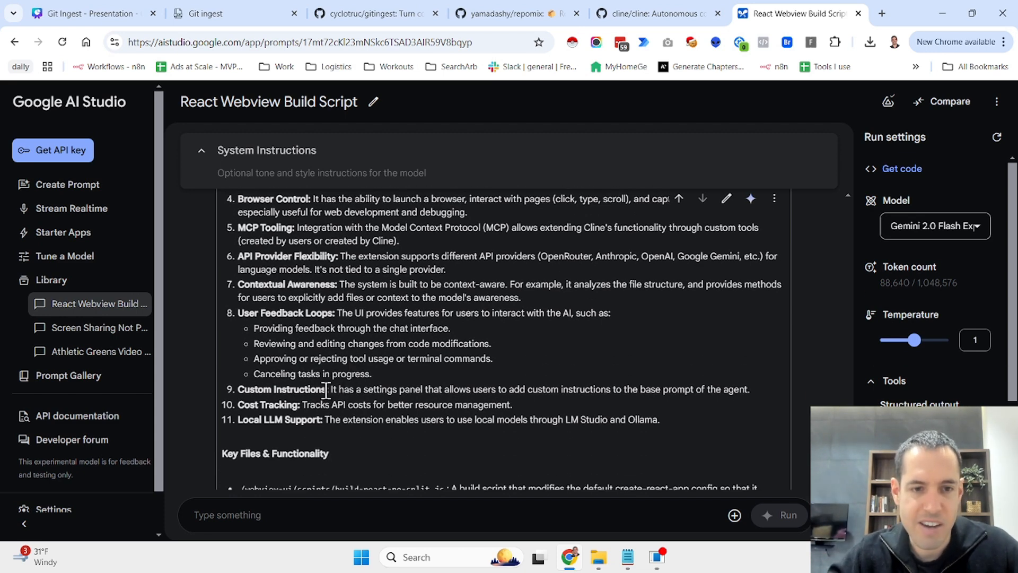
{"action": "scroll", "scroll_direction": "down", "scroll_amount": 3}
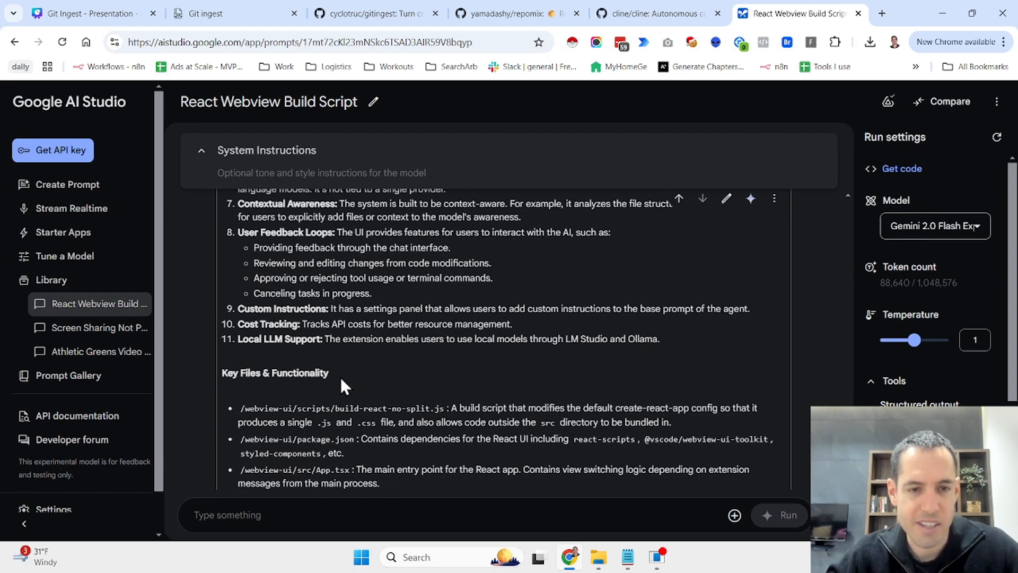
{"action": "scroll", "scroll_direction": "down", "scroll_amount": 3}
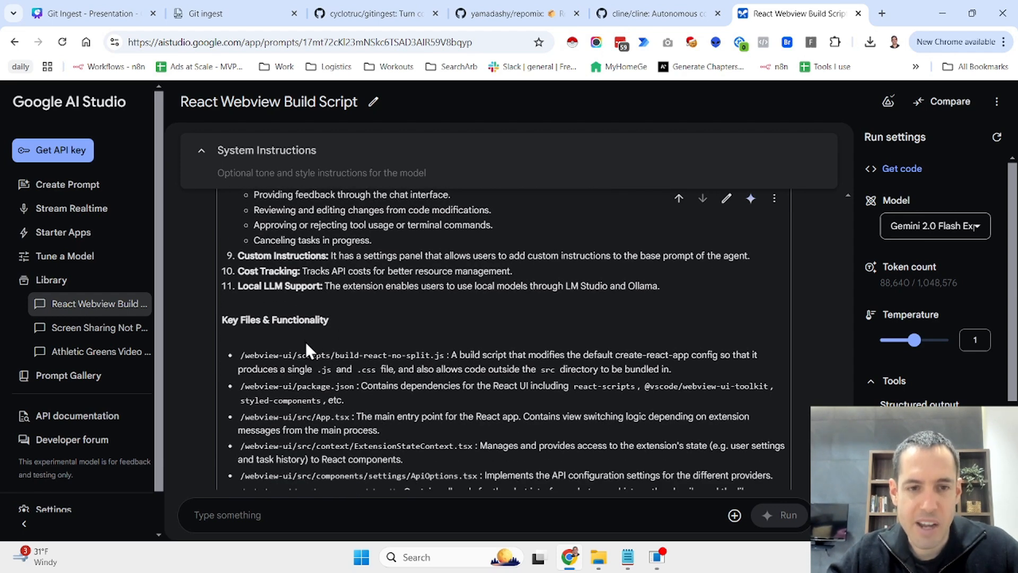
{"action": "scroll", "scroll_direction": "down", "scroll_amount": 3}
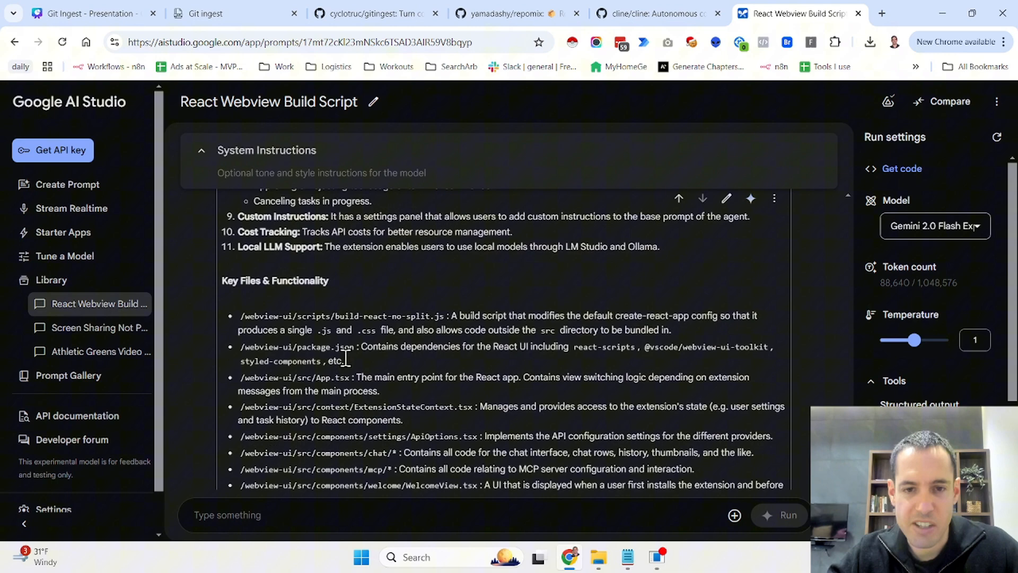
{"action": "scroll", "scroll_direction": "down", "scroll_amount": 3}
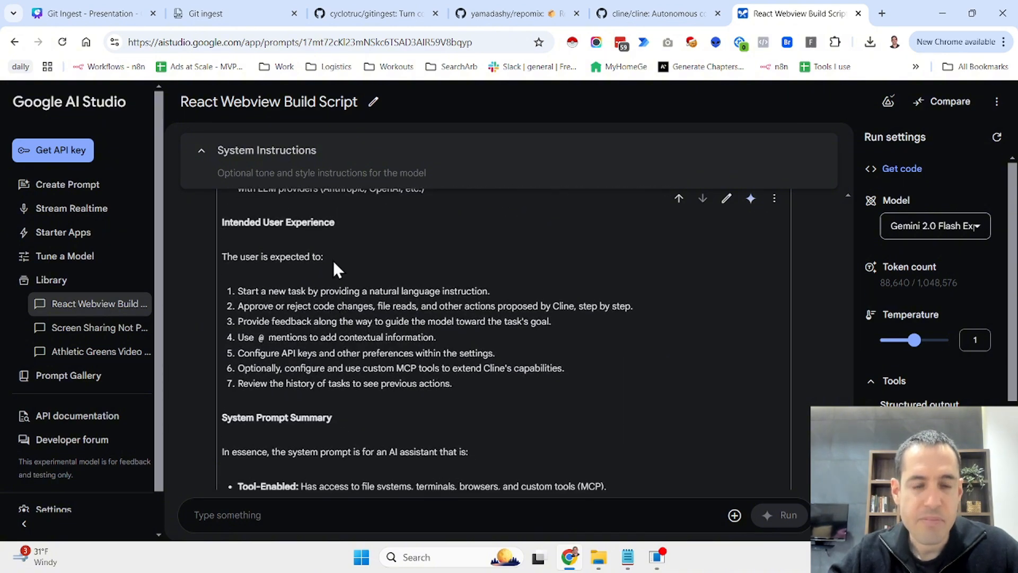
{"action": "mouse_move", "coordinate": [311, 259]}
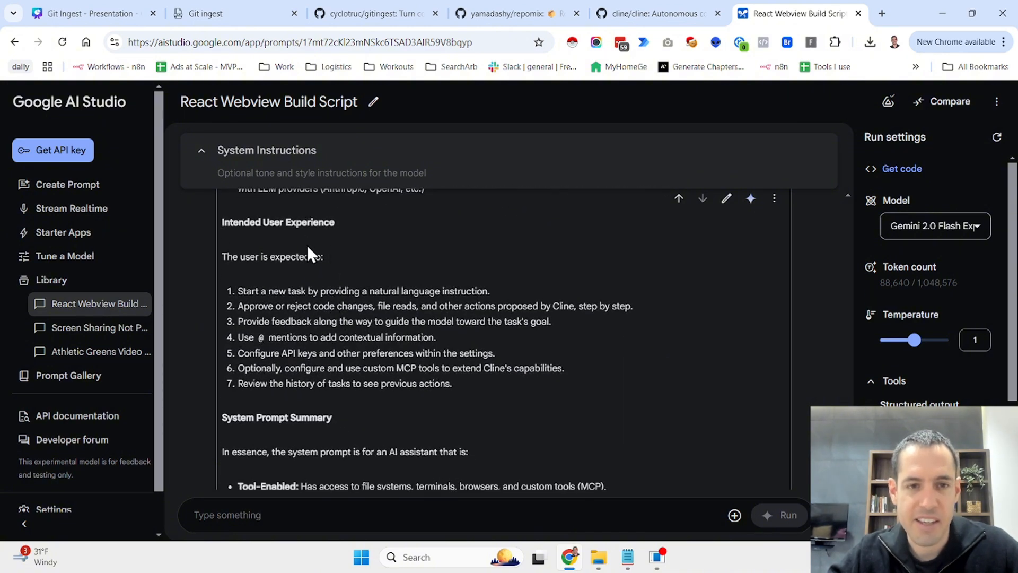
{"action": "mouse_move", "coordinate": [336, 274]}
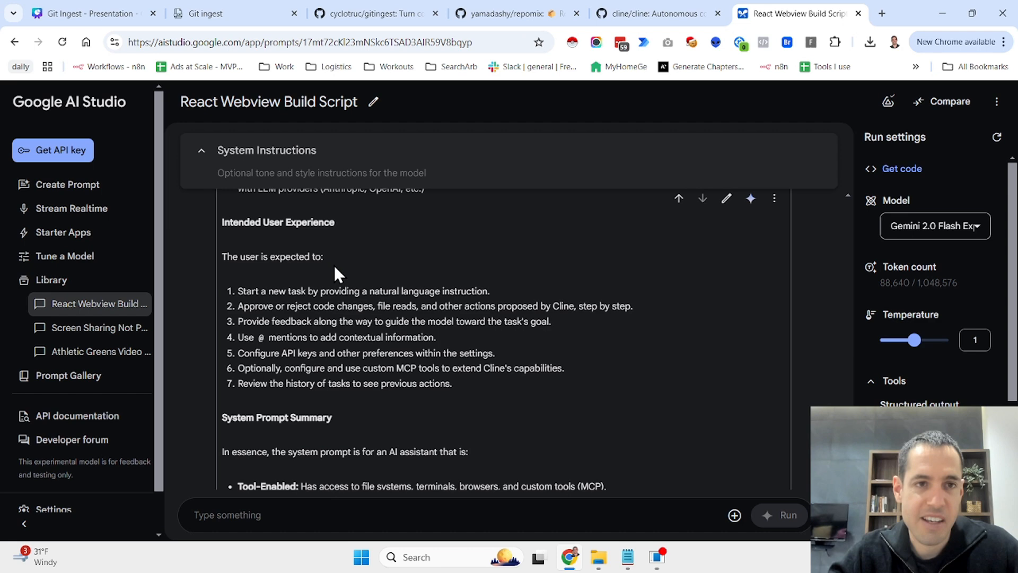
{"action": "left_click", "coordinate": [233, 12]}
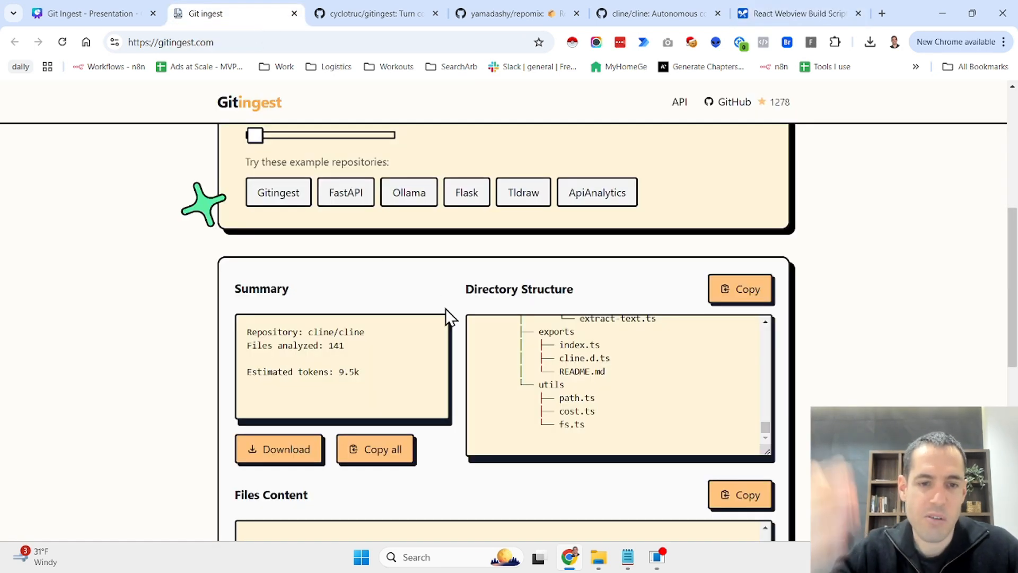
Step: Return to the Gemini analysis of cline and read it to its additional notes
{"action": "scroll", "scroll_direction": "down", "scroll_amount": 3}
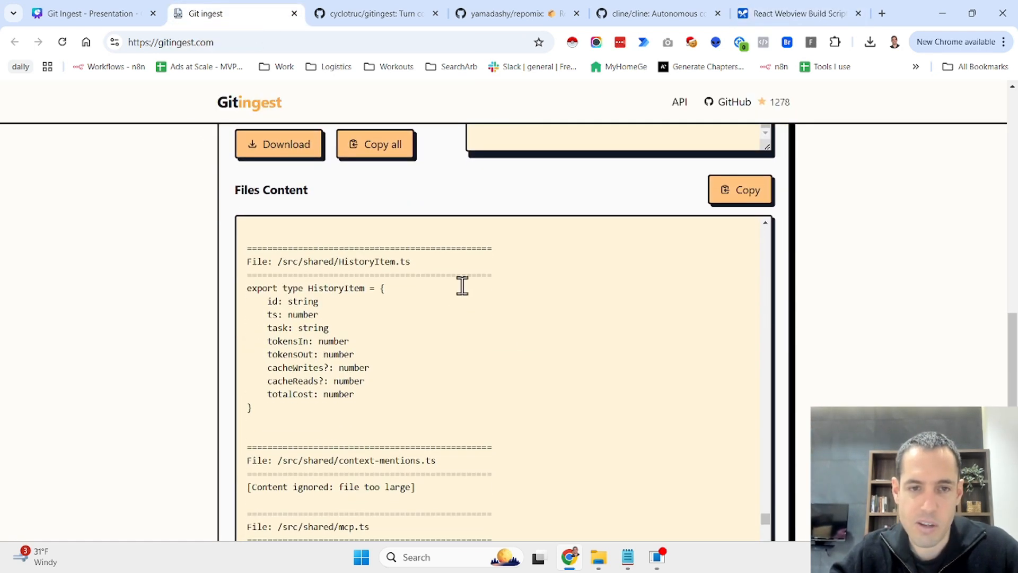
{"action": "left_click", "coordinate": [797, 13]}
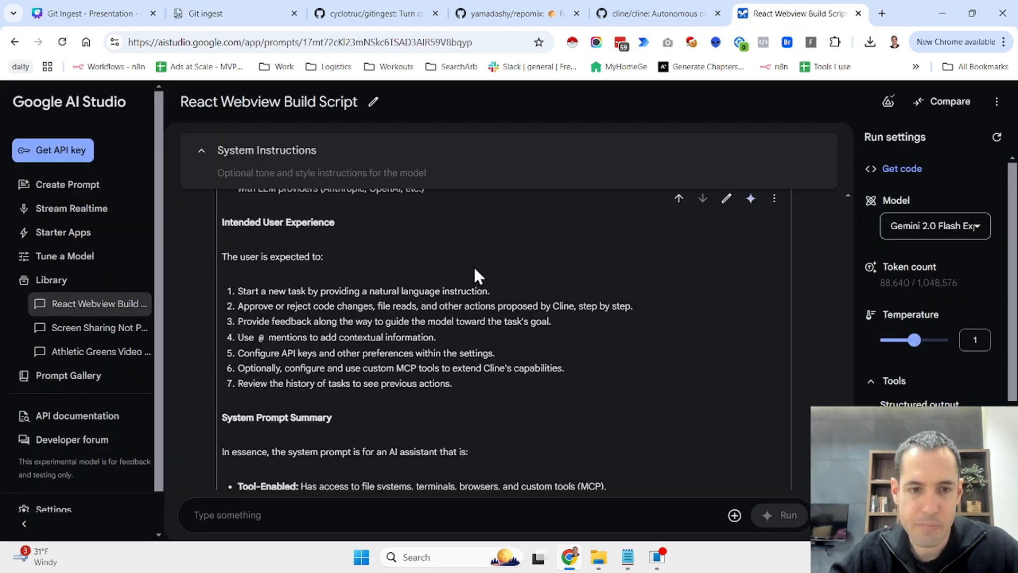
{"action": "scroll", "scroll_direction": "down", "scroll_amount": 3}
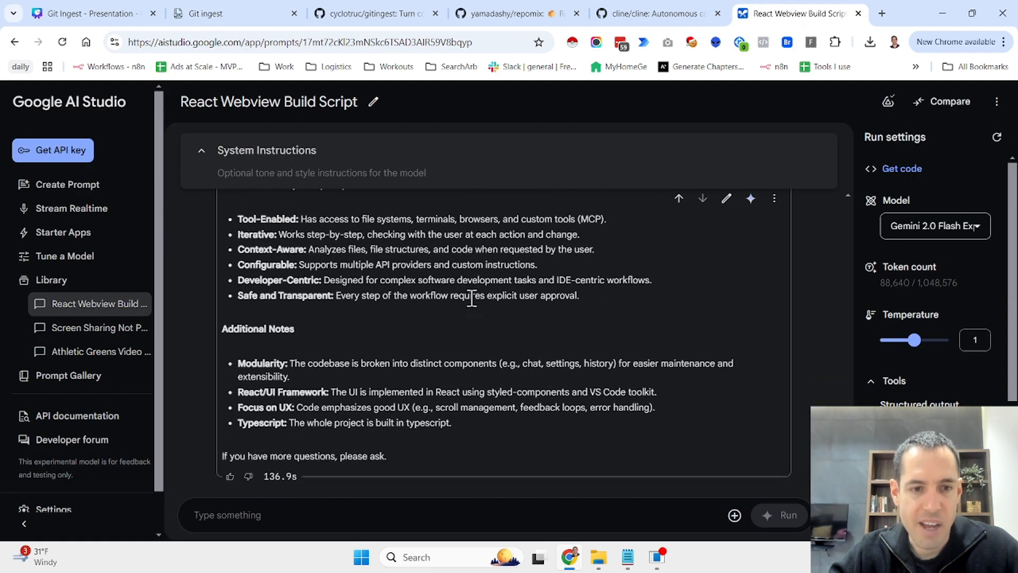
{"action": "mouse_move", "coordinate": [462, 434]}
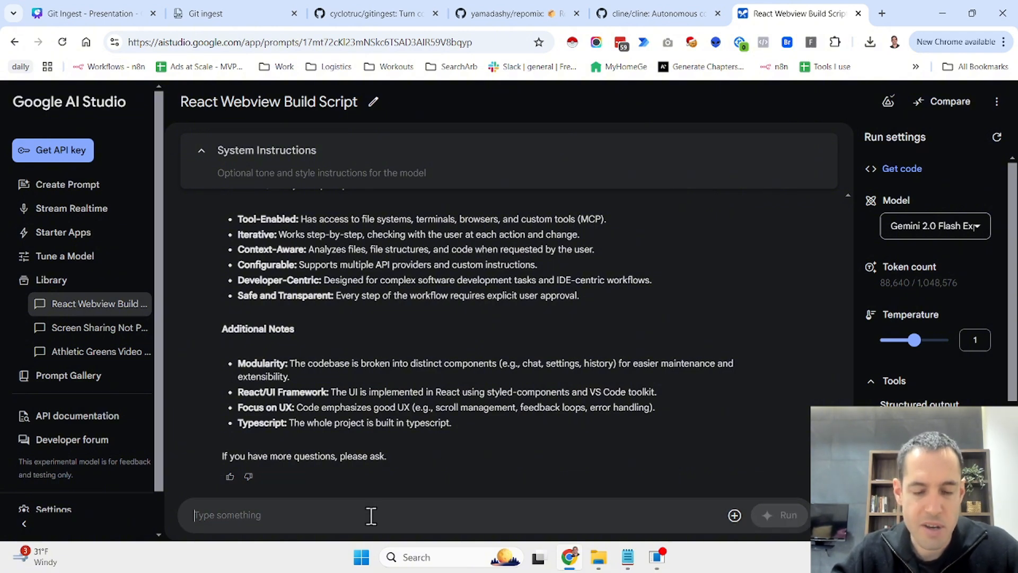
Step: Ask Gemini, partly by dictation, how to use this extension with Ollama and run the prompt
{"action": "type", "text": "If i want to use this repo"}
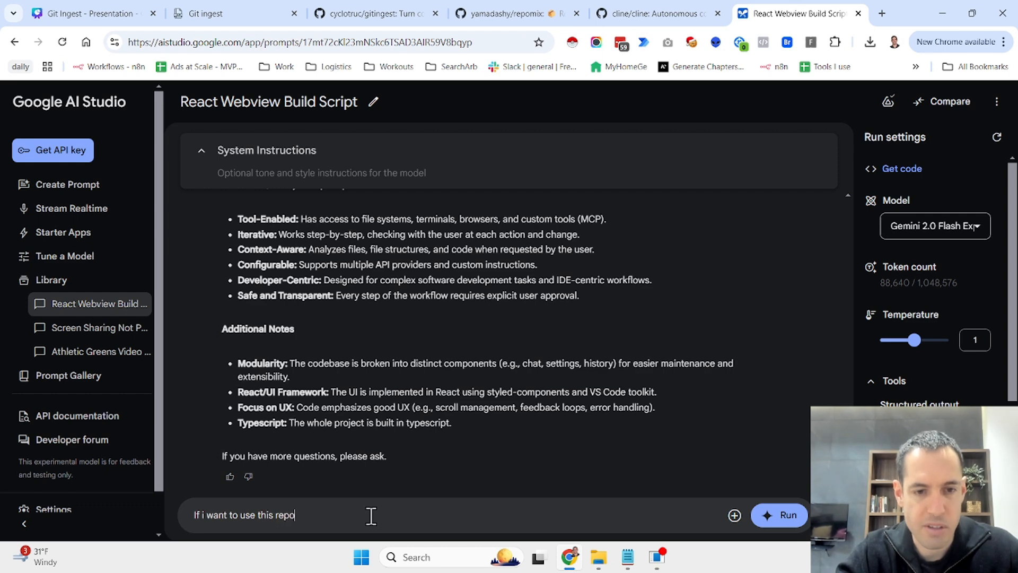
{"action": "key", "text": "Backspace"}
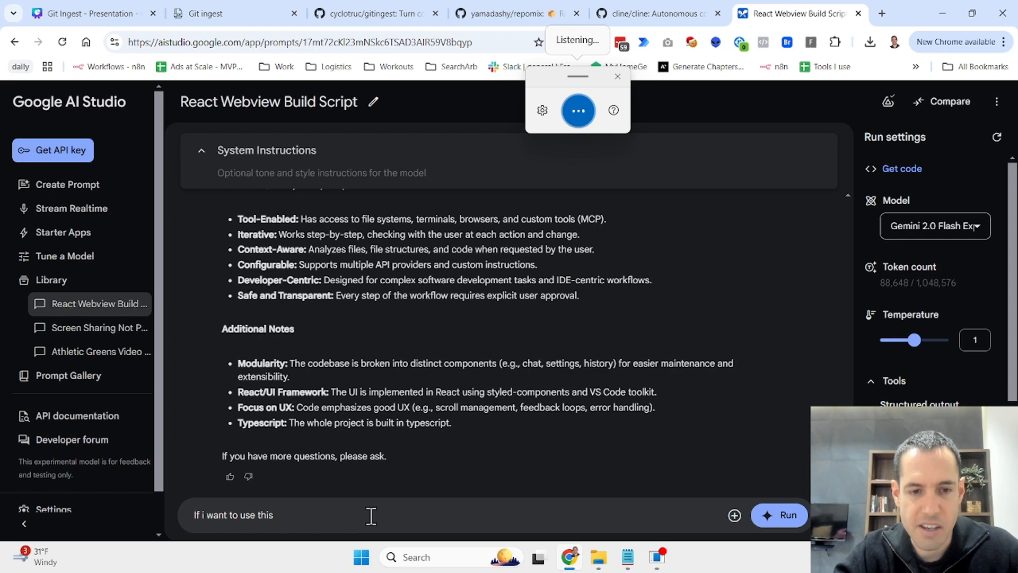
{"action": "type", "text": "Extension with Olama What should I do?"}
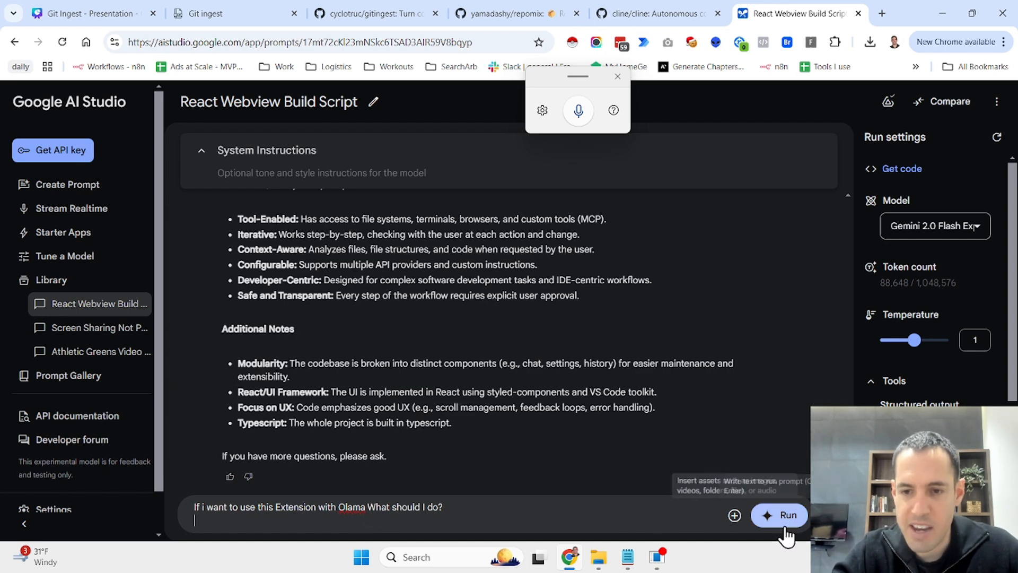
{"action": "left_click", "coordinate": [788, 515]}
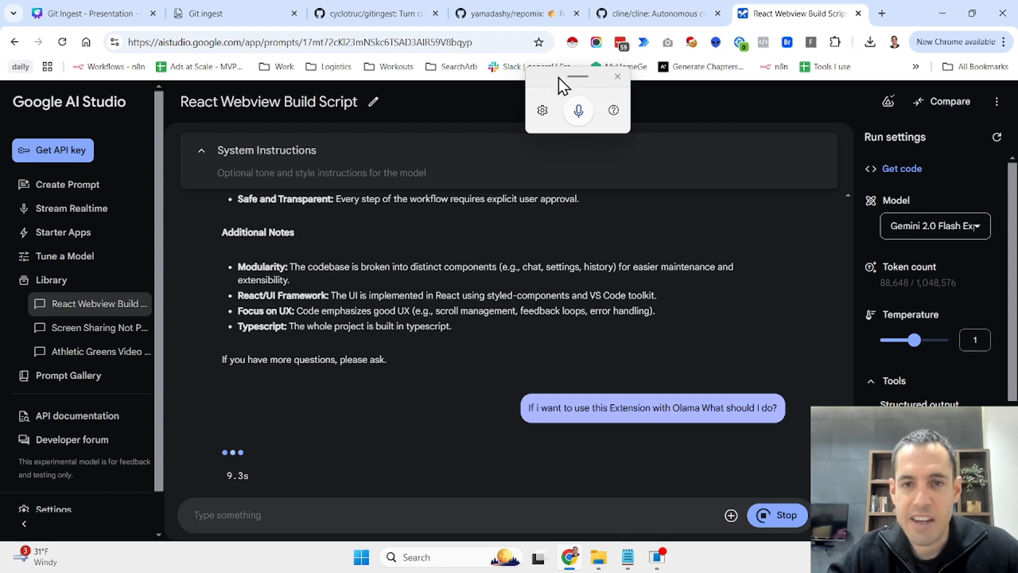
{"action": "mouse_move", "coordinate": [571, 120]}
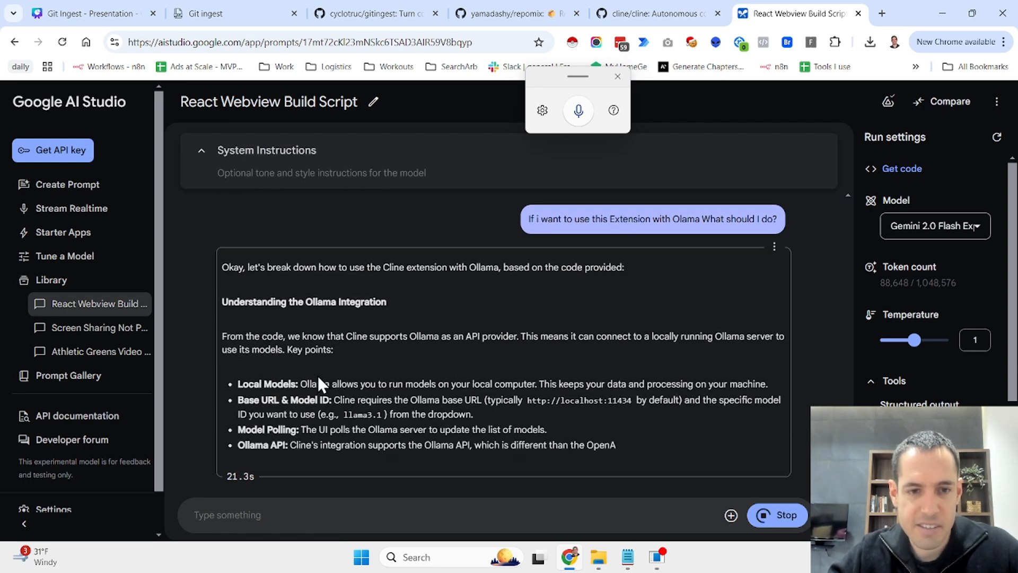
Step: Read Gemini's steps to install Ollama, download a model and start the server, then go to the gitingest repository
{"action": "scroll", "scroll_direction": "down", "scroll_amount": 3}
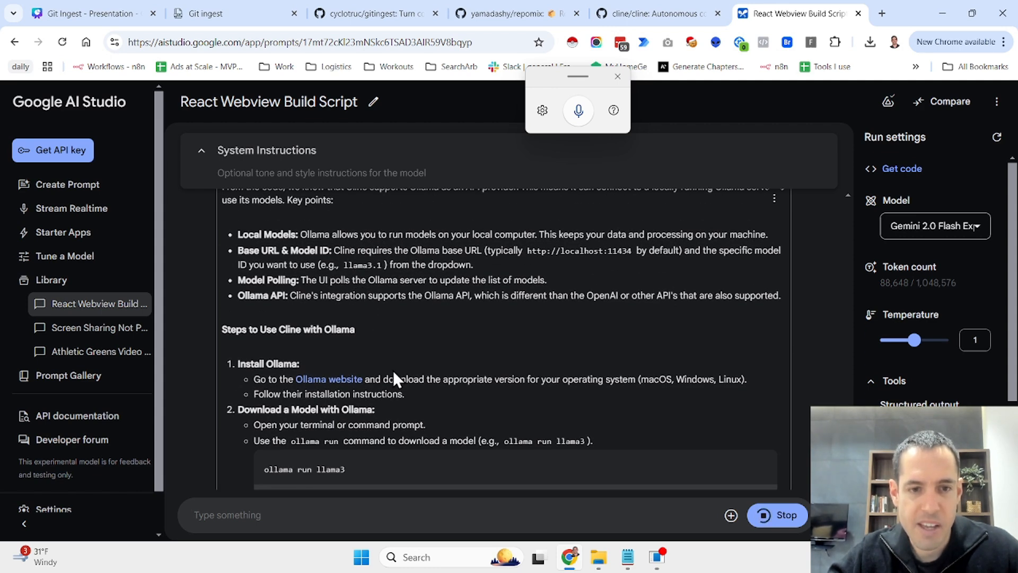
{"action": "scroll", "scroll_direction": "down", "scroll_amount": 3}
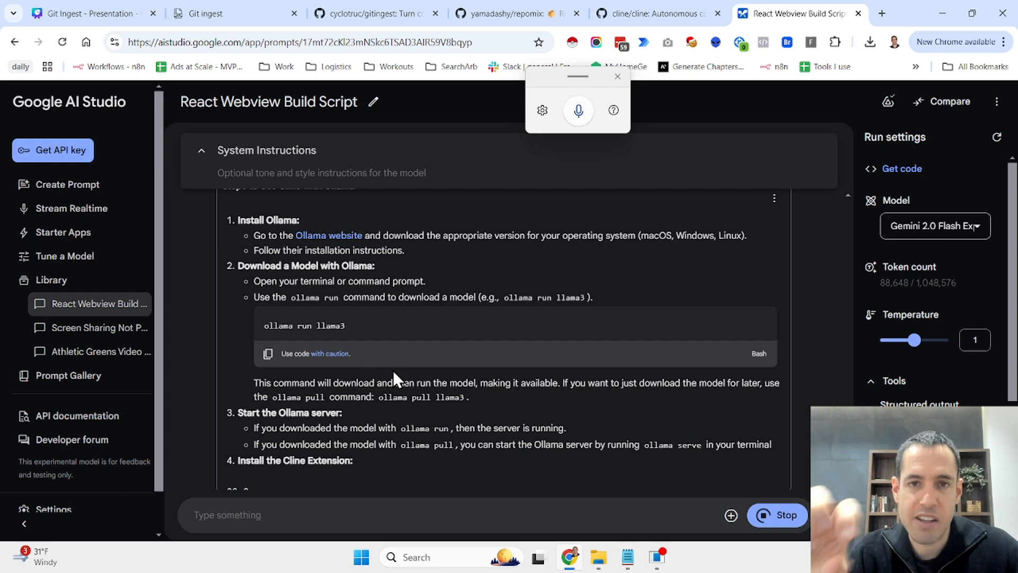
{"action": "left_click", "coordinate": [371, 13]}
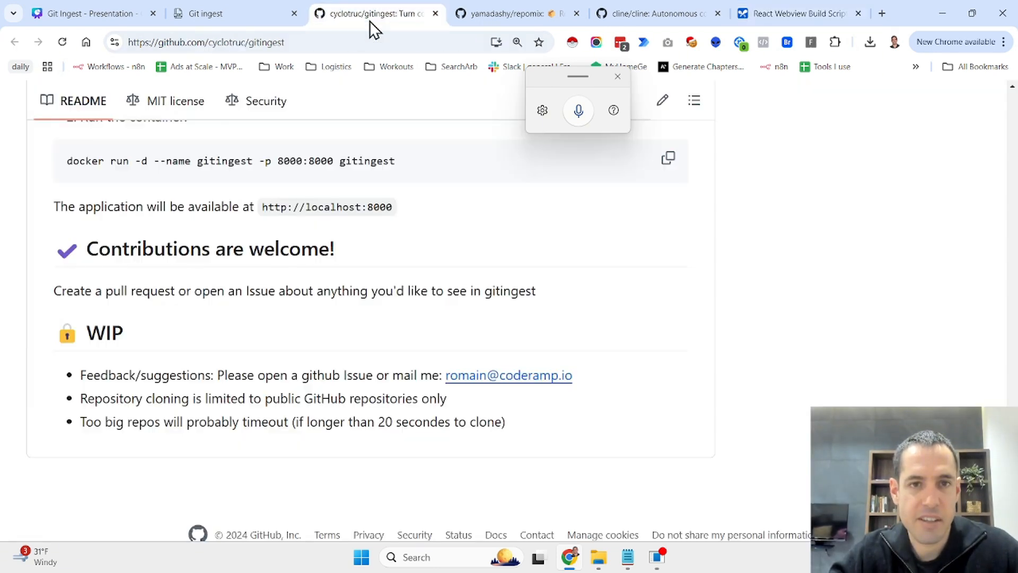
{"action": "mouse_move", "coordinate": [375, 104]}
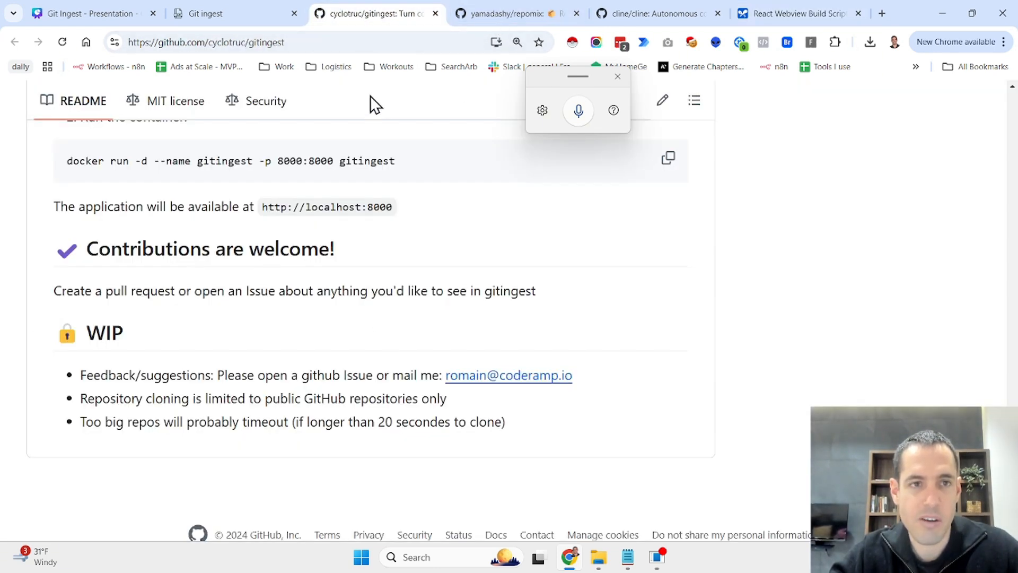
Step: Load the ollama/ollama example repository in Gitingest and ingest it, yielding a 748-file digest
{"action": "left_click", "coordinate": [214, 13]}
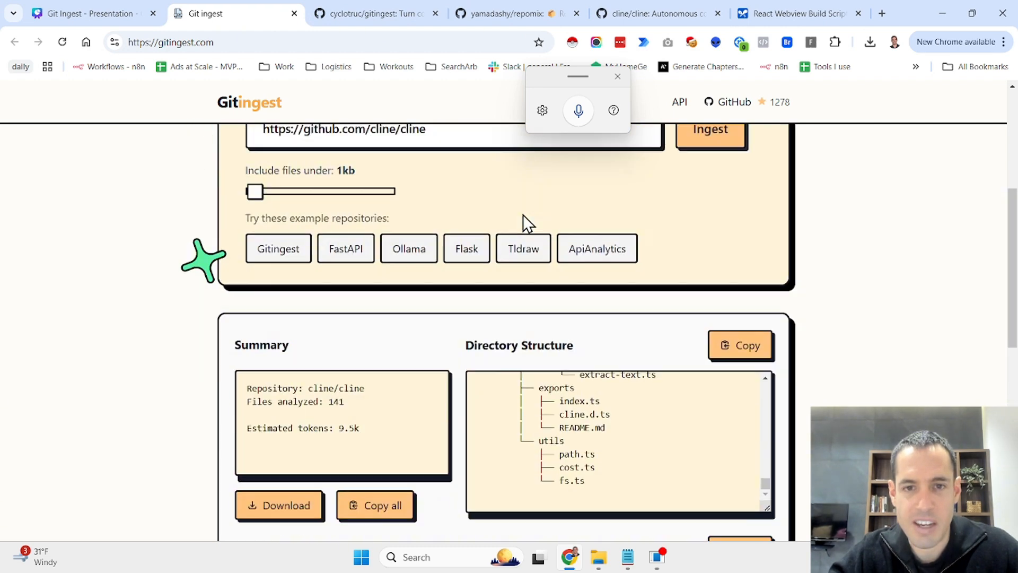
{"action": "scroll", "scroll_direction": "up", "scroll_amount": 3}
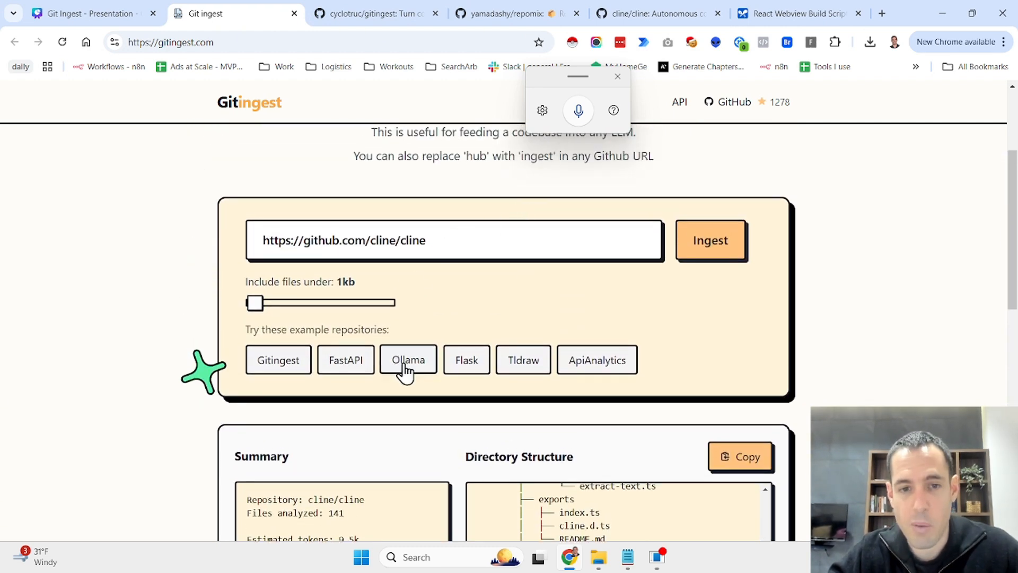
{"action": "left_click", "coordinate": [407, 359]}
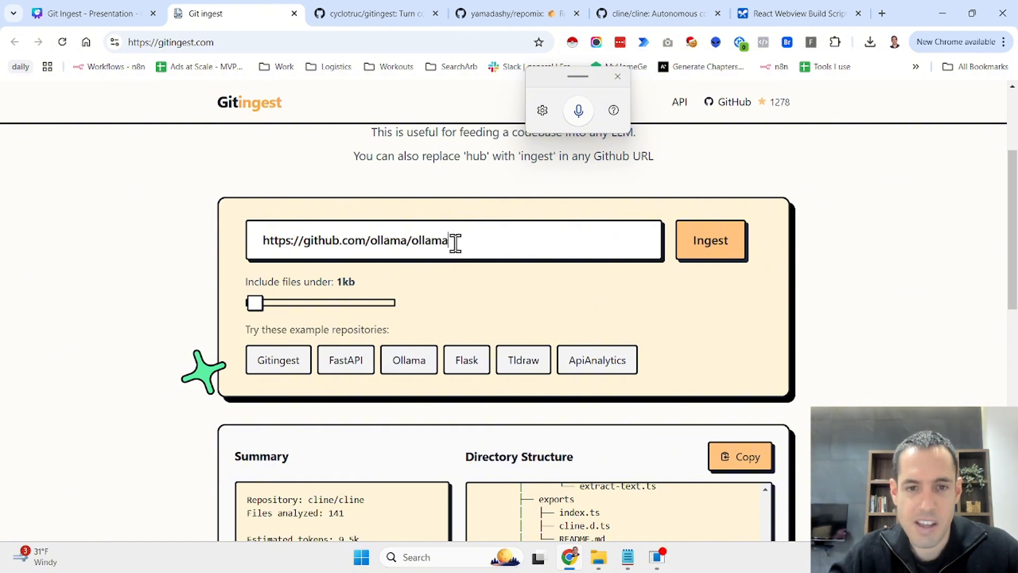
{"action": "scroll", "scroll_direction": "up", "scroll_amount": 3}
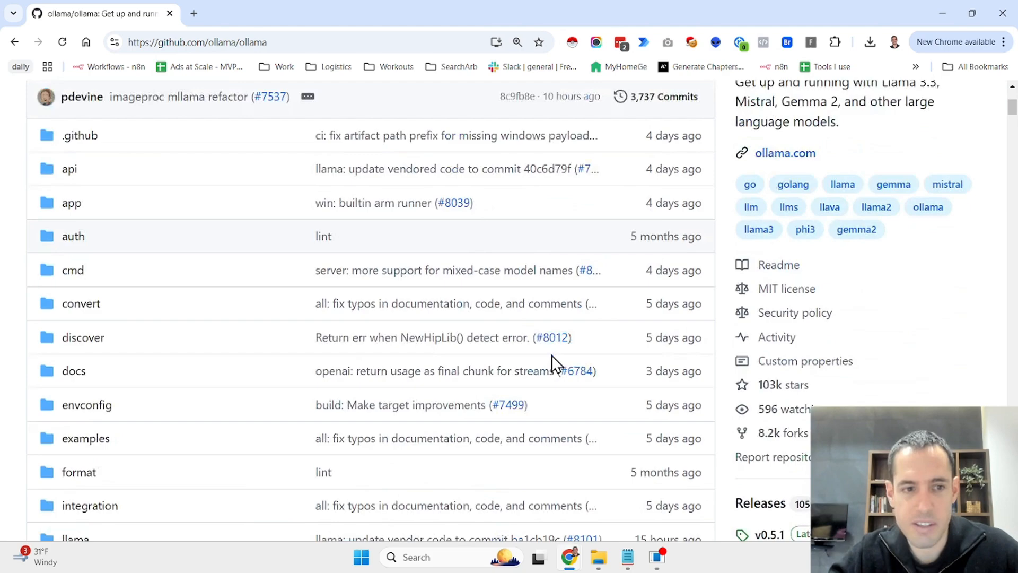
{"action": "scroll", "scroll_direction": "down", "scroll_amount": 3}
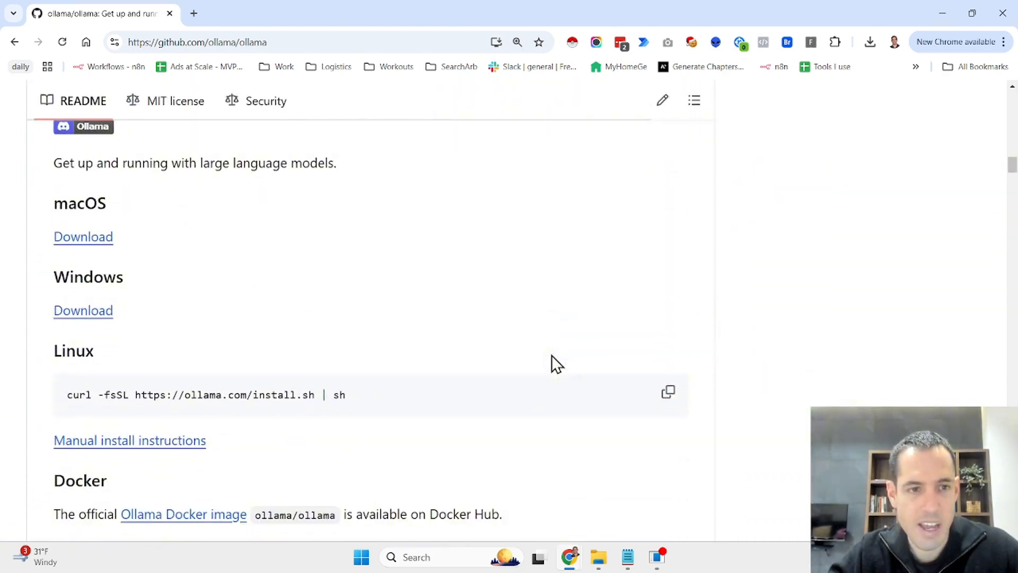
{"action": "left_click", "coordinate": [683, 319]}
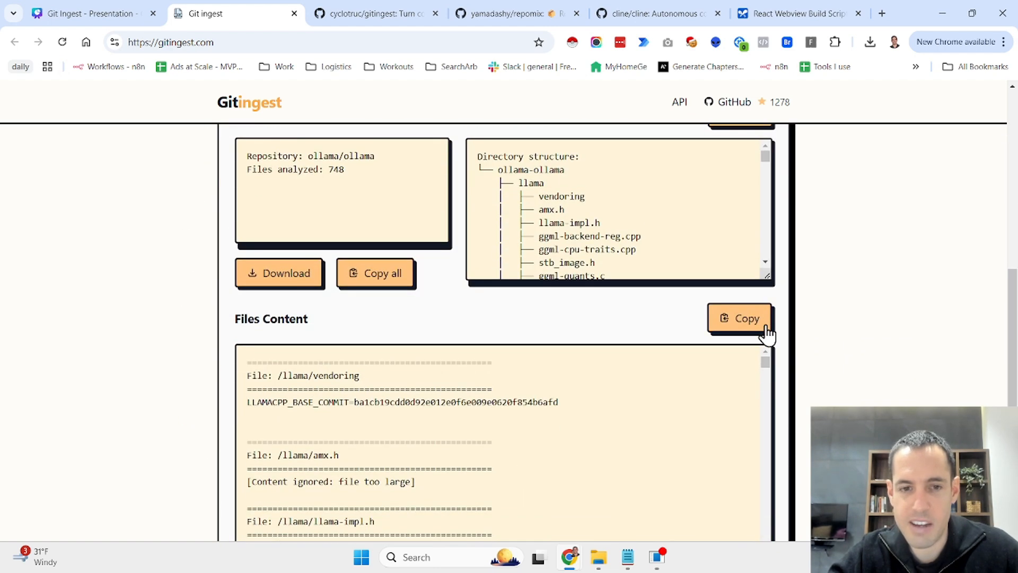
Step: Review the ollama digest's Summary and Directory Structure, then bring up the yamadashy/repomix page
{"action": "scroll", "scroll_direction": "up", "scroll_amount": 3}
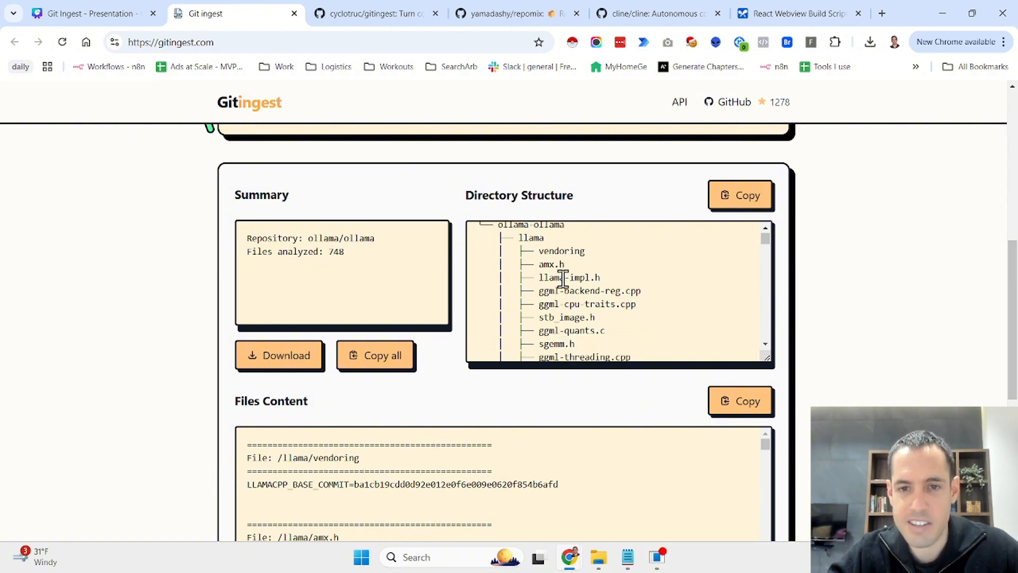
{"action": "scroll", "scroll_direction": "down", "scroll_amount": 3}
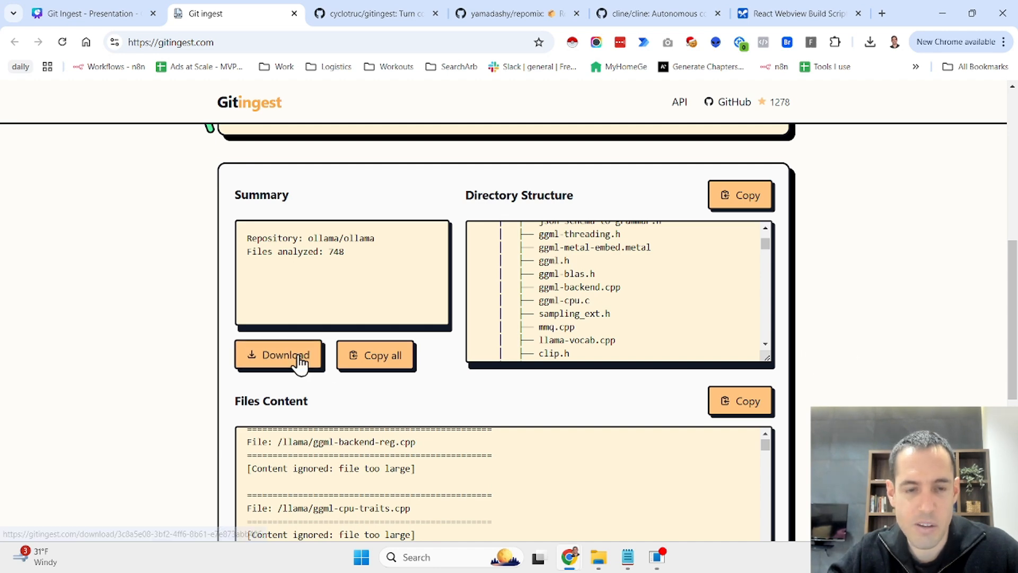
{"action": "mouse_move", "coordinate": [387, 314]}
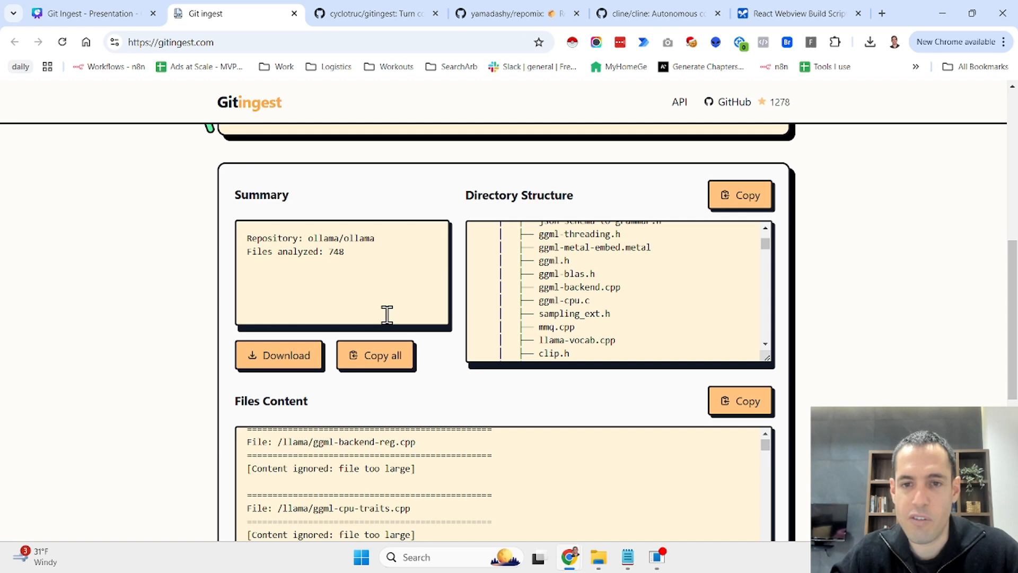
{"action": "mouse_move", "coordinate": [615, 240]}
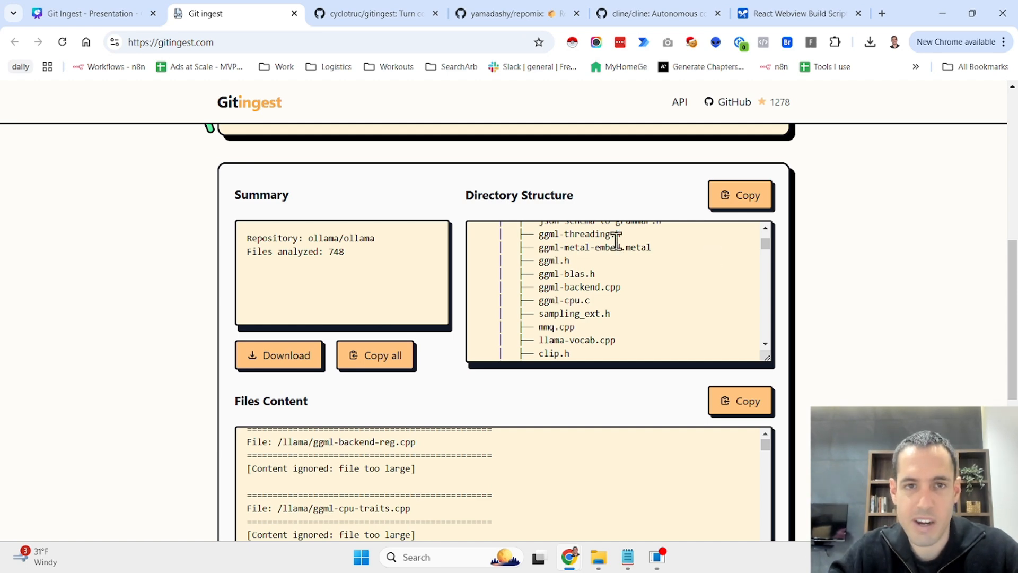
{"action": "mouse_move", "coordinate": [461, 250]}
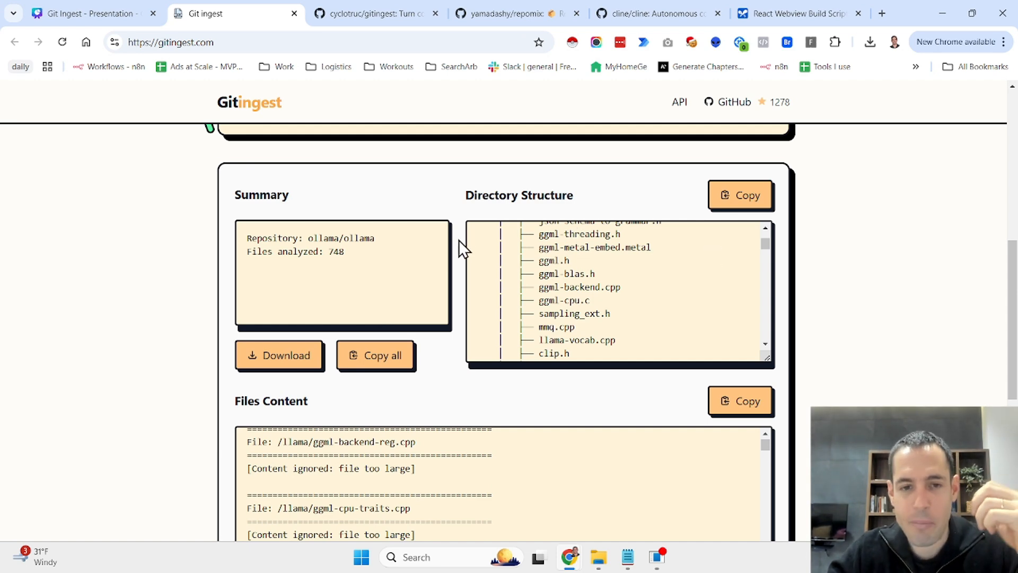
{"action": "mouse_move", "coordinate": [471, 150]}
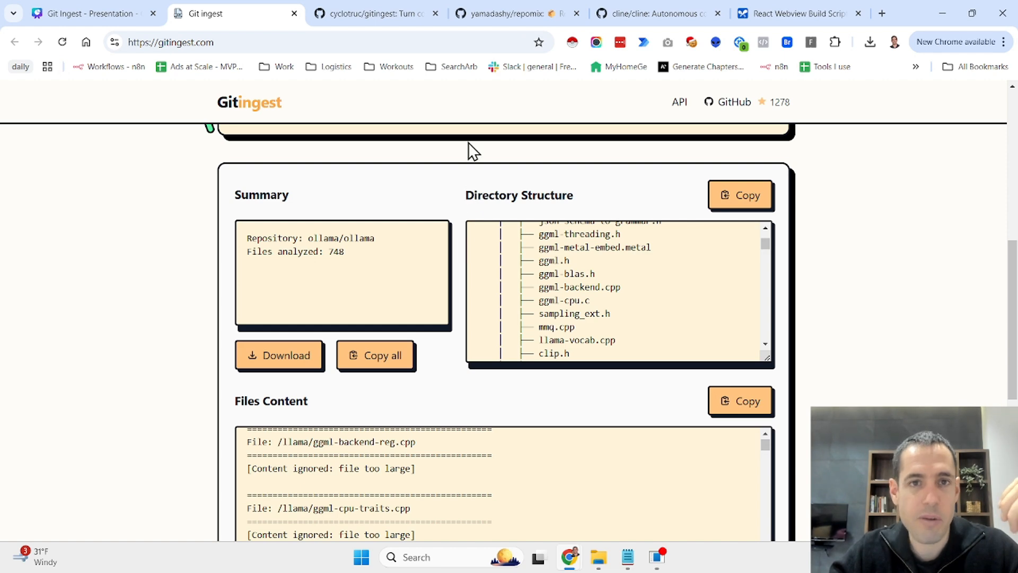
{"action": "scroll", "scroll_direction": "up", "scroll_amount": 3}
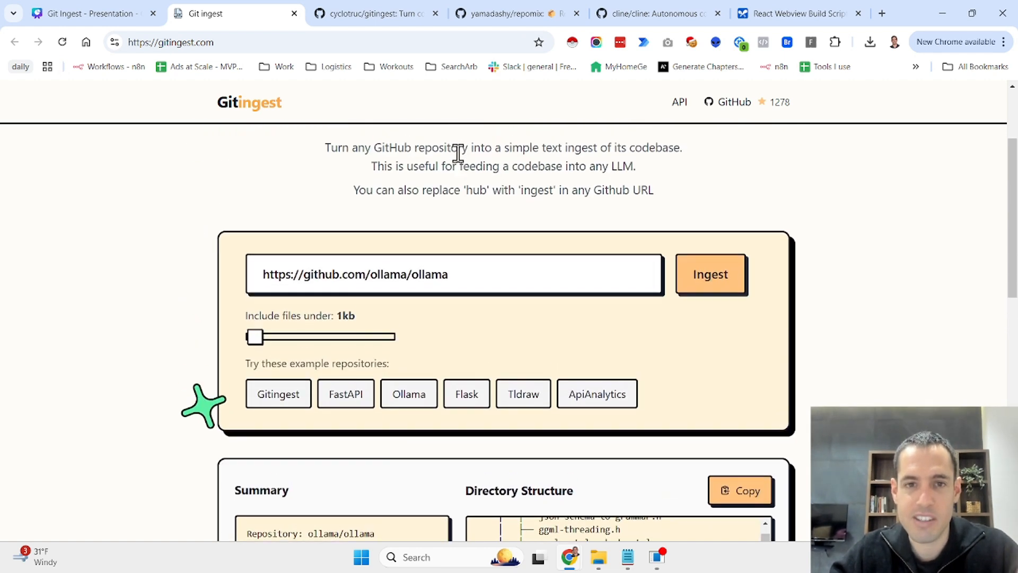
{"action": "left_click", "coordinate": [514, 13]}
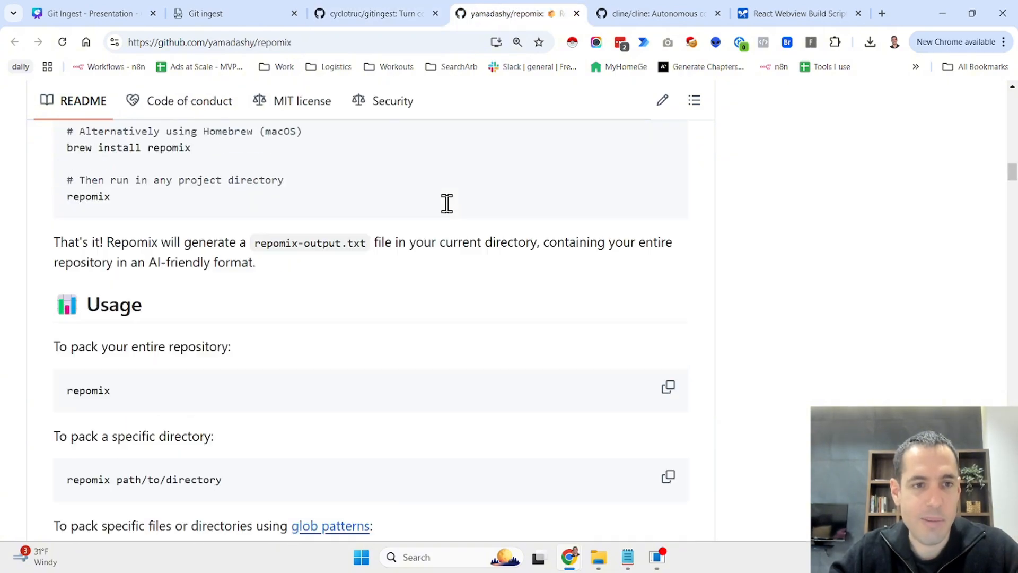
Step: Read through the Repomix README's quick start and prompt examples on GitHub
{"action": "scroll", "scroll_direction": "up", "scroll_amount": 3}
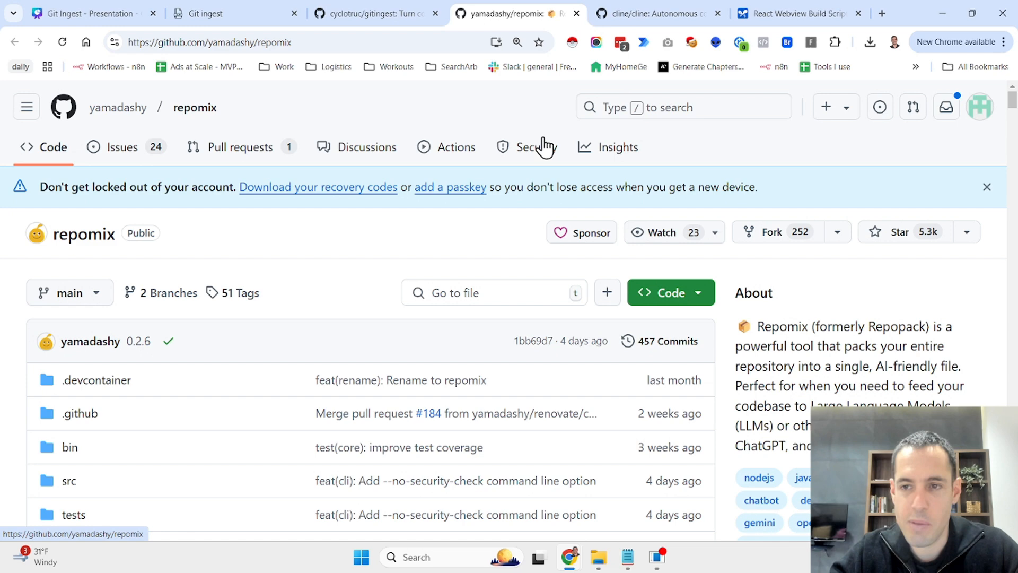
{"action": "mouse_move", "coordinate": [925, 250]}
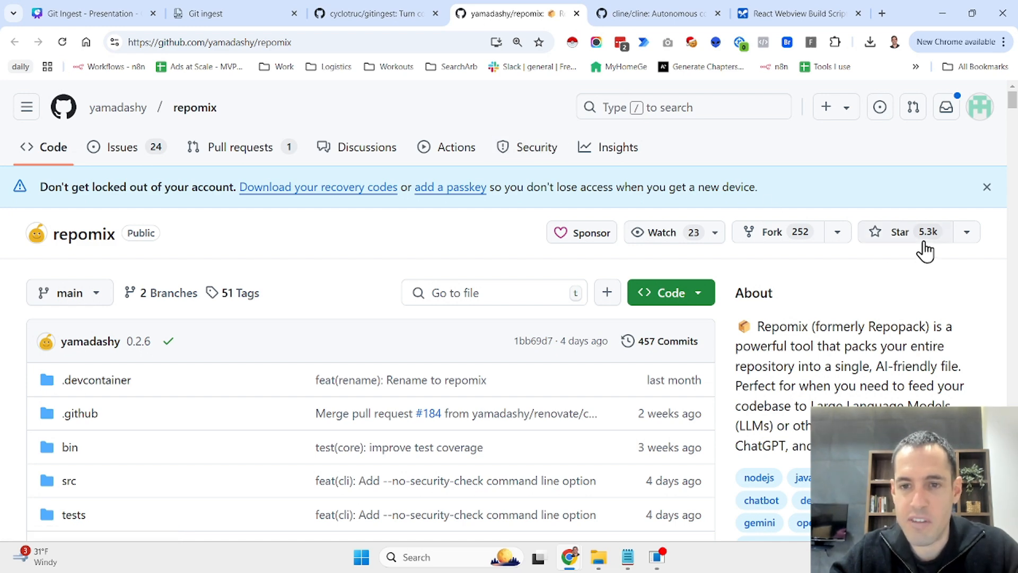
{"action": "mouse_move", "coordinate": [890, 318]}
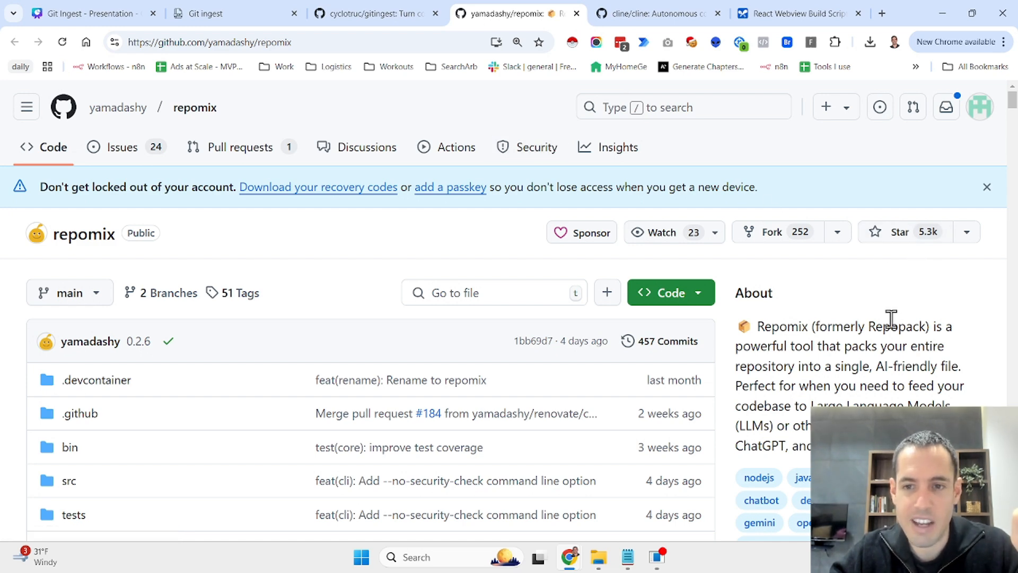
{"action": "scroll", "scroll_direction": "down", "scroll_amount": 3}
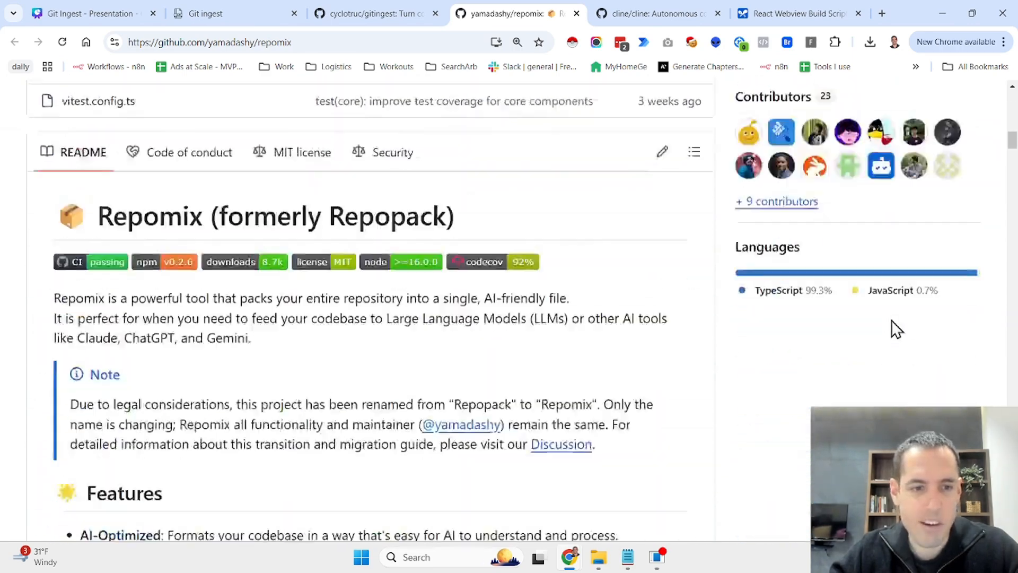
{"action": "scroll", "scroll_direction": "down", "scroll_amount": 3}
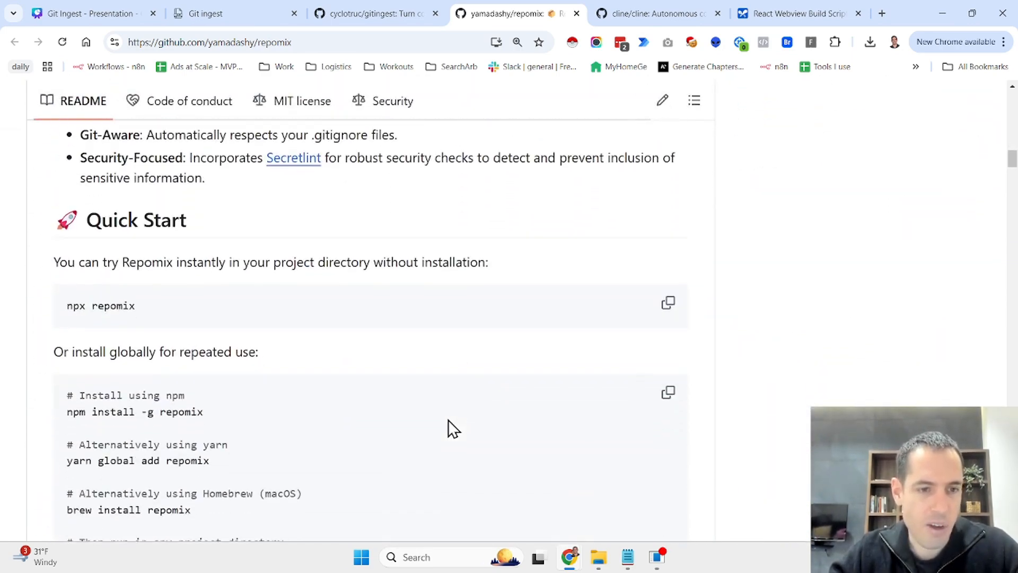
{"action": "scroll", "scroll_direction": "down", "scroll_amount": 3}
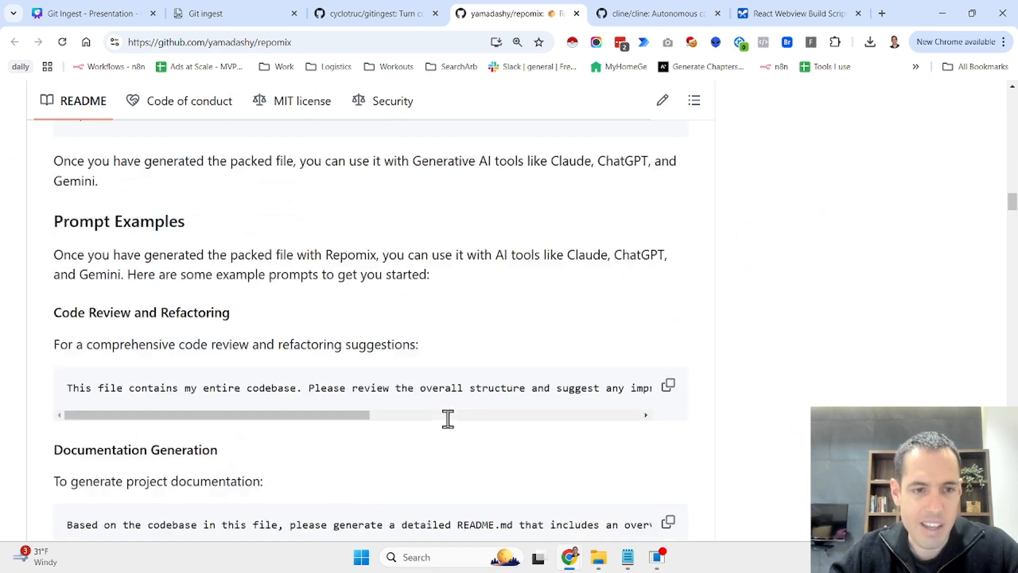
{"action": "scroll", "scroll_direction": "down", "scroll_amount": 3}
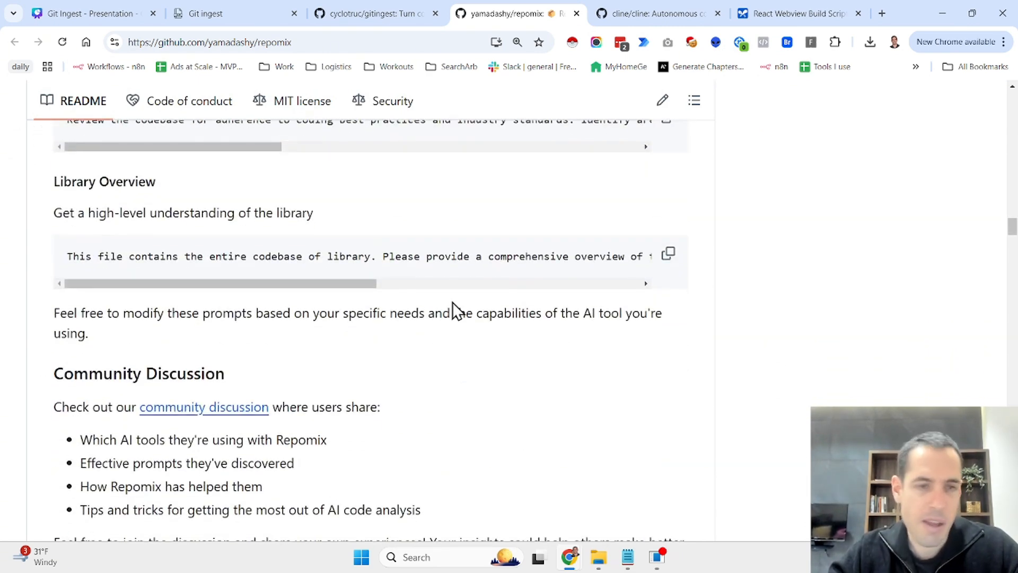
{"action": "mouse_move", "coordinate": [456, 273]}
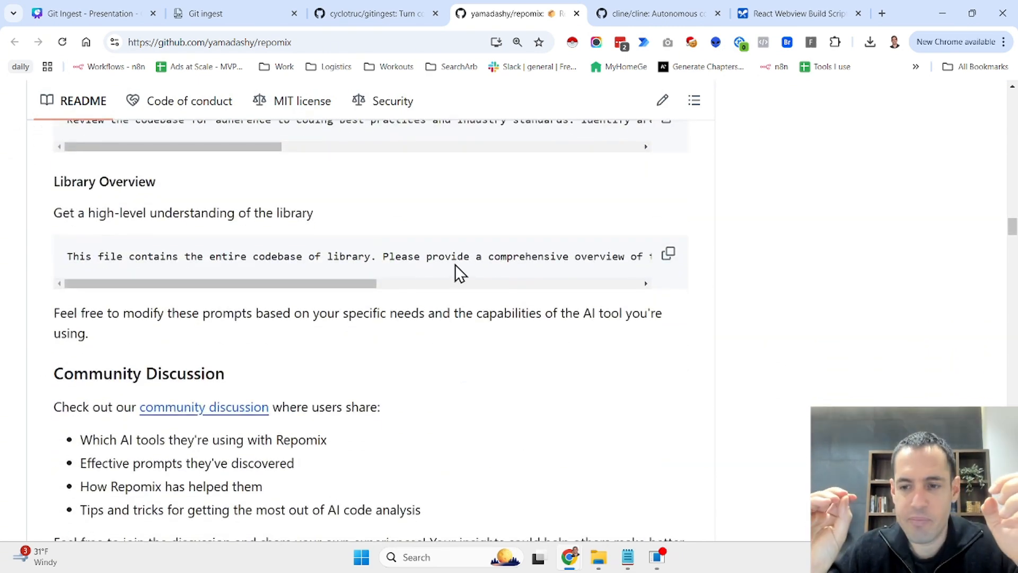
{"action": "mouse_move", "coordinate": [395, 39]}
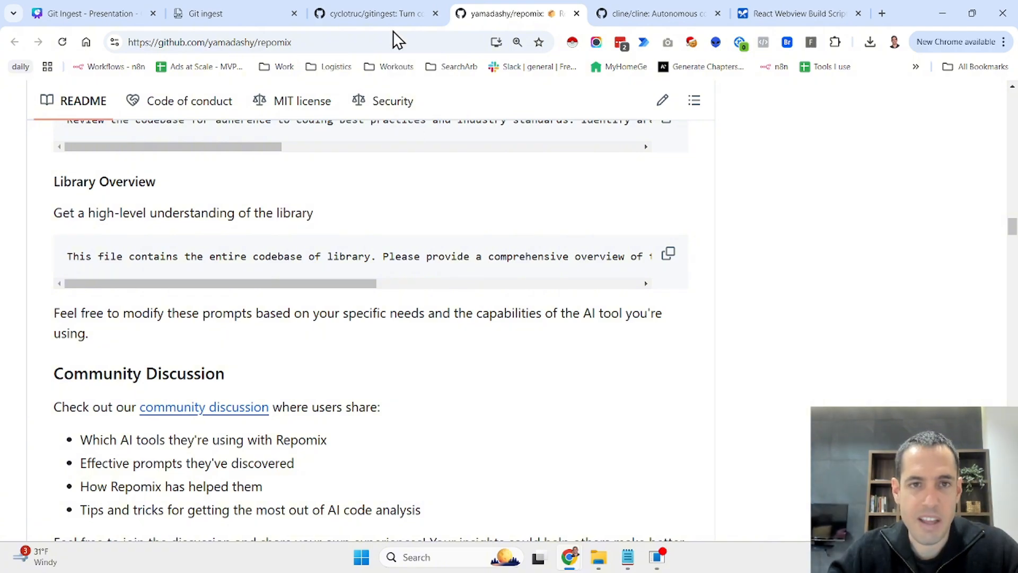
Step: Compare the gitingest and Repomix repository pages, then return to Gitingest's ollama results
{"action": "left_click", "coordinate": [364, 12]}
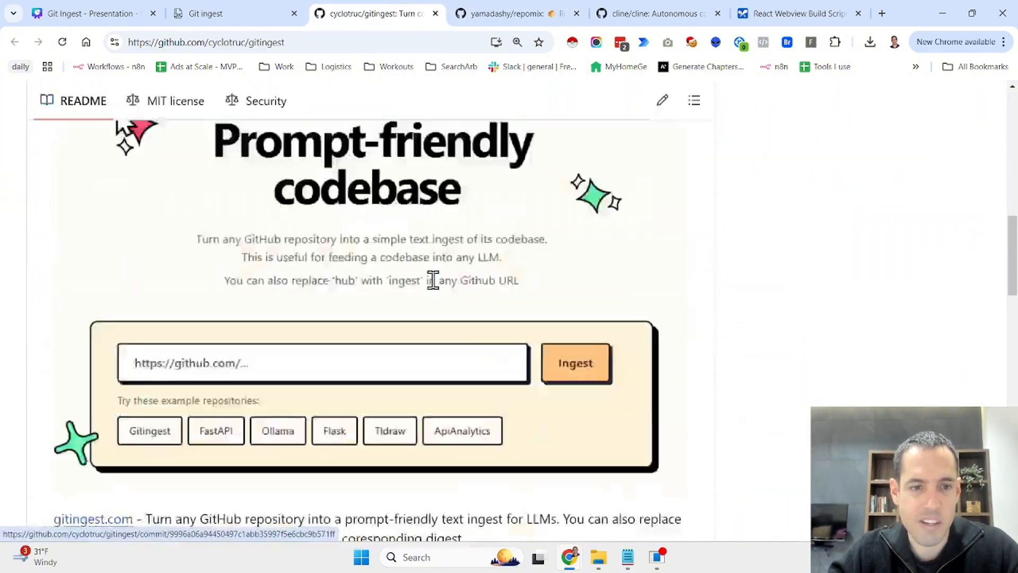
{"action": "scroll", "scroll_direction": "up", "scroll_amount": 3}
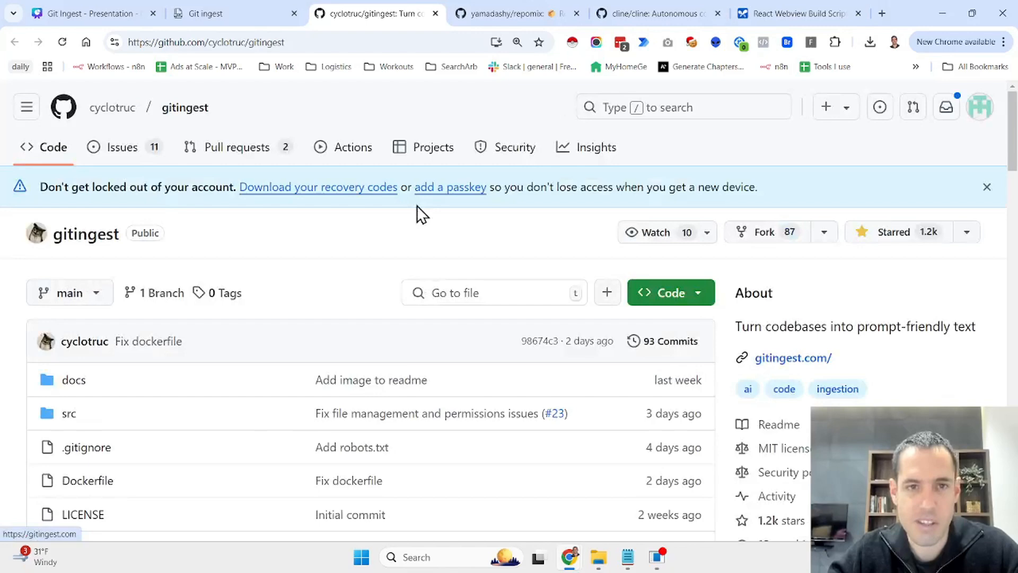
{"action": "mouse_move", "coordinate": [370, 305]}
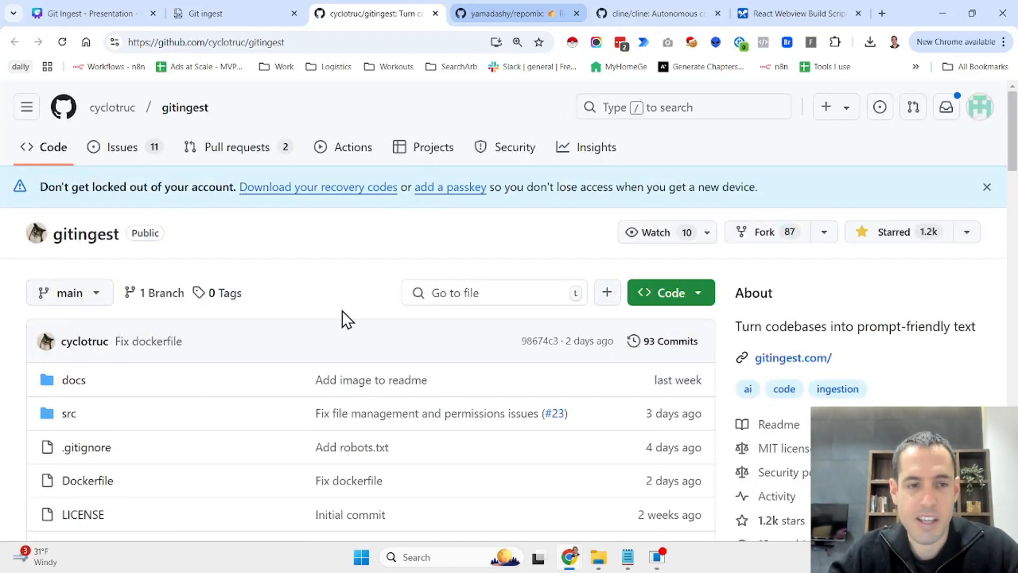
{"action": "mouse_move", "coordinate": [331, 75]}
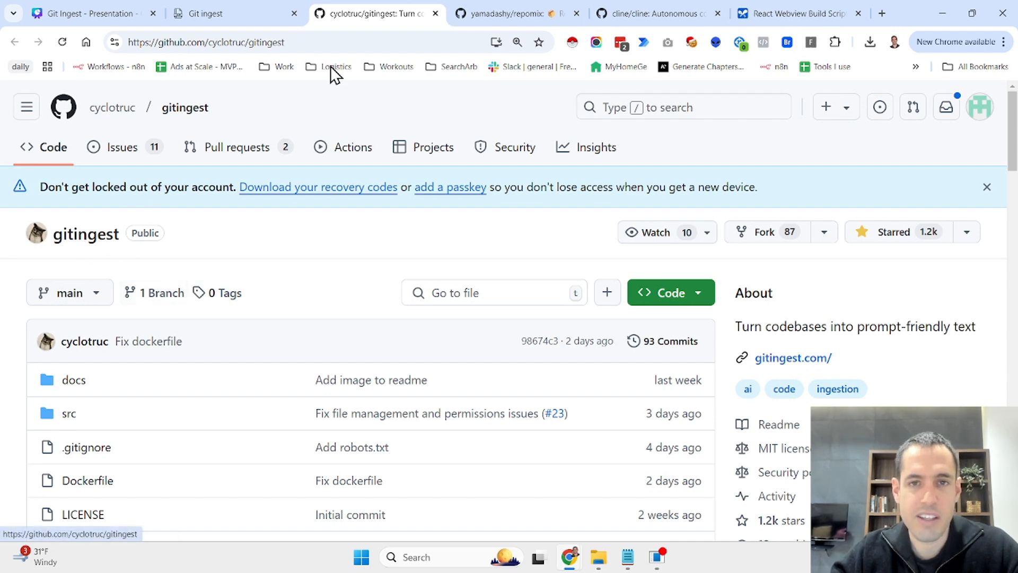
{"action": "left_click", "coordinate": [513, 13]}
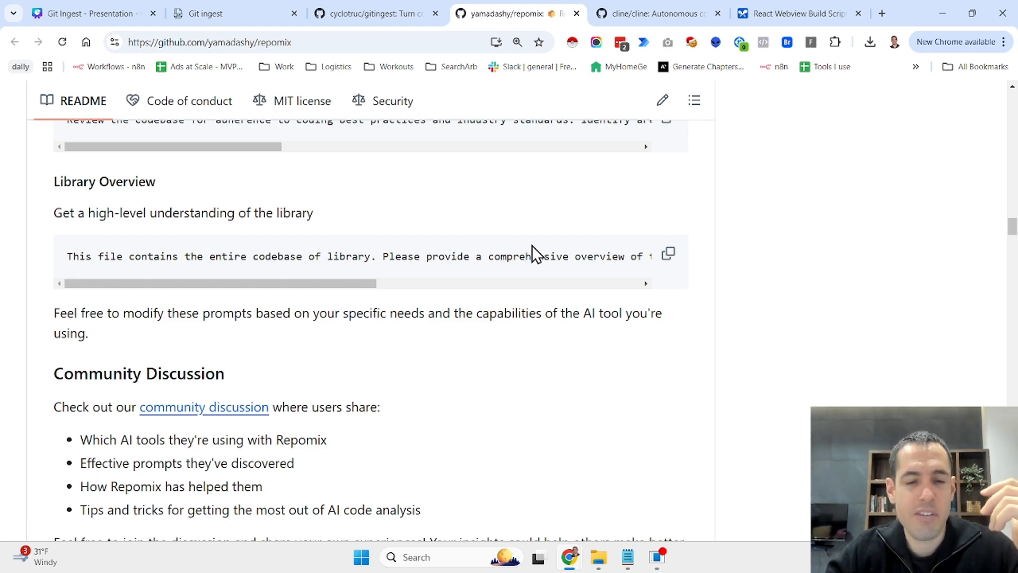
{"action": "mouse_move", "coordinate": [719, 348]}
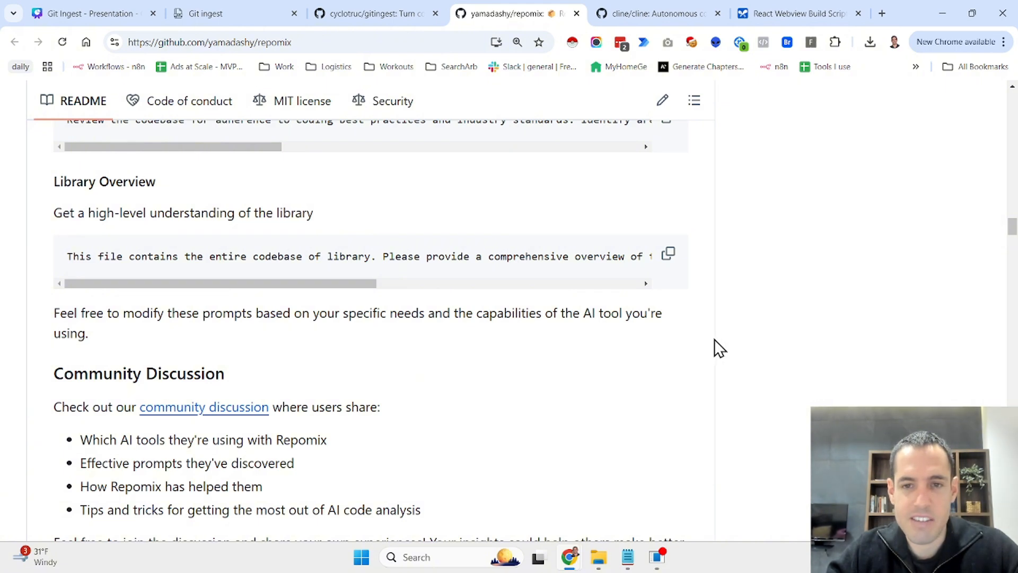
{"action": "mouse_move", "coordinate": [433, 72]}
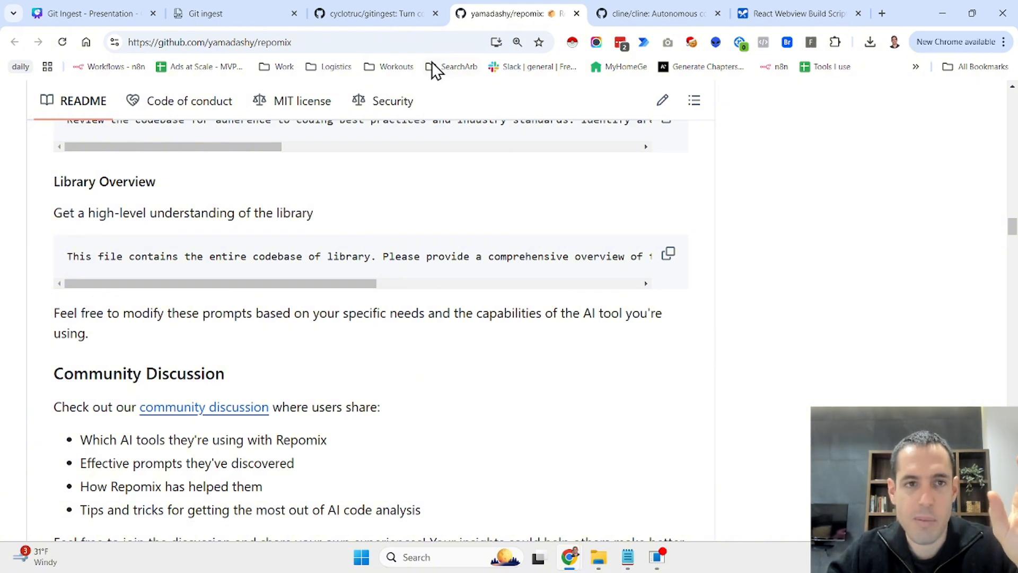
{"action": "left_click", "coordinate": [221, 12]}
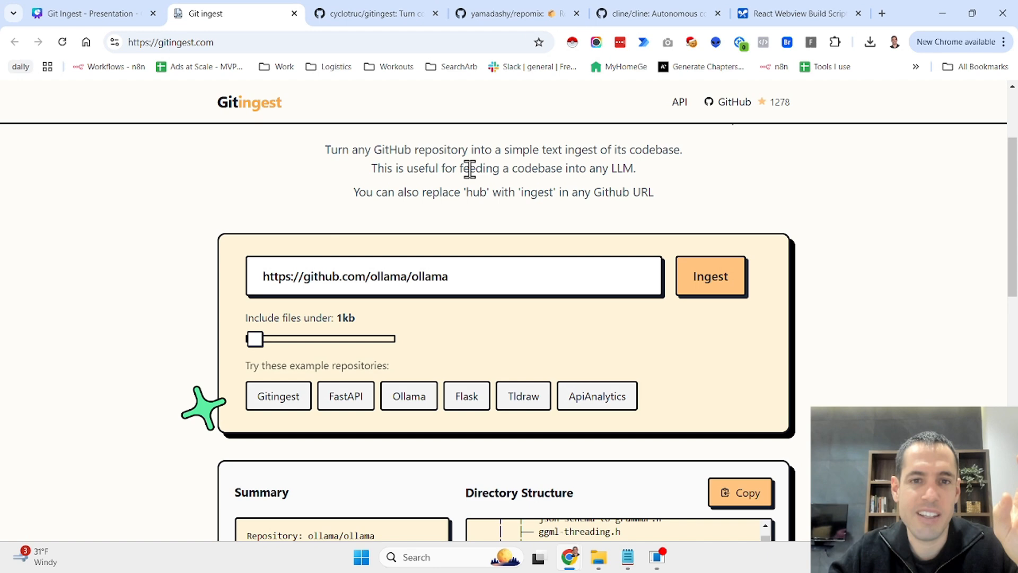
{"action": "mouse_move", "coordinate": [358, 266]}
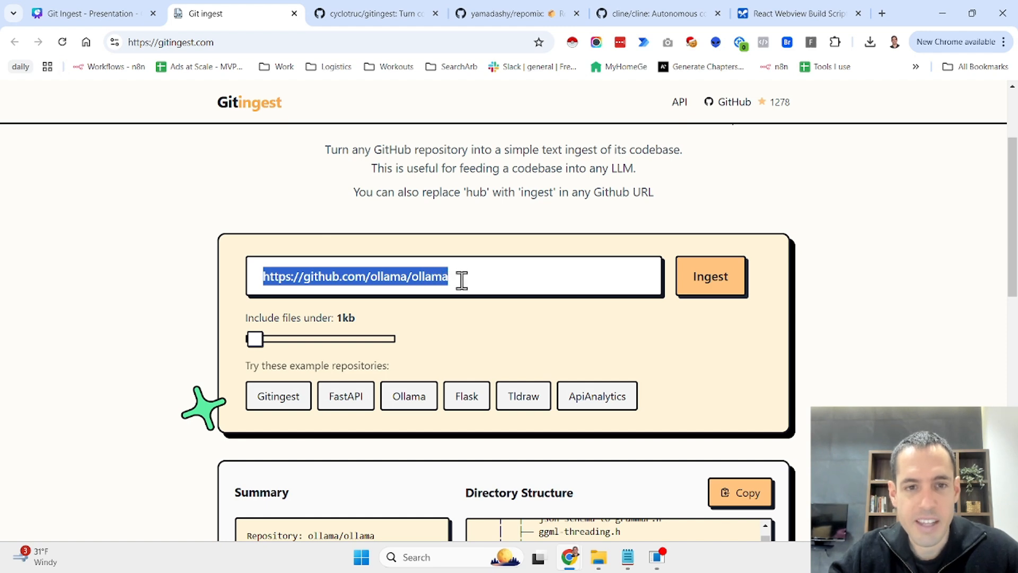
Step: Select the ollama repository URL to swap 'hub' for 'ingest' with a 50kb file-size limit
{"action": "left_click", "coordinate": [881, 13]}
{"action": "type", "text": "https://gitingest.com/ollama/ollama"}
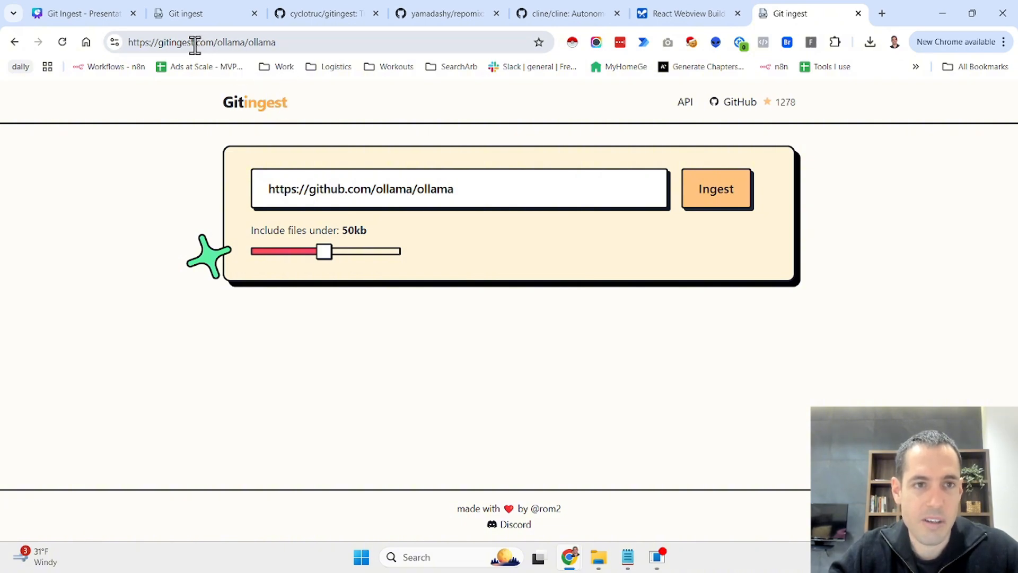
Step: Let the new tab's ollama ingest finish and review its 748-file Summary, Directory Structure and Files Content
{"action": "left_click", "coordinate": [716, 189]}
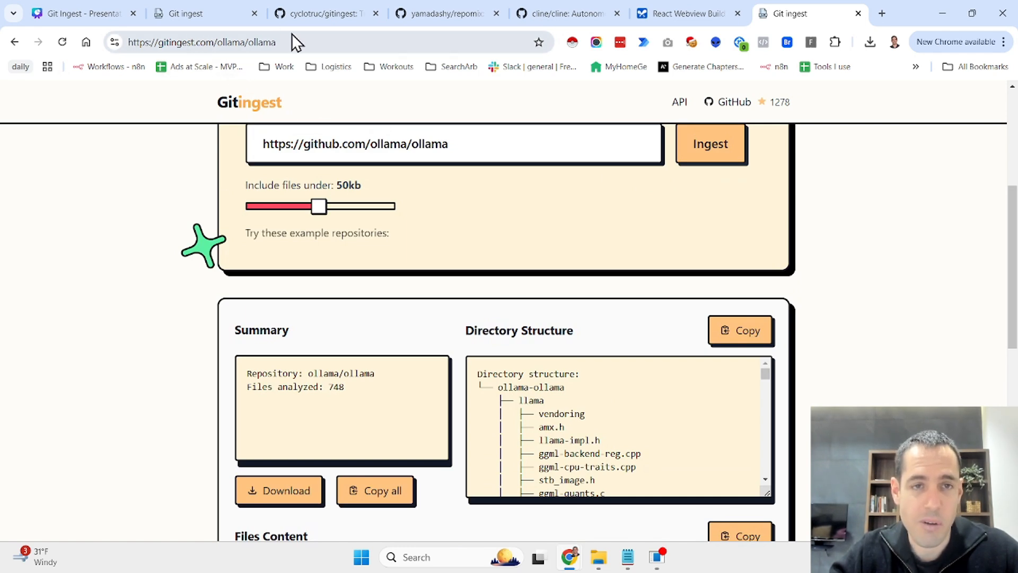
{"action": "mouse_move", "coordinate": [302, 37]}
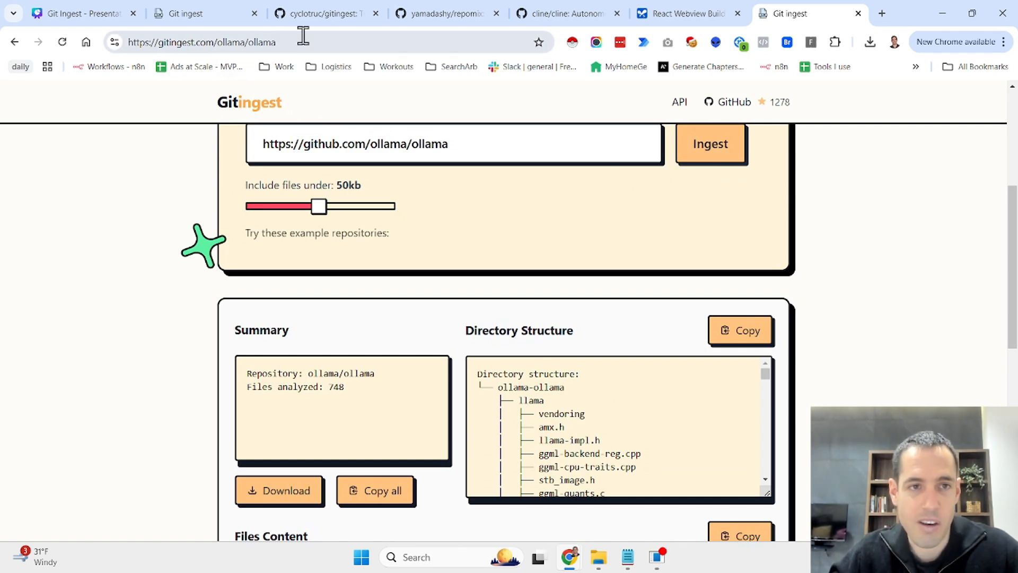
{"action": "left_click", "coordinate": [202, 41]}
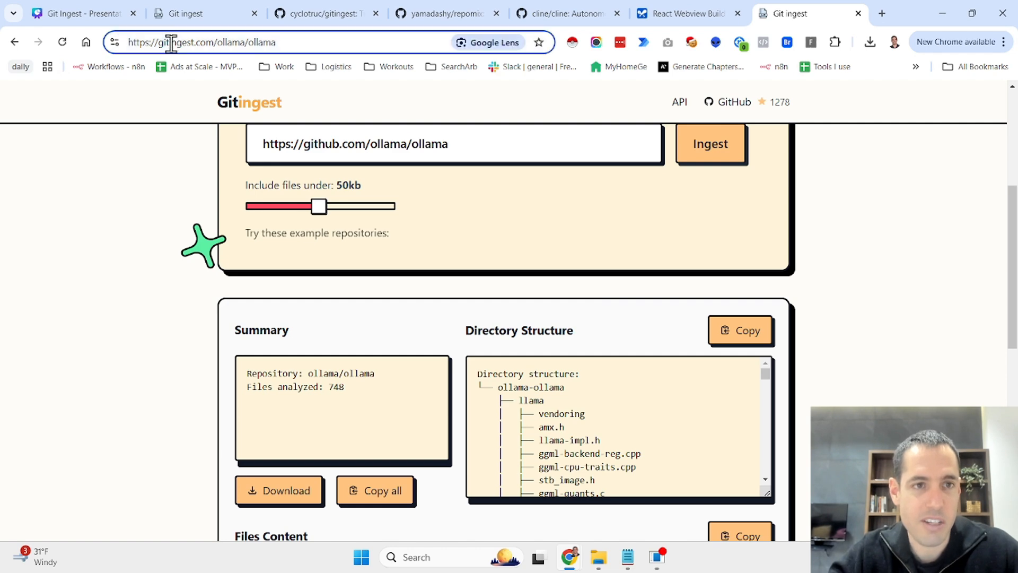
{"action": "mouse_move", "coordinate": [470, 220]}
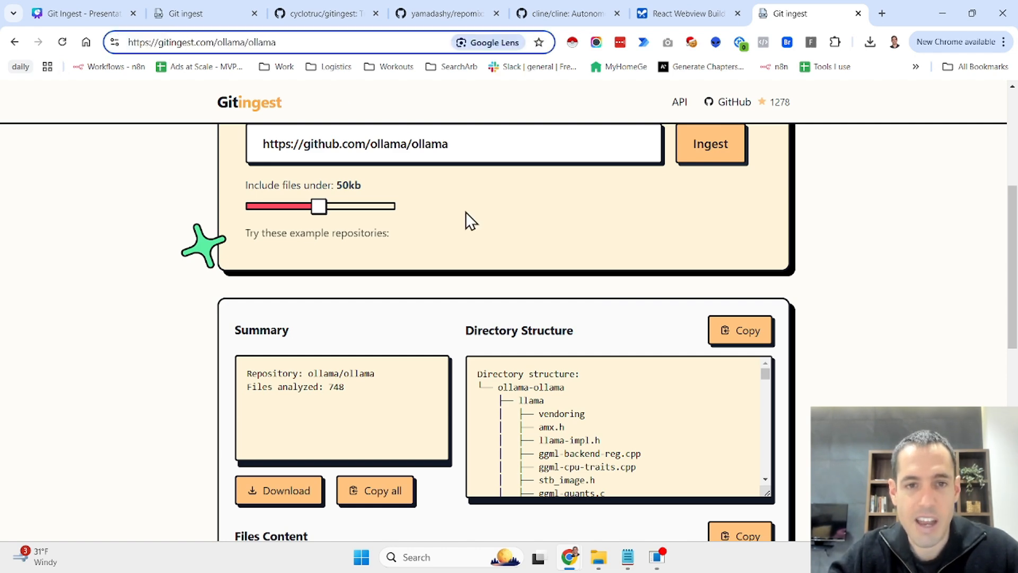
{"action": "scroll", "scroll_direction": "down", "scroll_amount": 3}
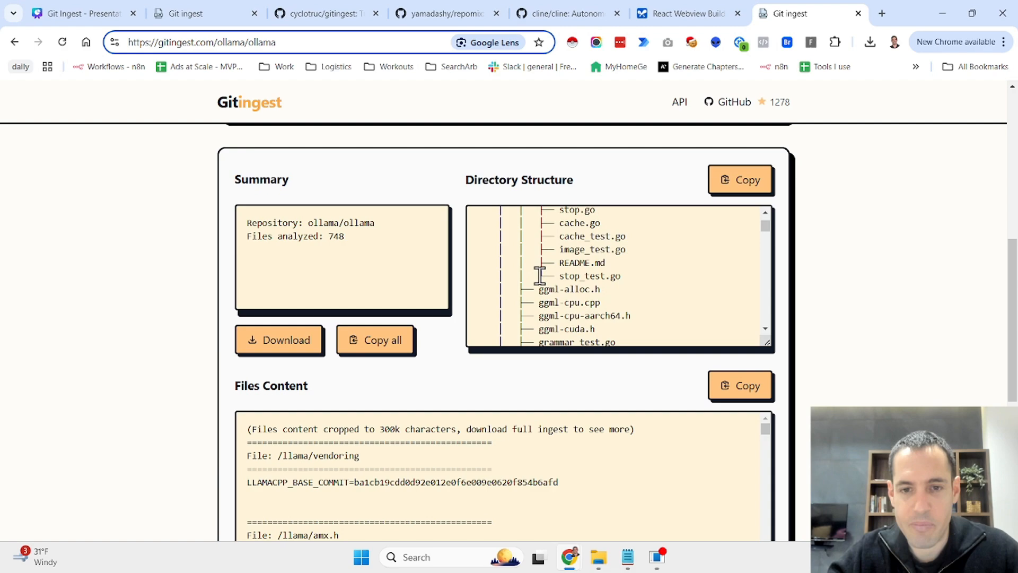
{"action": "scroll", "scroll_direction": "down", "scroll_amount": 3}
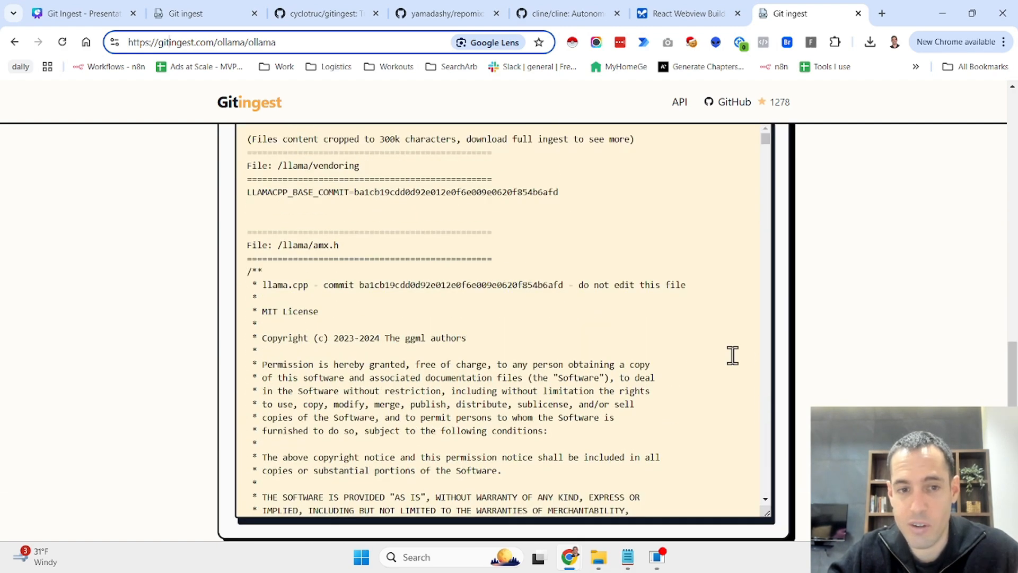
{"action": "scroll", "scroll_direction": "up", "scroll_amount": 3}
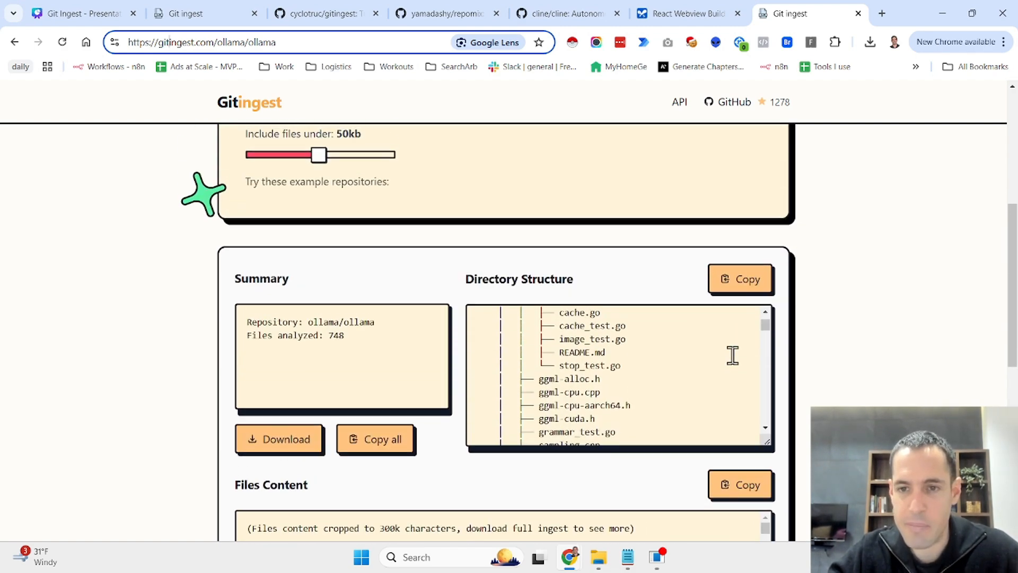
{"action": "scroll", "scroll_direction": "up", "scroll_amount": 3}
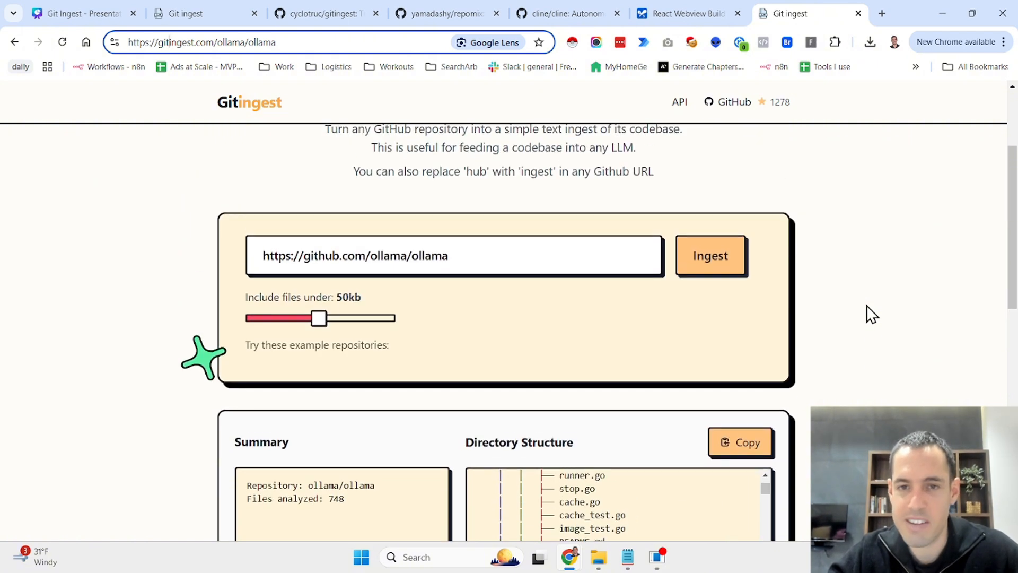
{"action": "scroll", "scroll_direction": "up", "scroll_amount": 3}
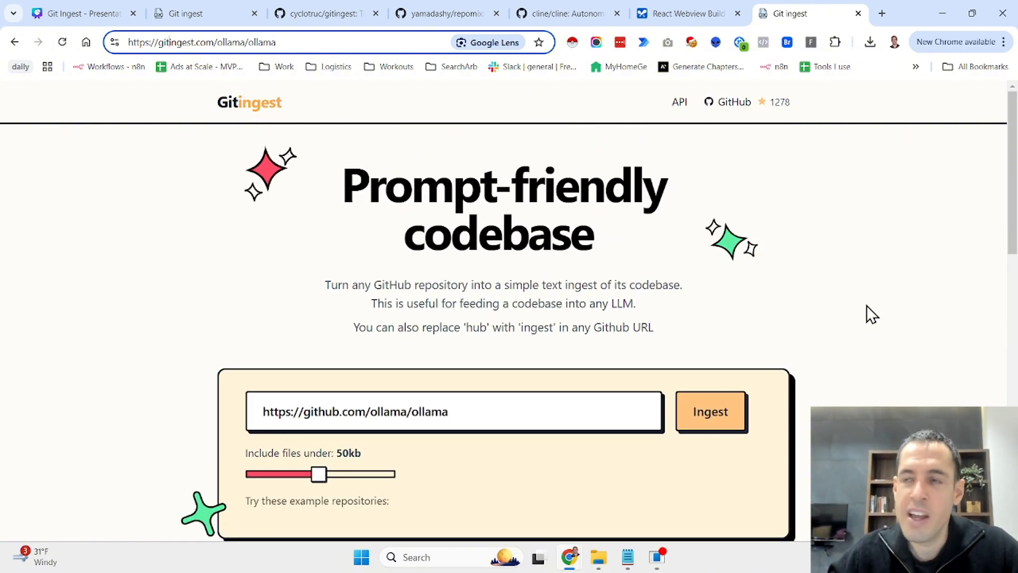